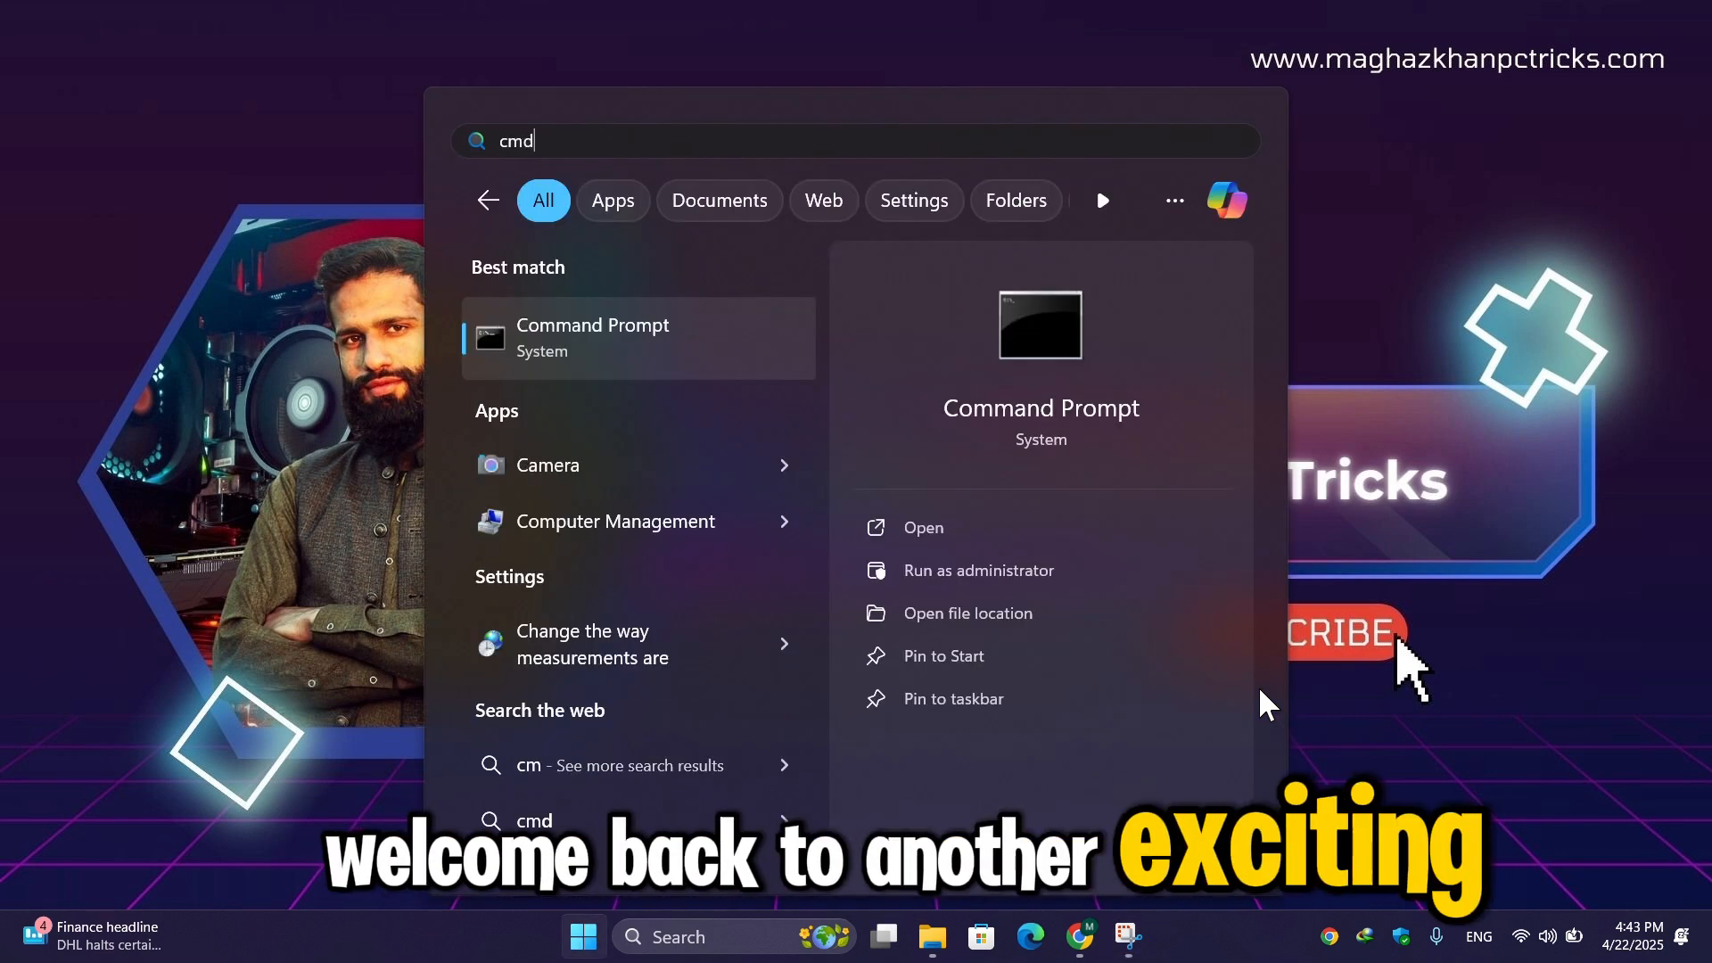
Open Command Prompt and run 'adb devices', which reports 'adb' is not recognized
left_click(923, 527)
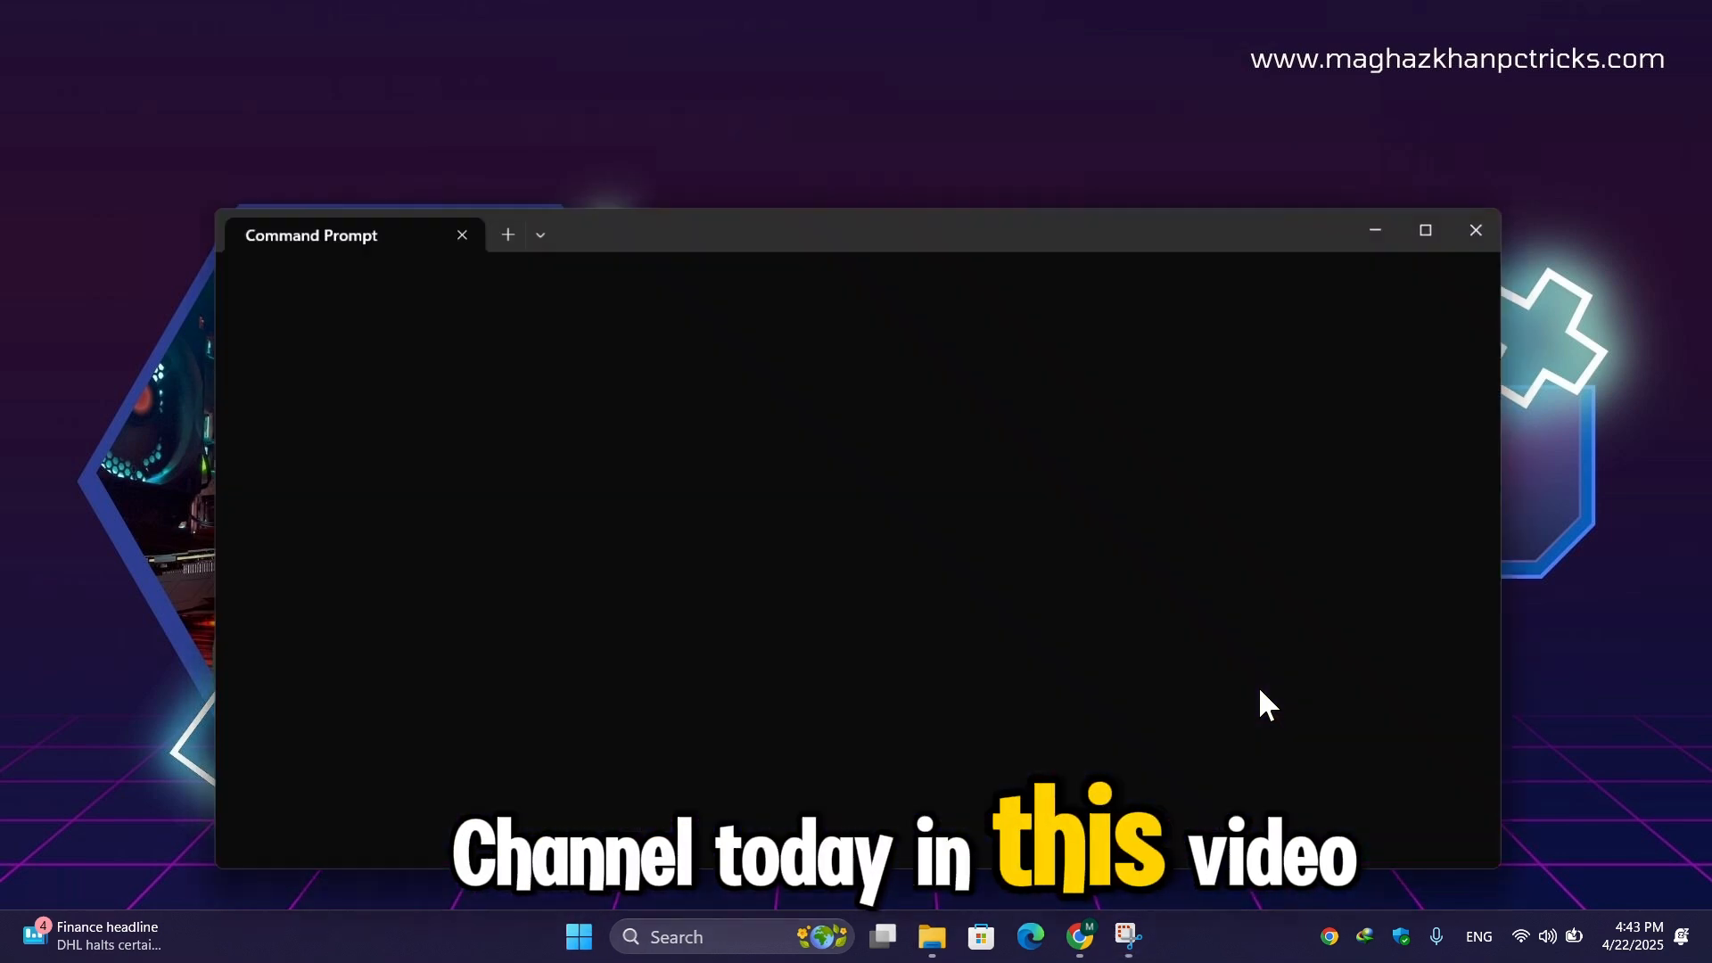
type("adb")
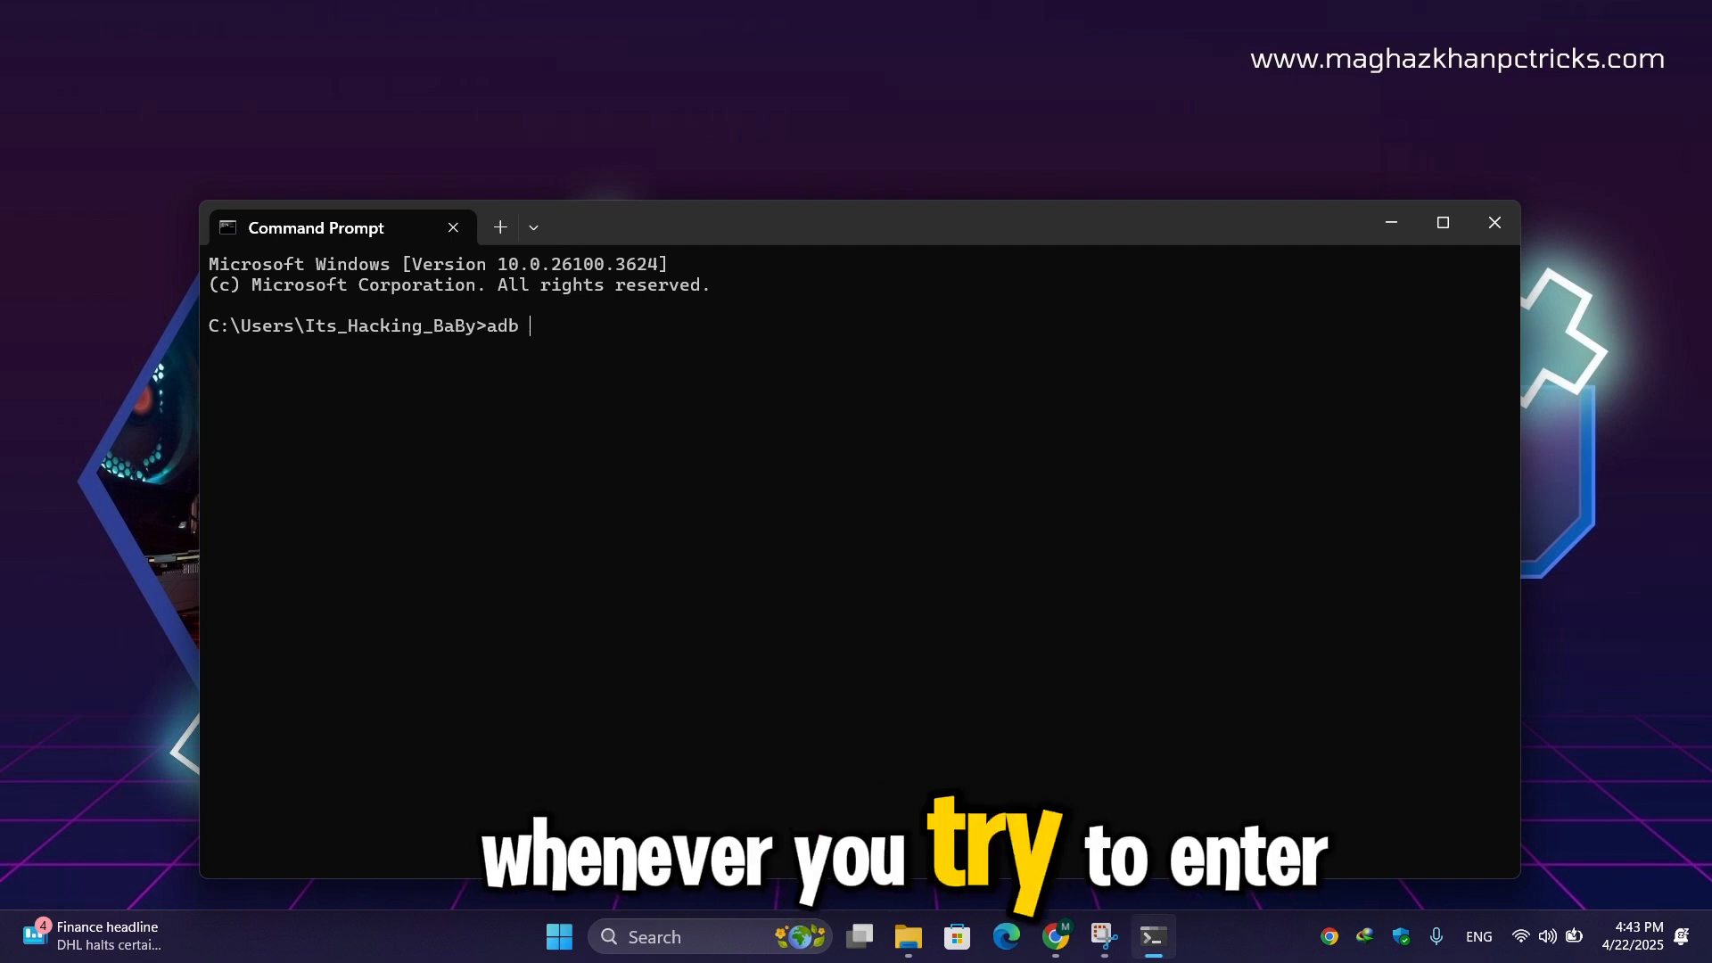
type("devices")
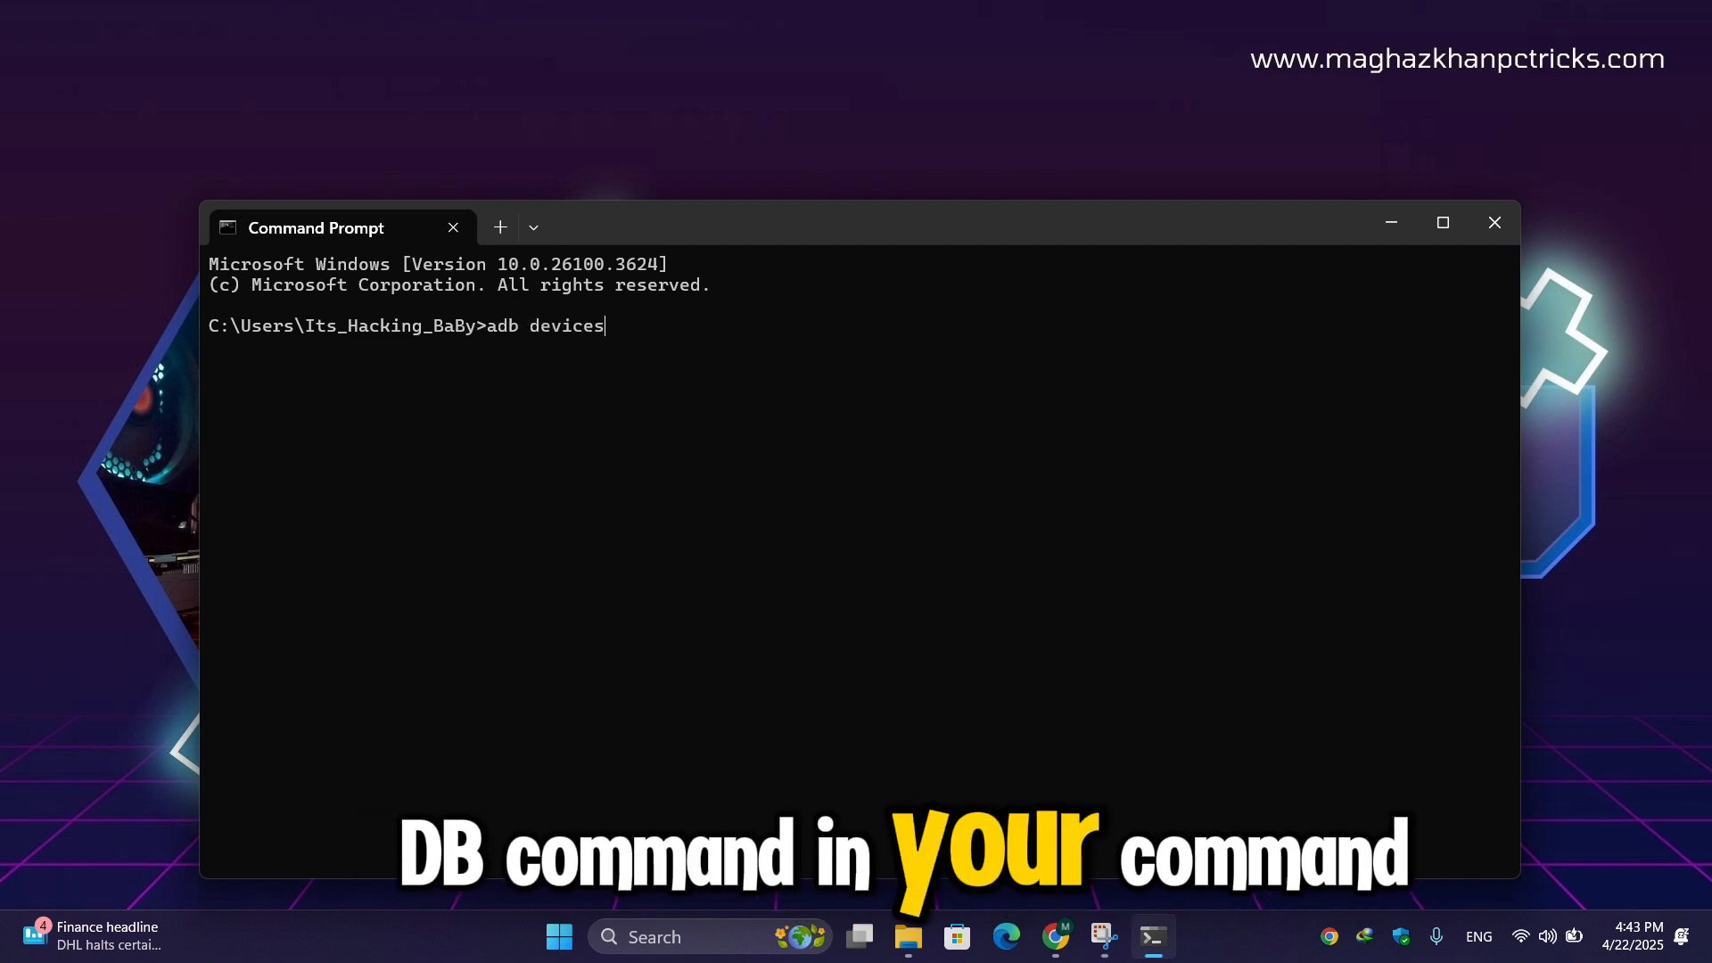
key("Return")
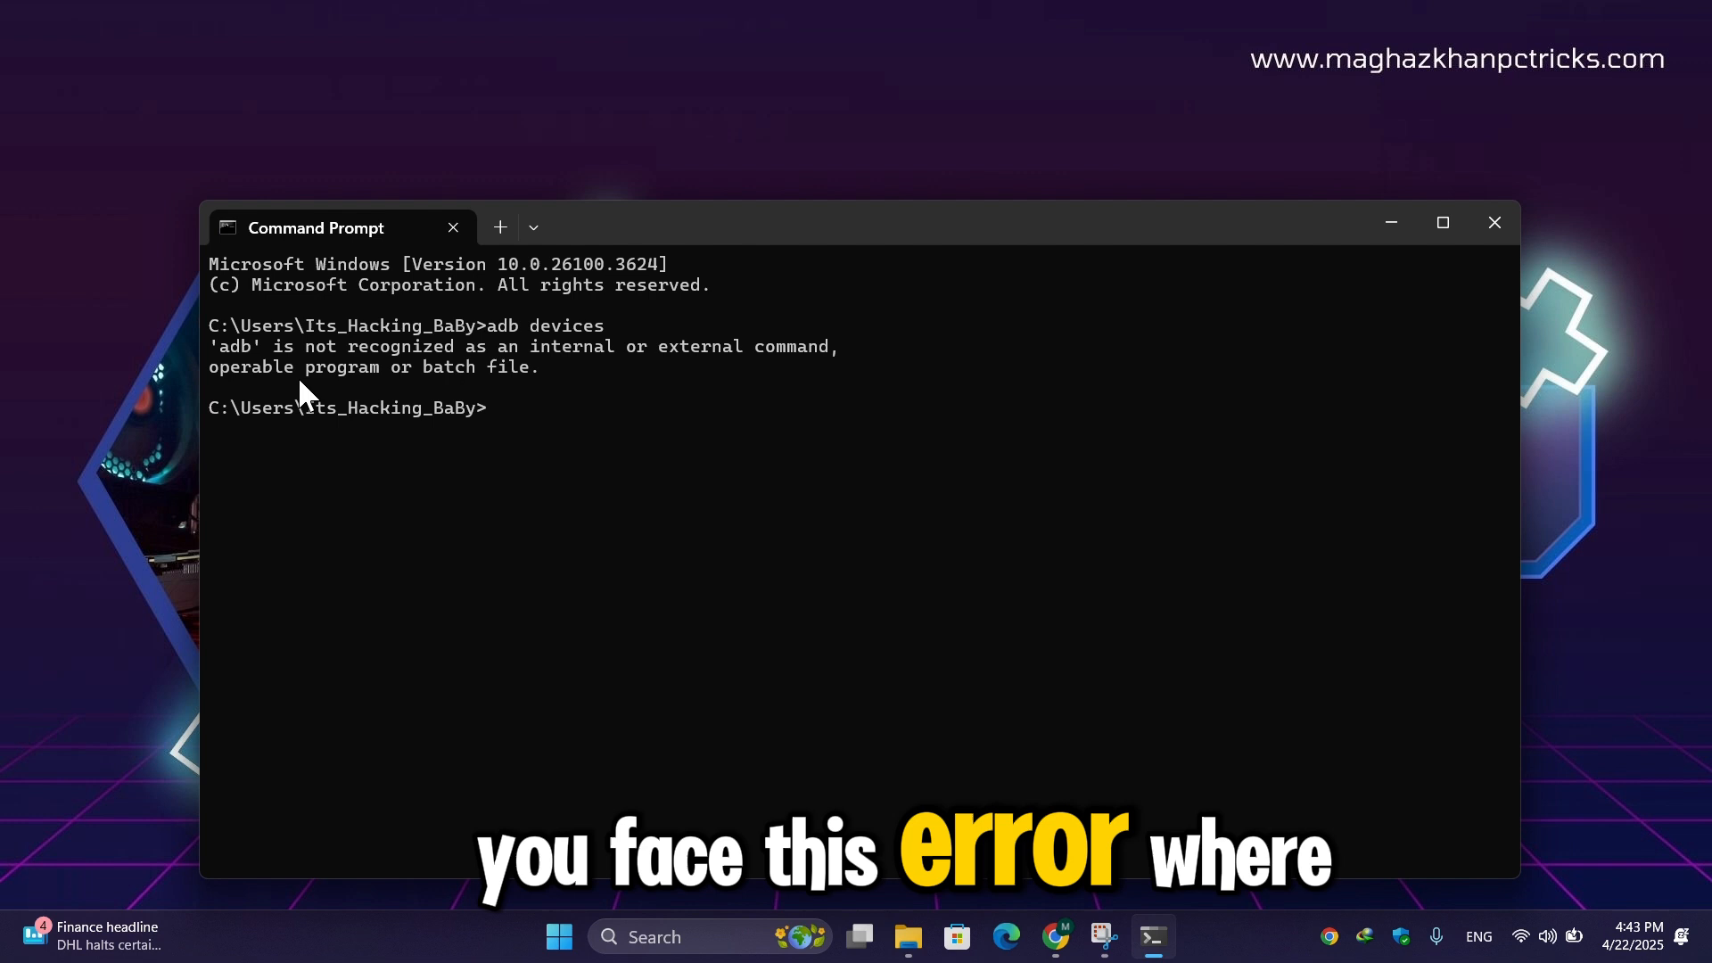
mouse_move(595, 360)
type("adb devices")
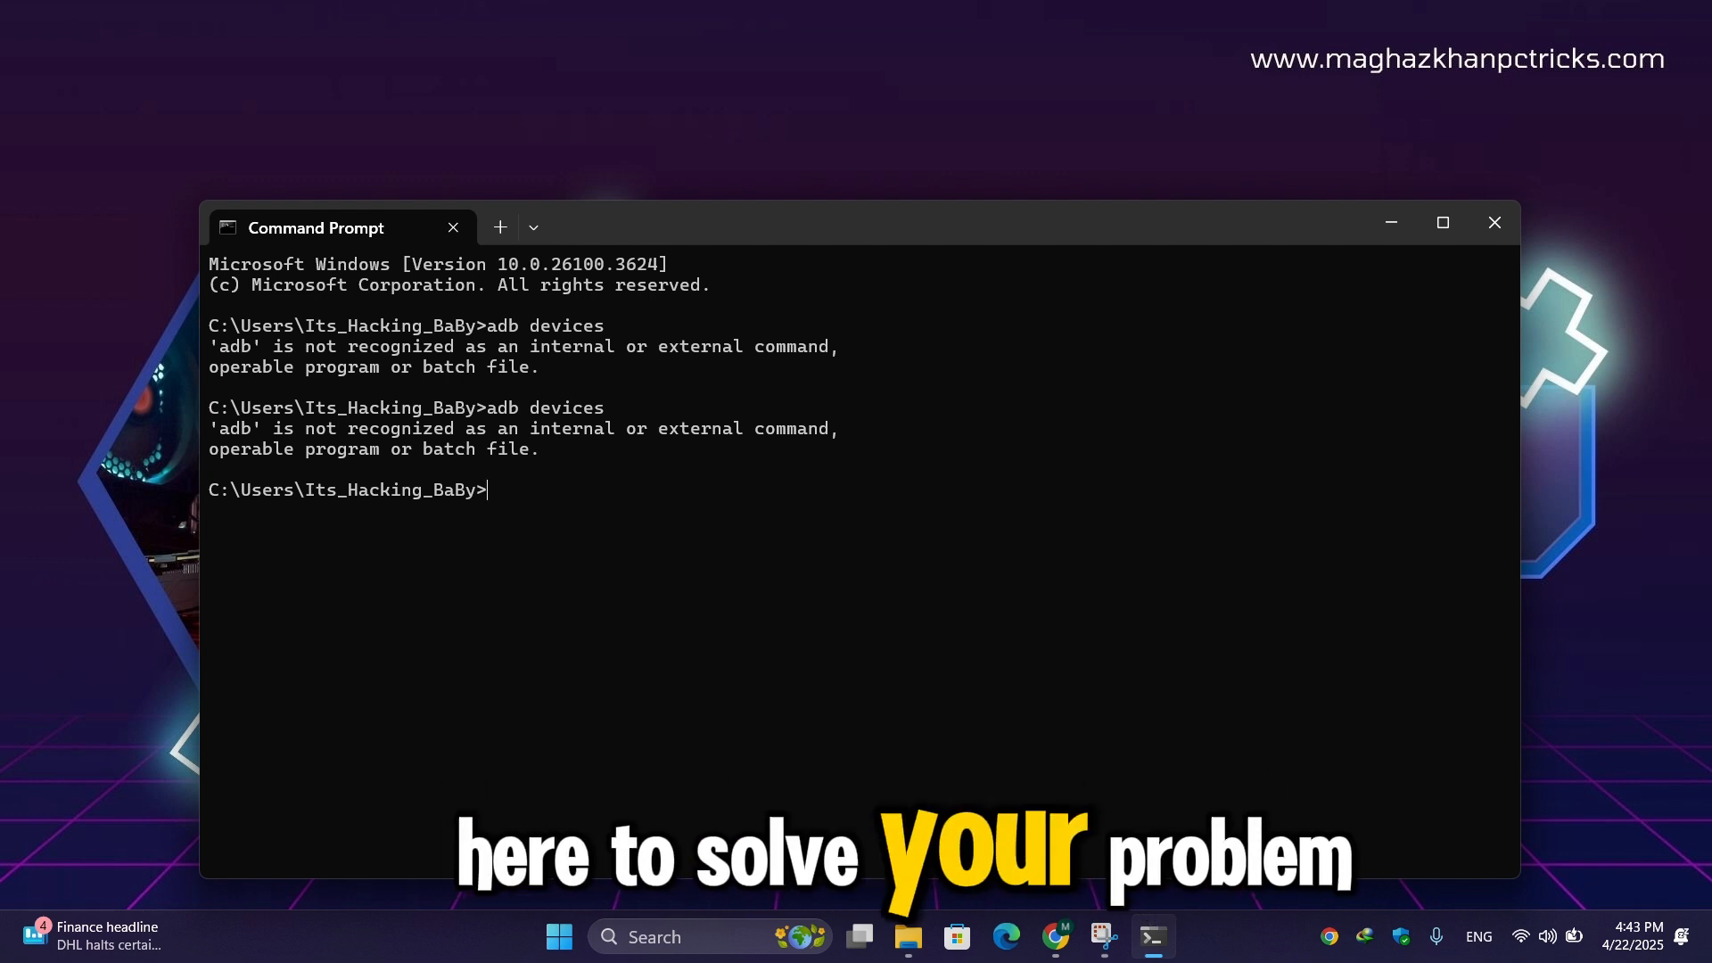
mouse_move(1443, 222)
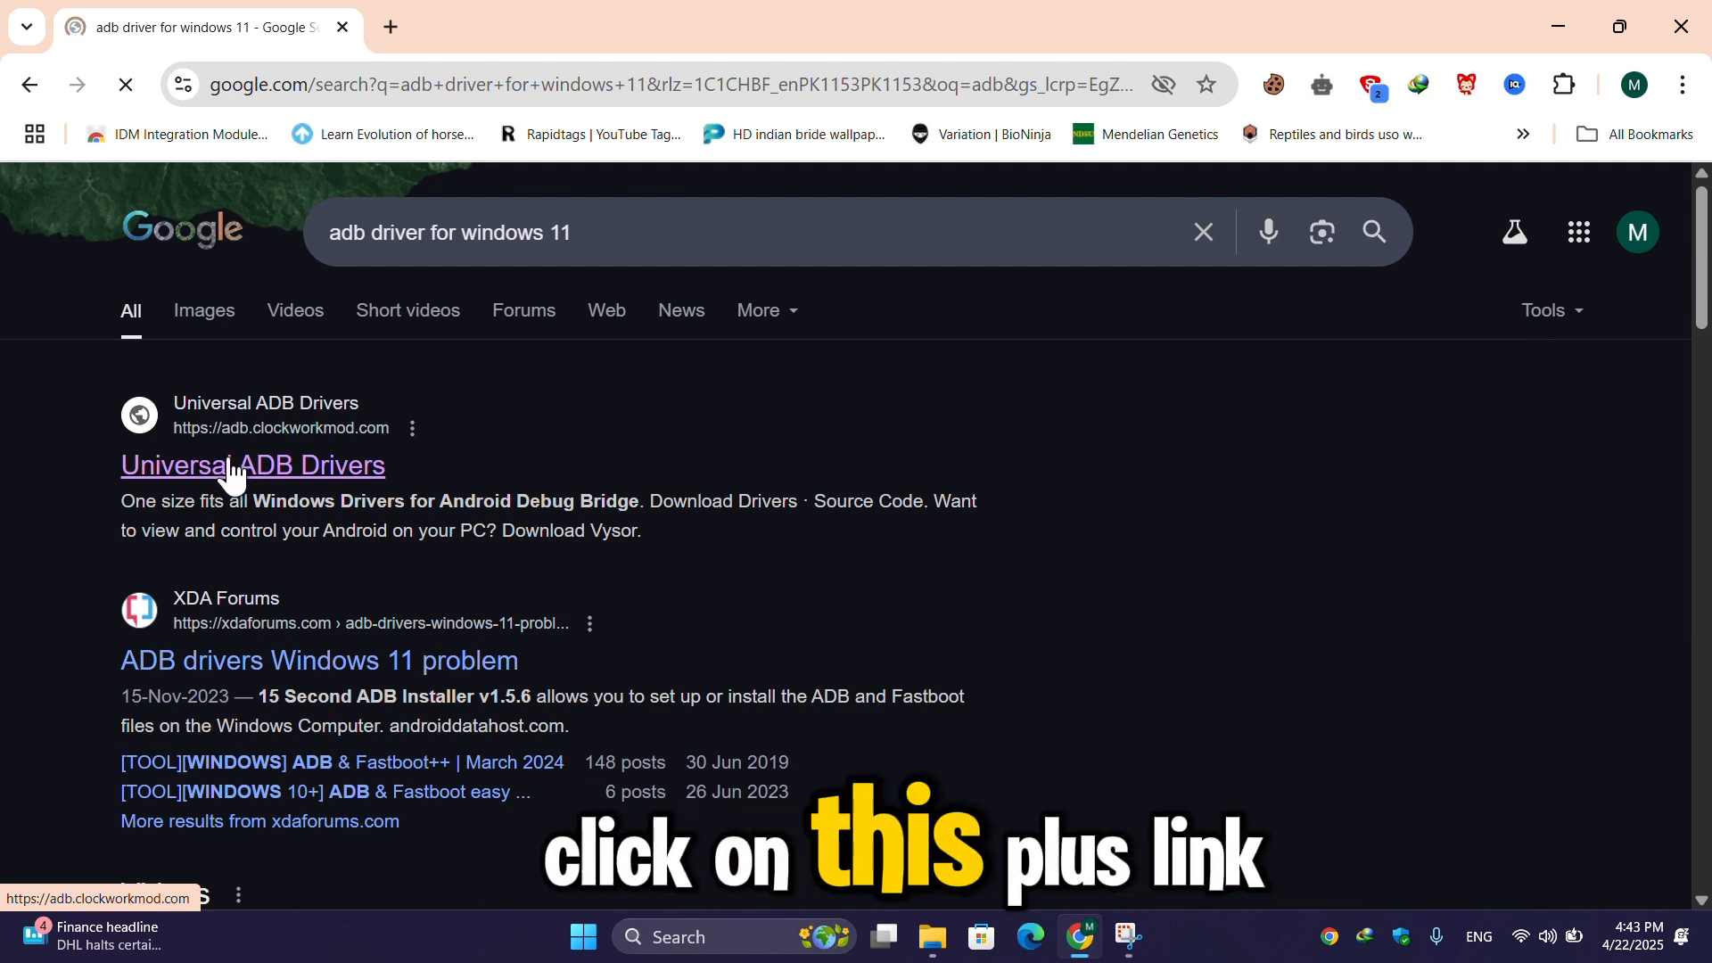
Download the UniversalAdbDriverSetup installer from the Universal ADB Drivers site, dismissing the download prompt
left_click(253, 465)
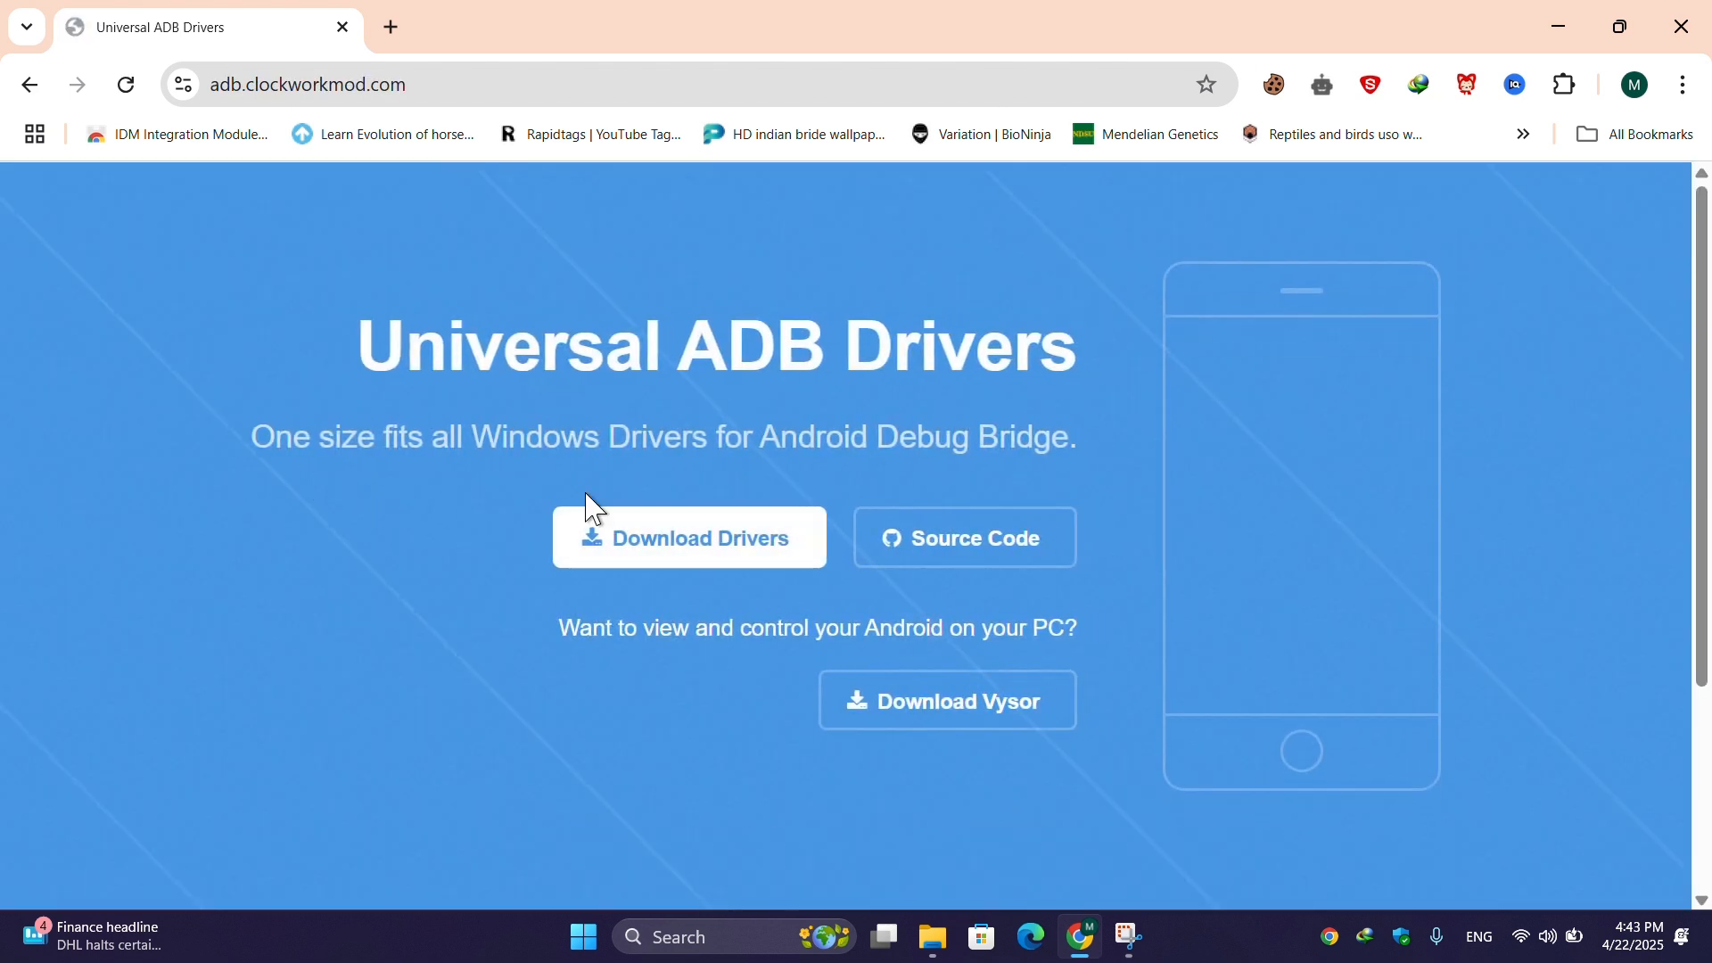
left_click(689, 538)
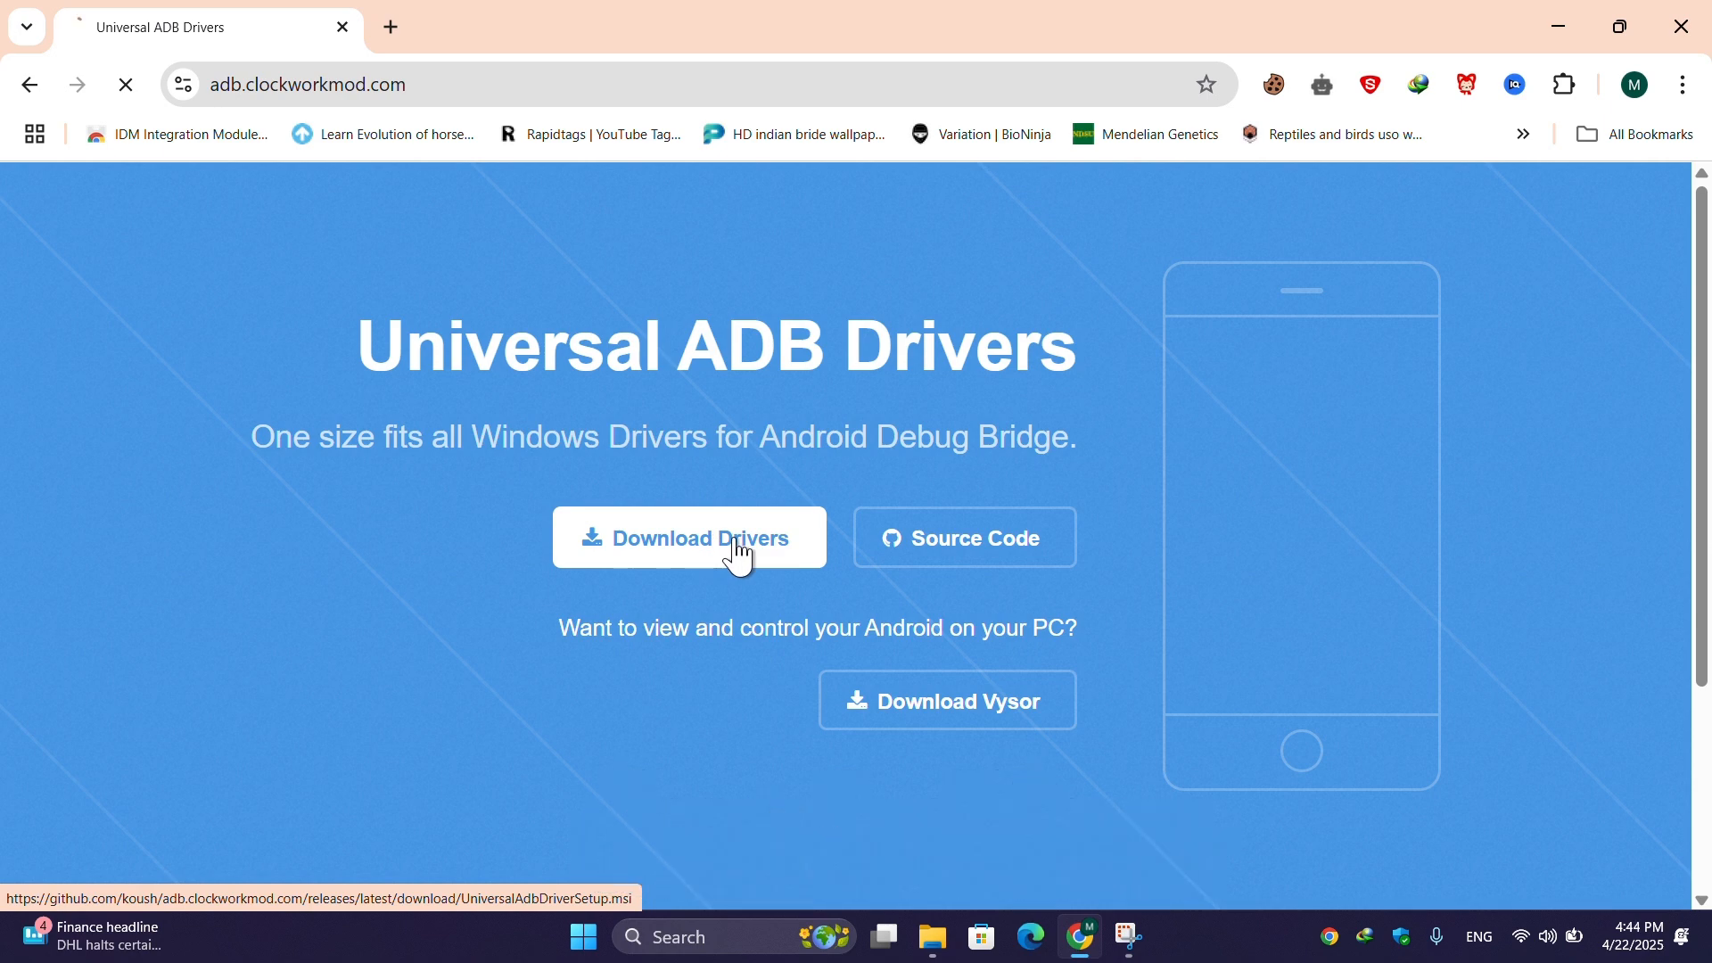
left_click(687, 537)
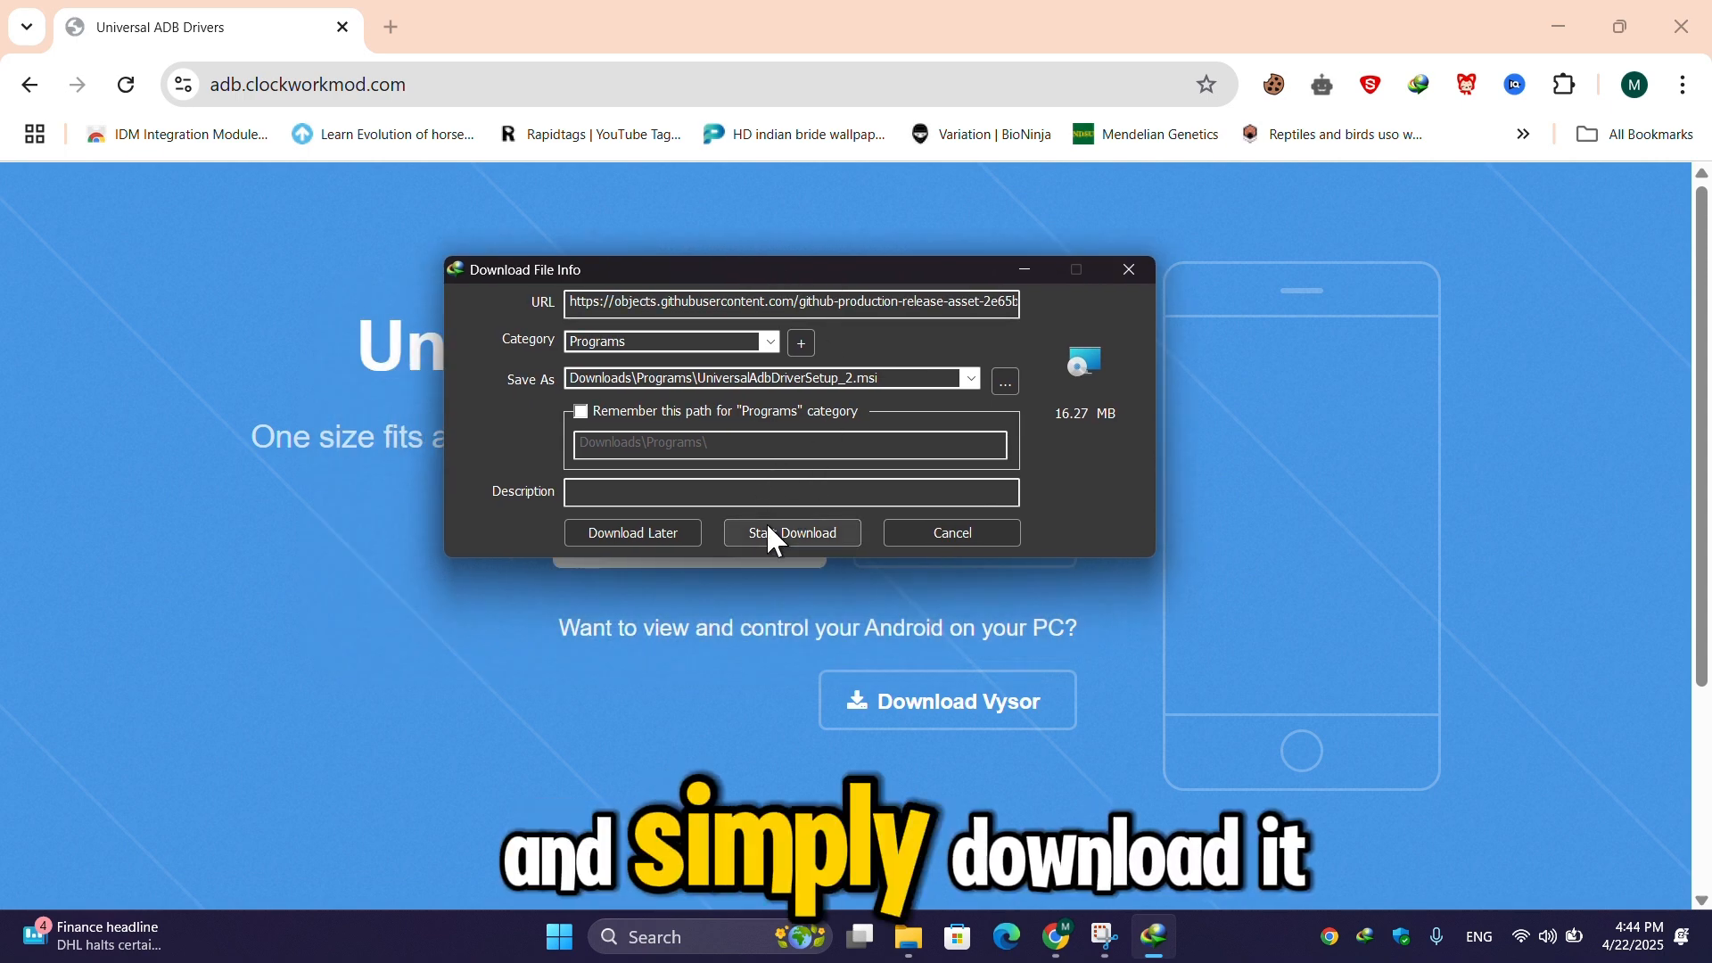
mouse_move(939, 540)
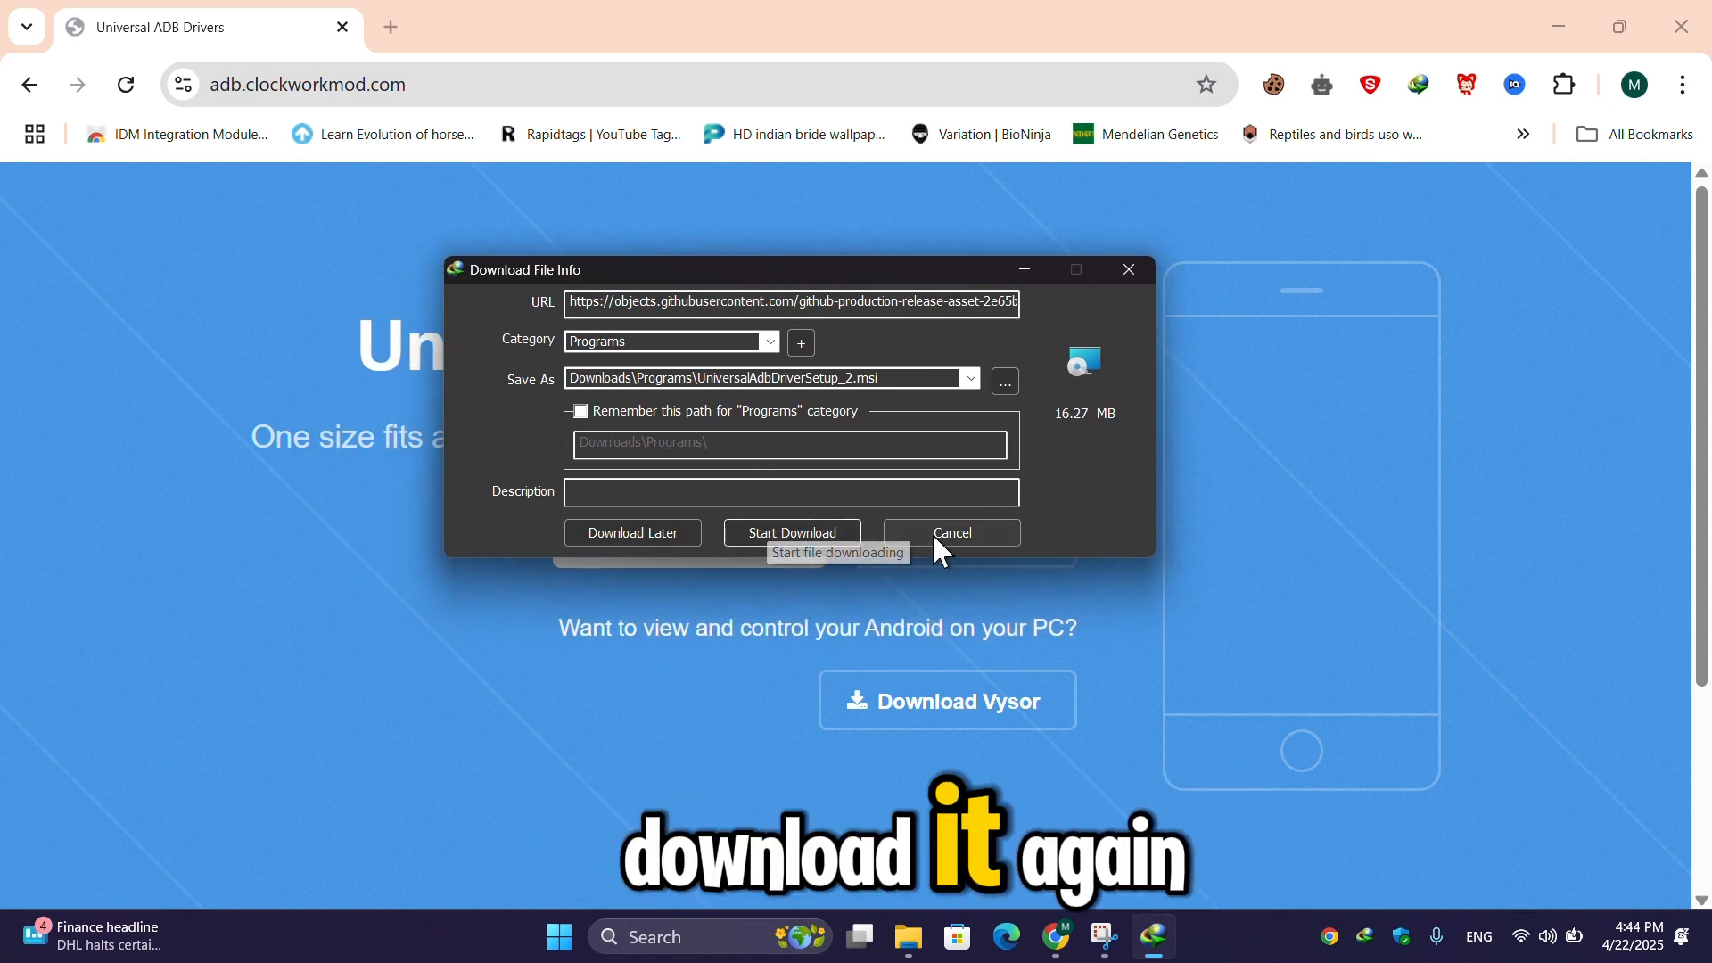
left_click(950, 536)
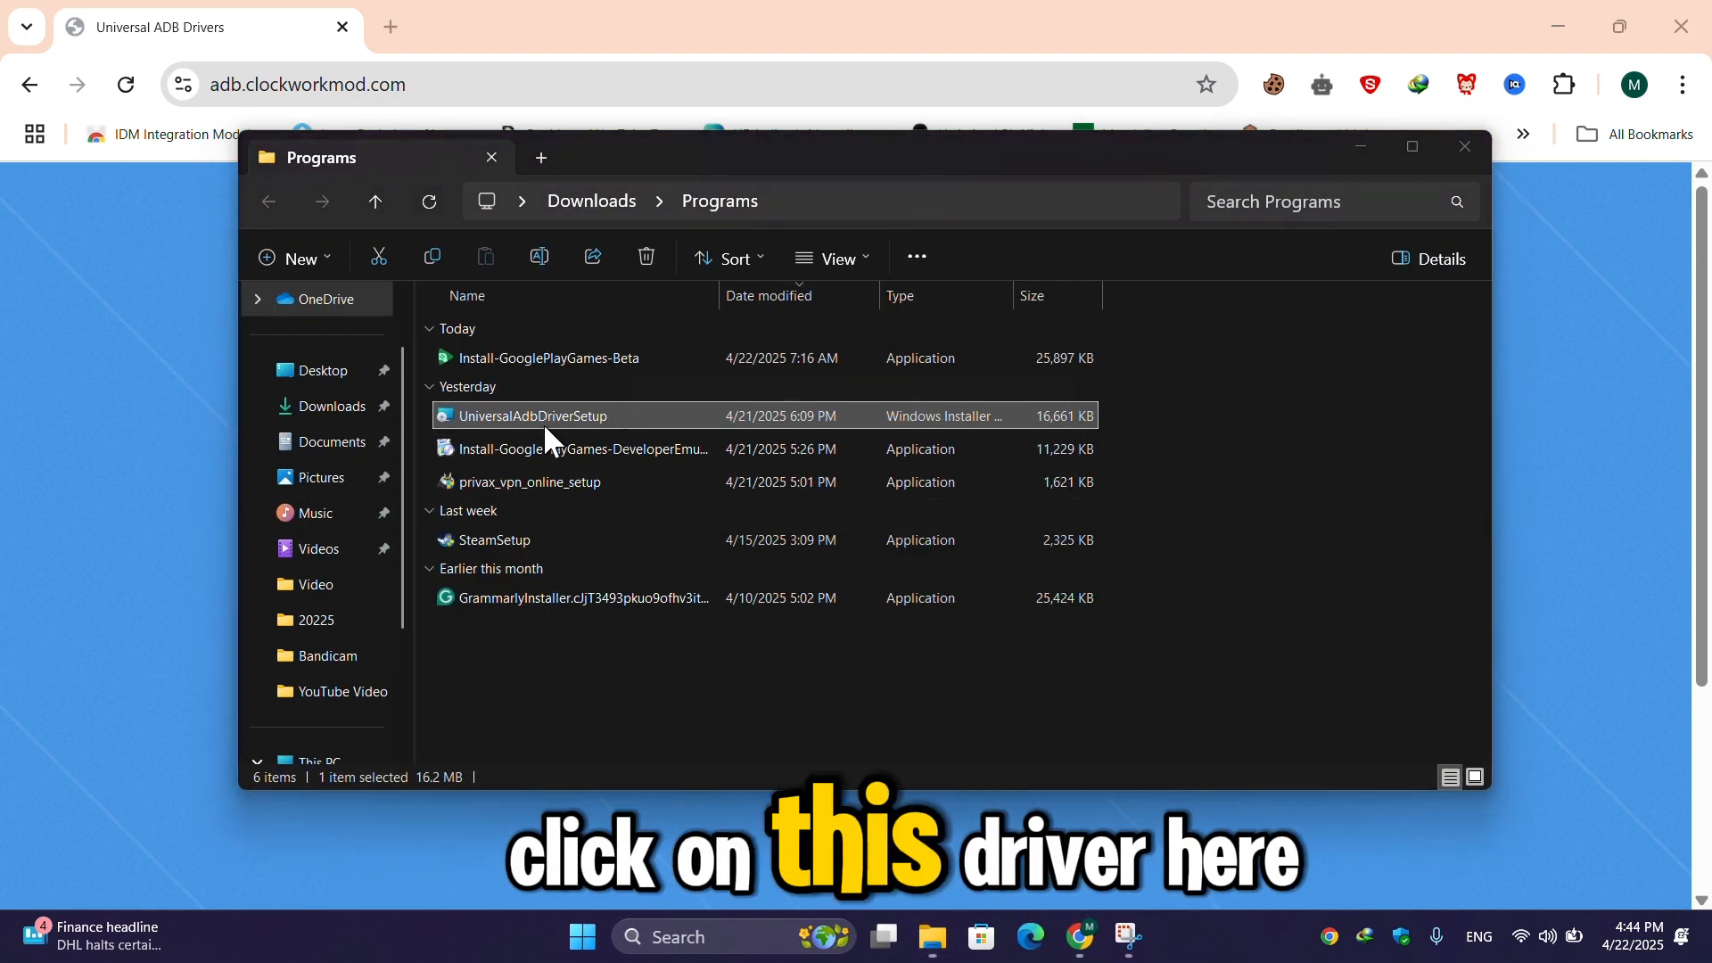
Run UniversalAdbDriverSetup for Just me, approve UAC, then close the installer and Programs folder
double_click(531, 414)
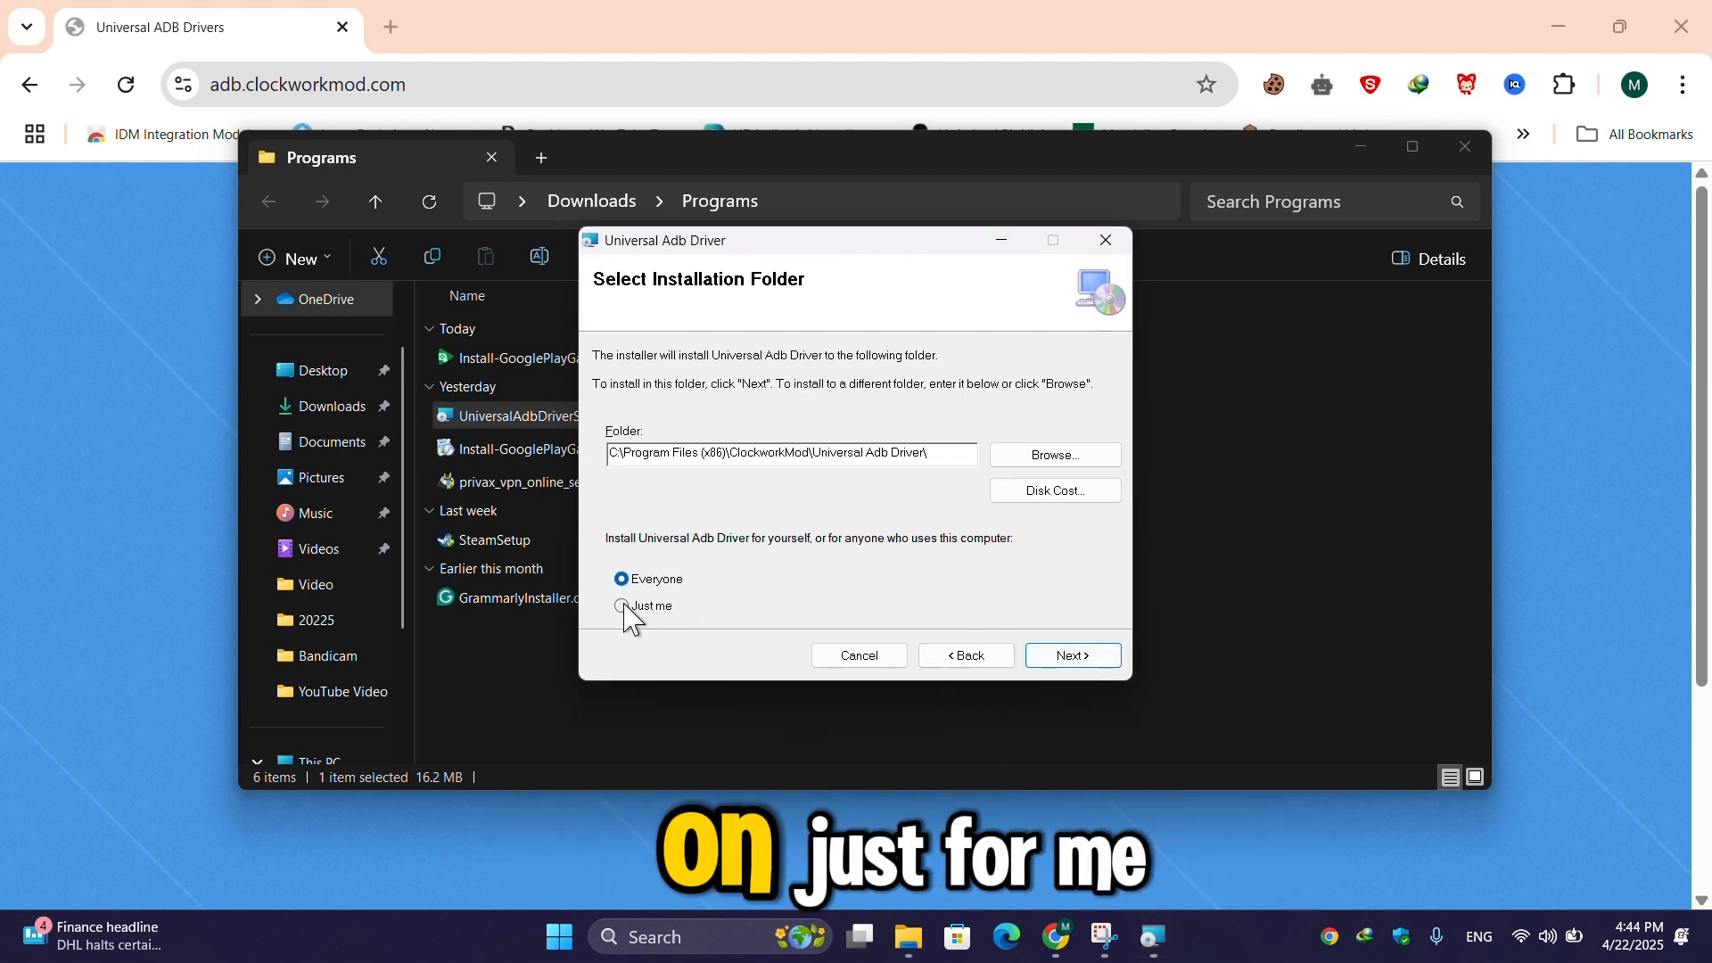
left_click(1071, 655)
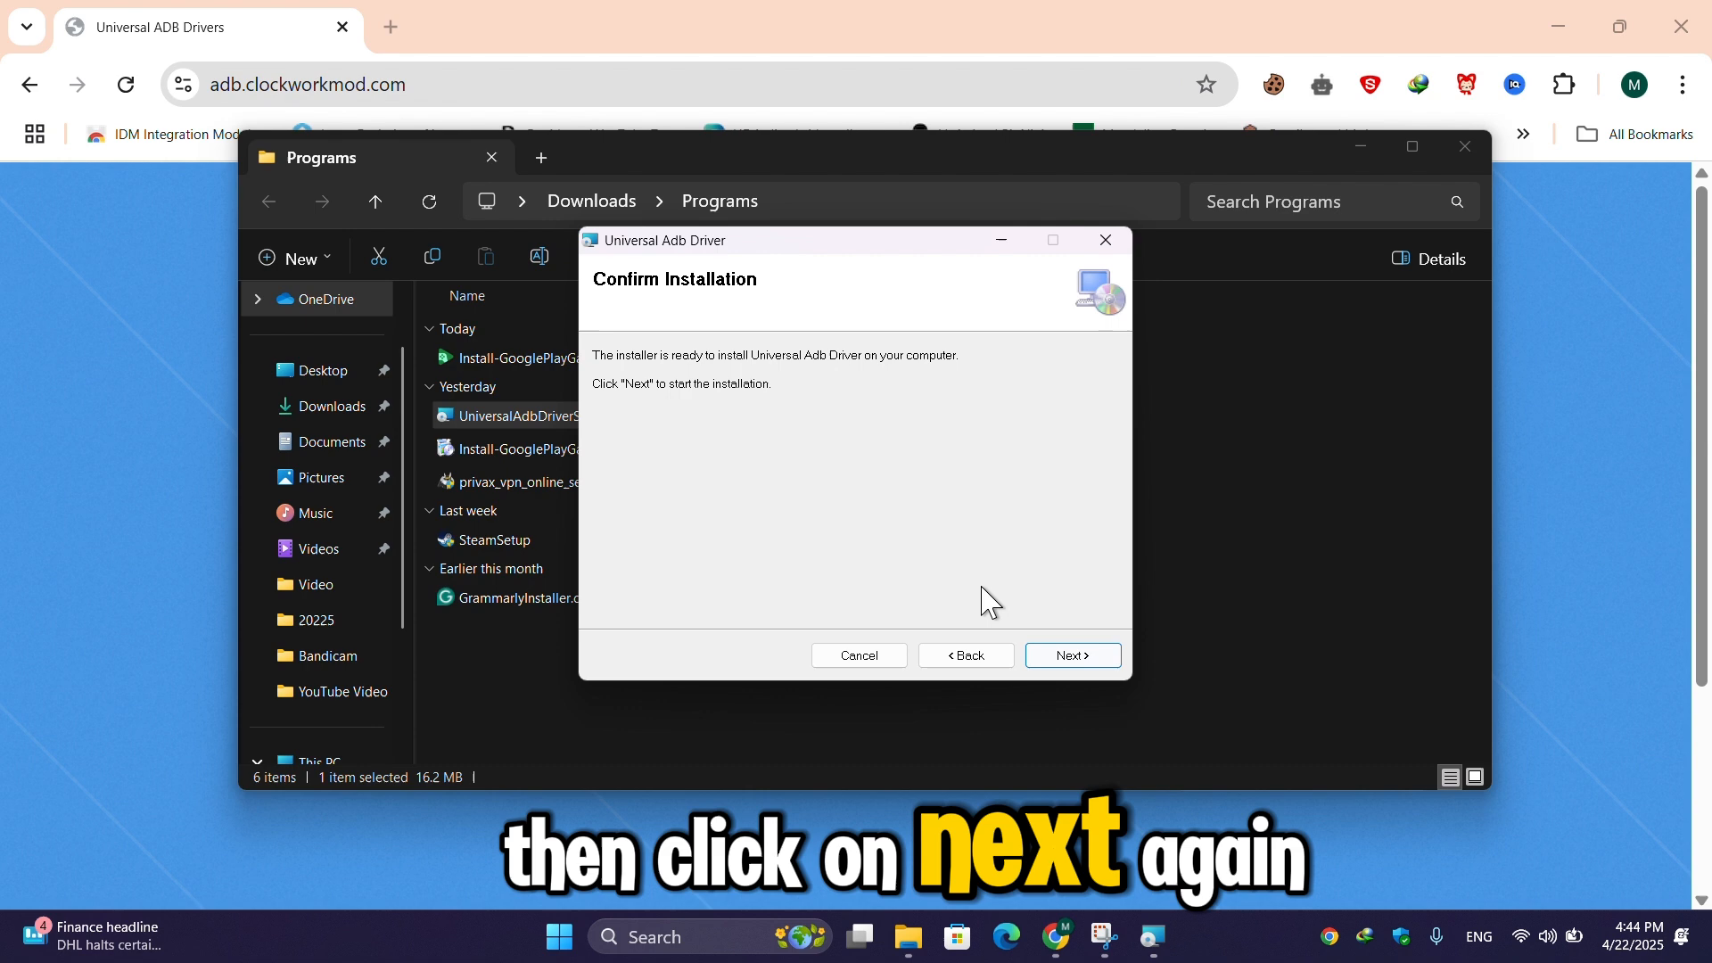
left_click(1070, 655)
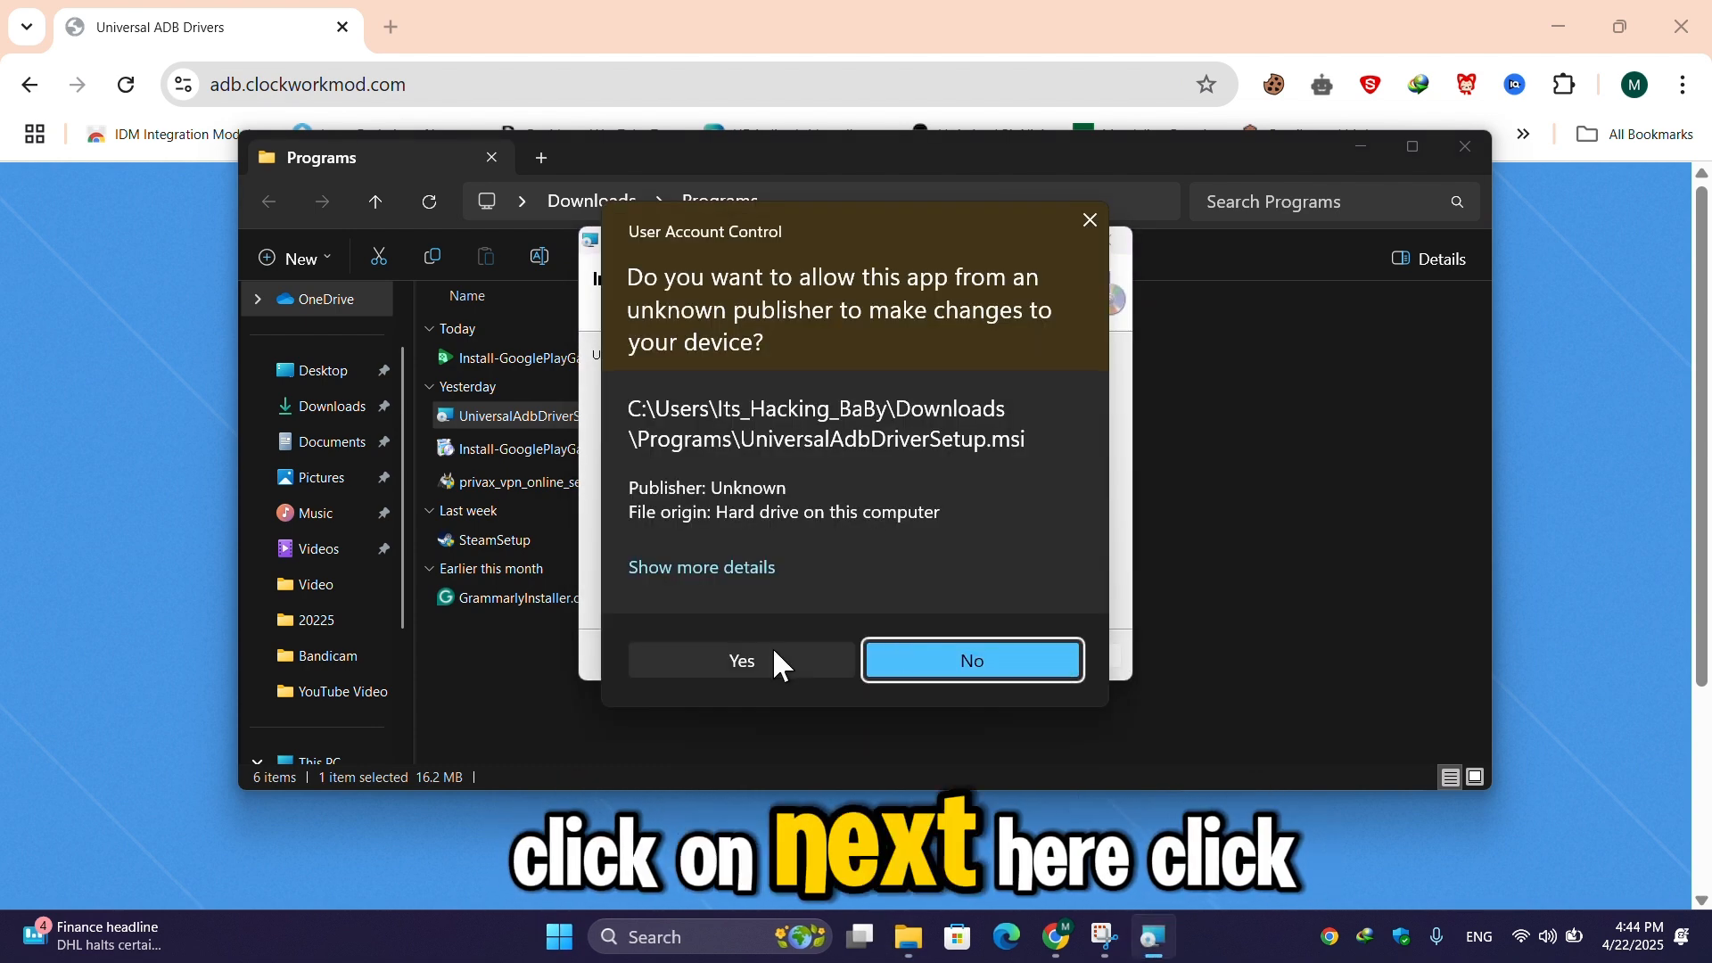
left_click(740, 661)
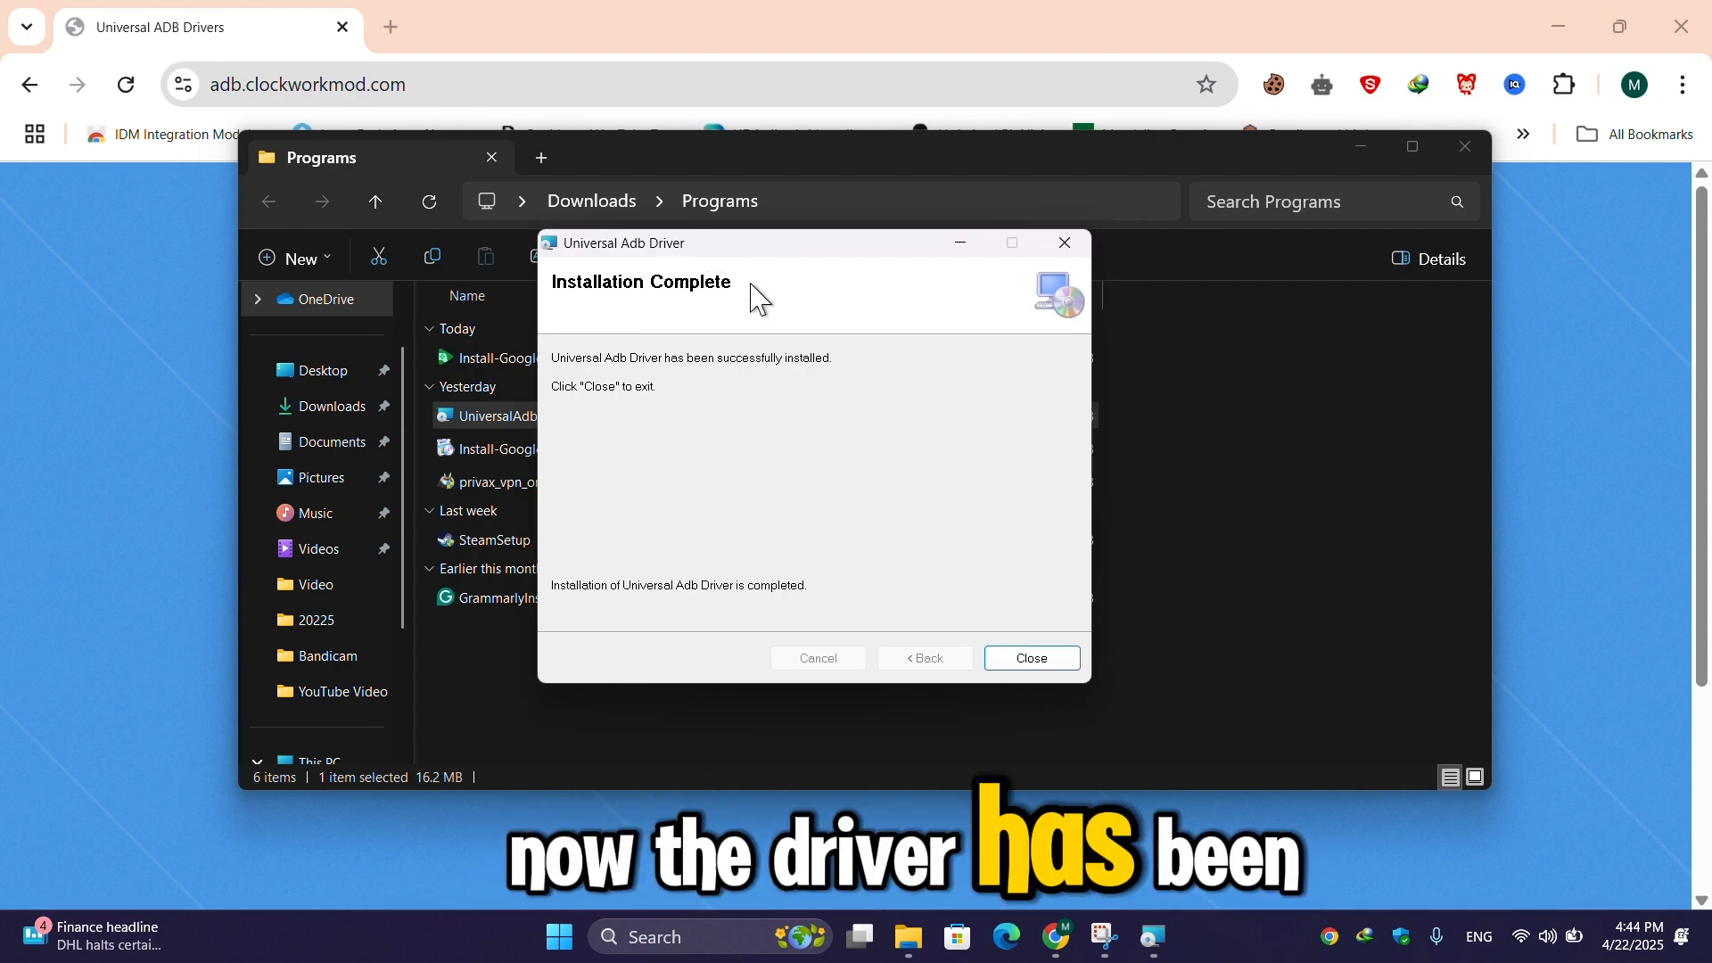
left_click(1028, 657)
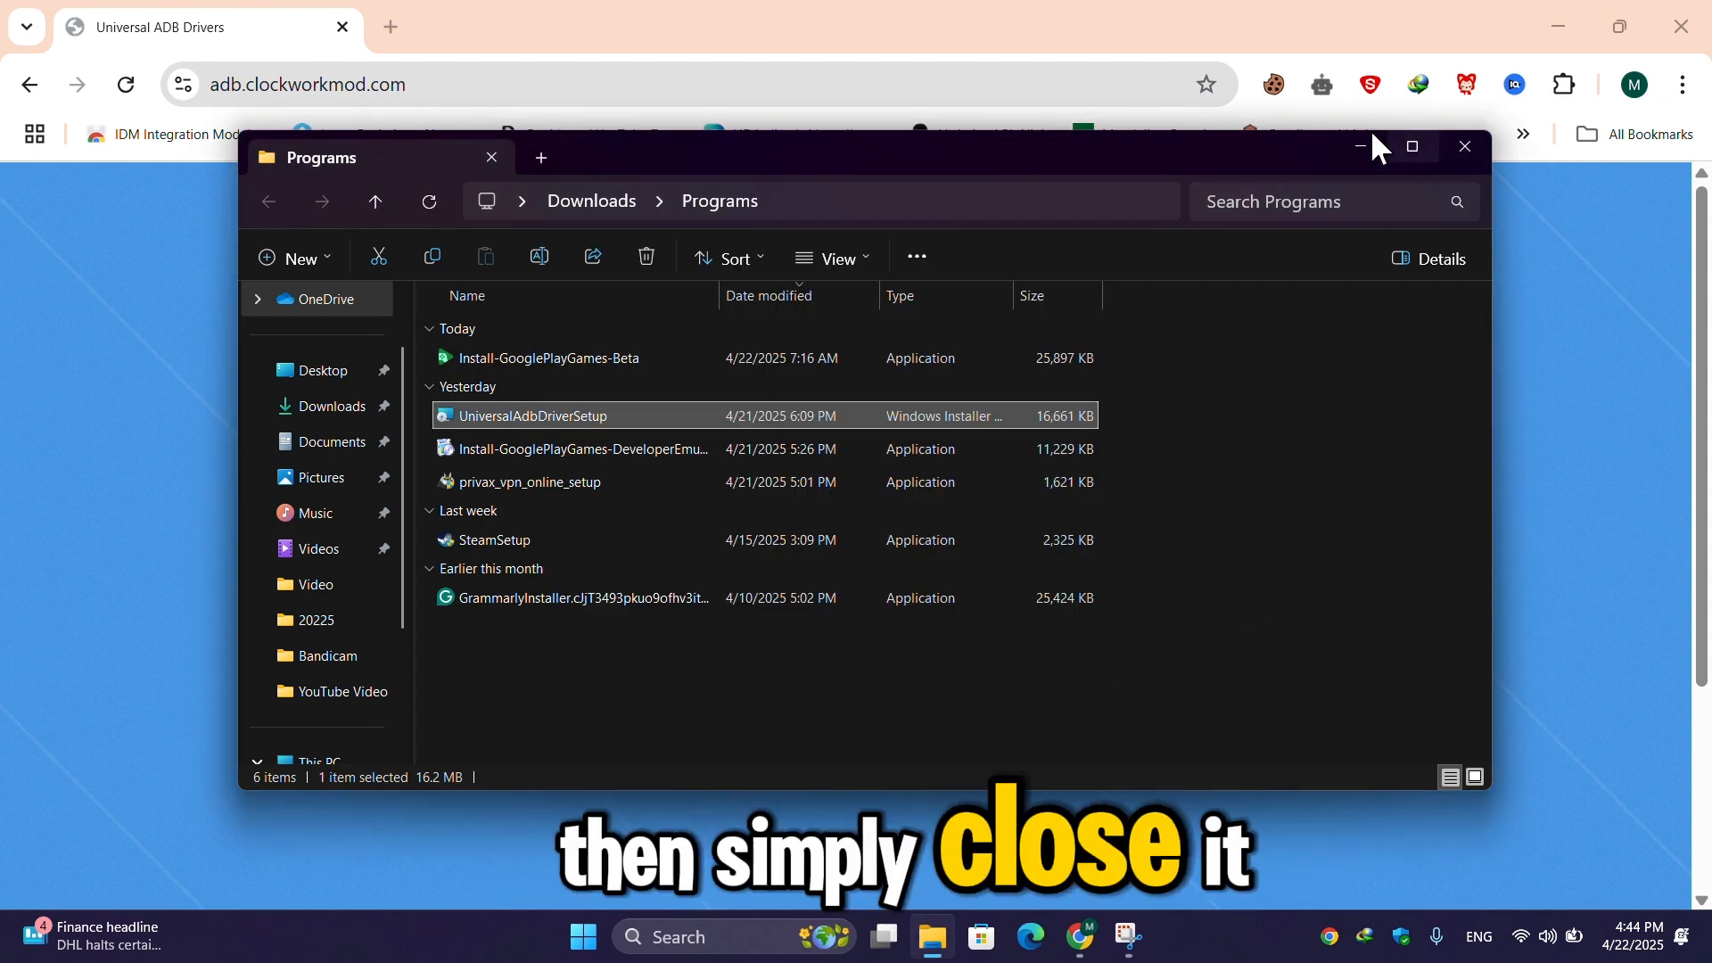
left_click(1464, 146)
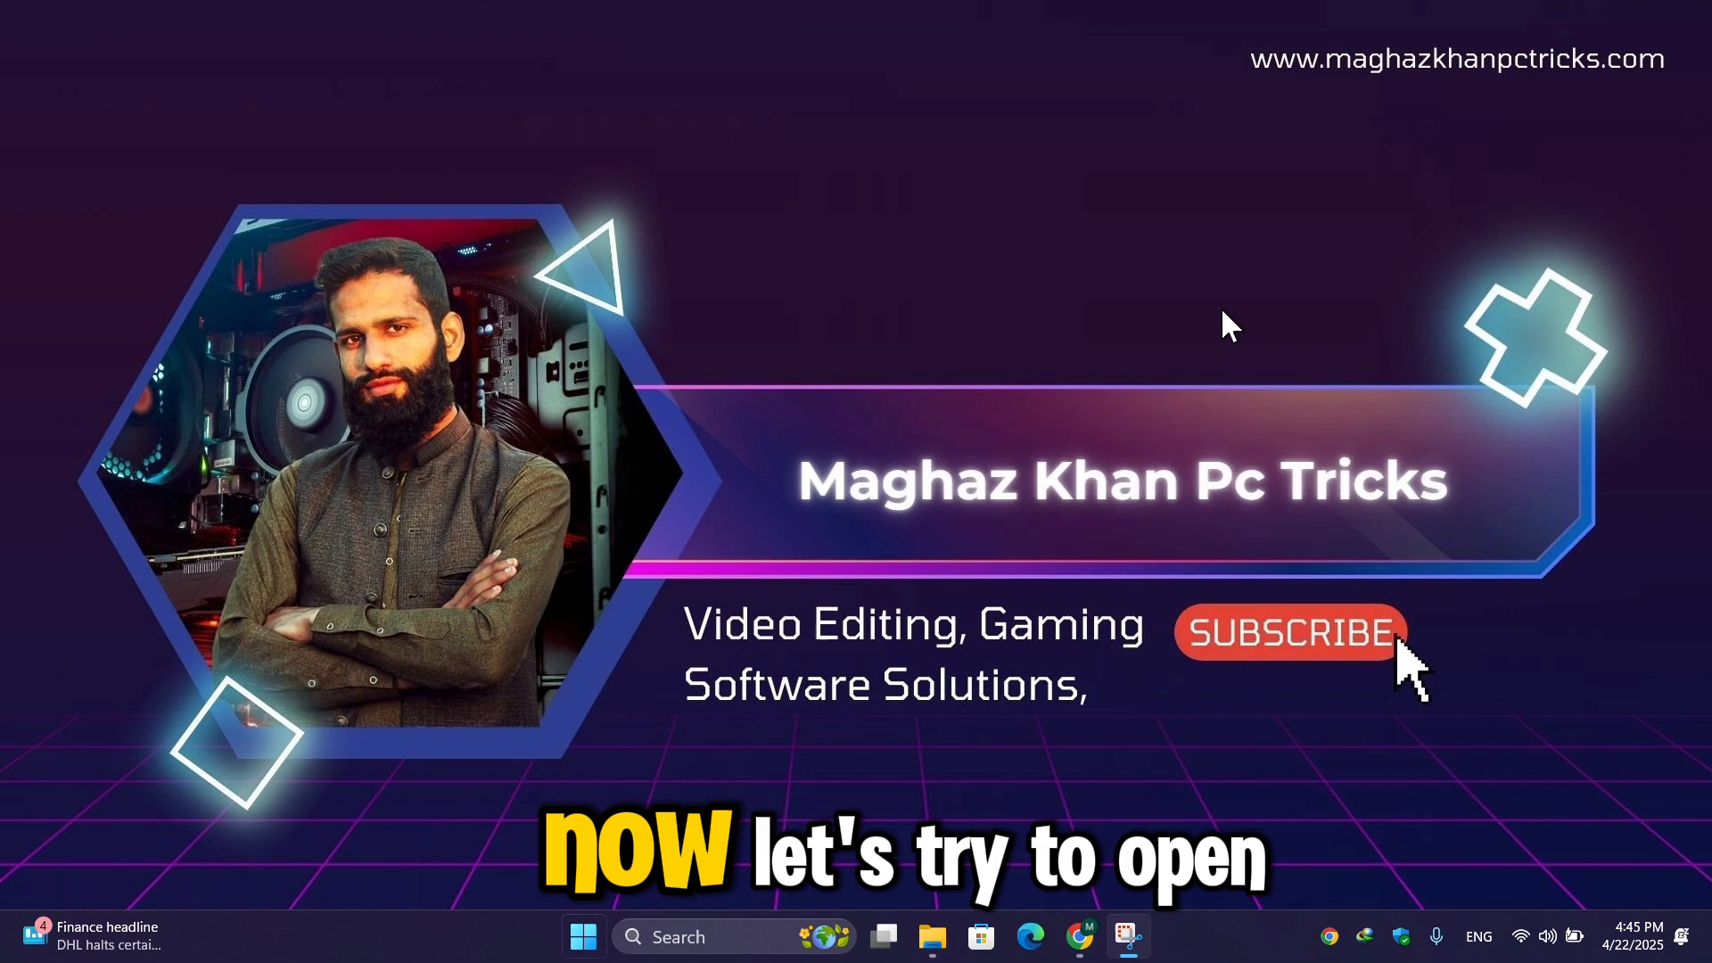
Rerun 'adb devices' in a new Command Prompt, get the same error, and close it
type("cmd")
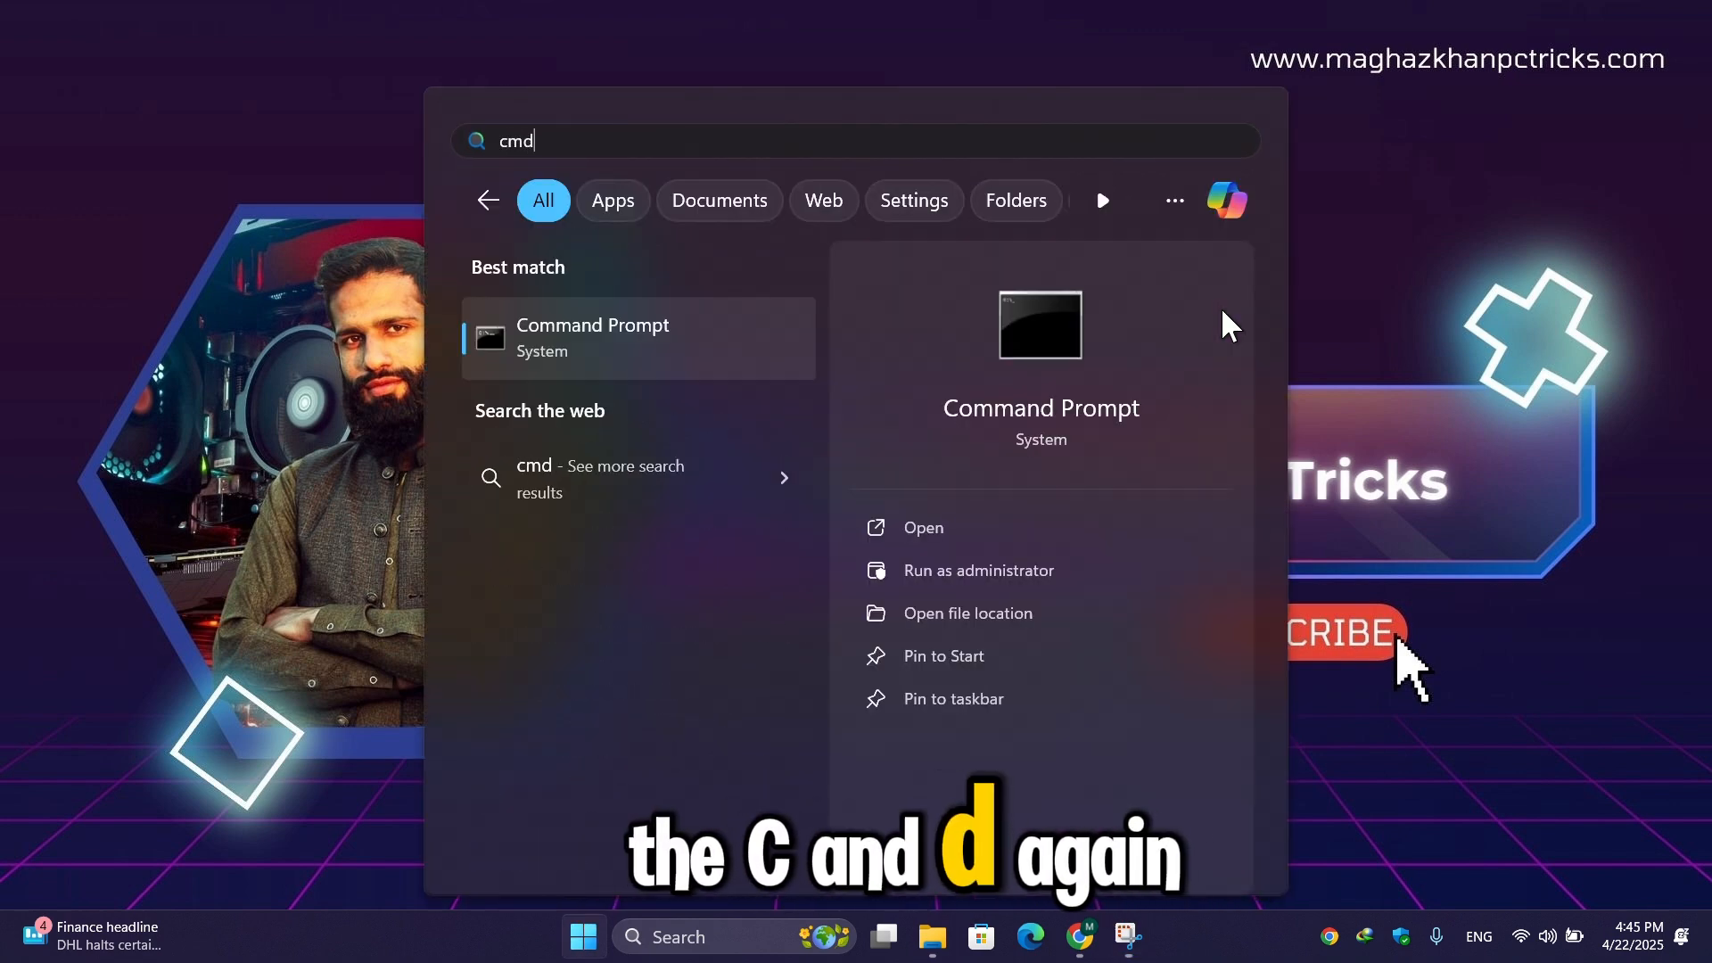
left_click(923, 527)
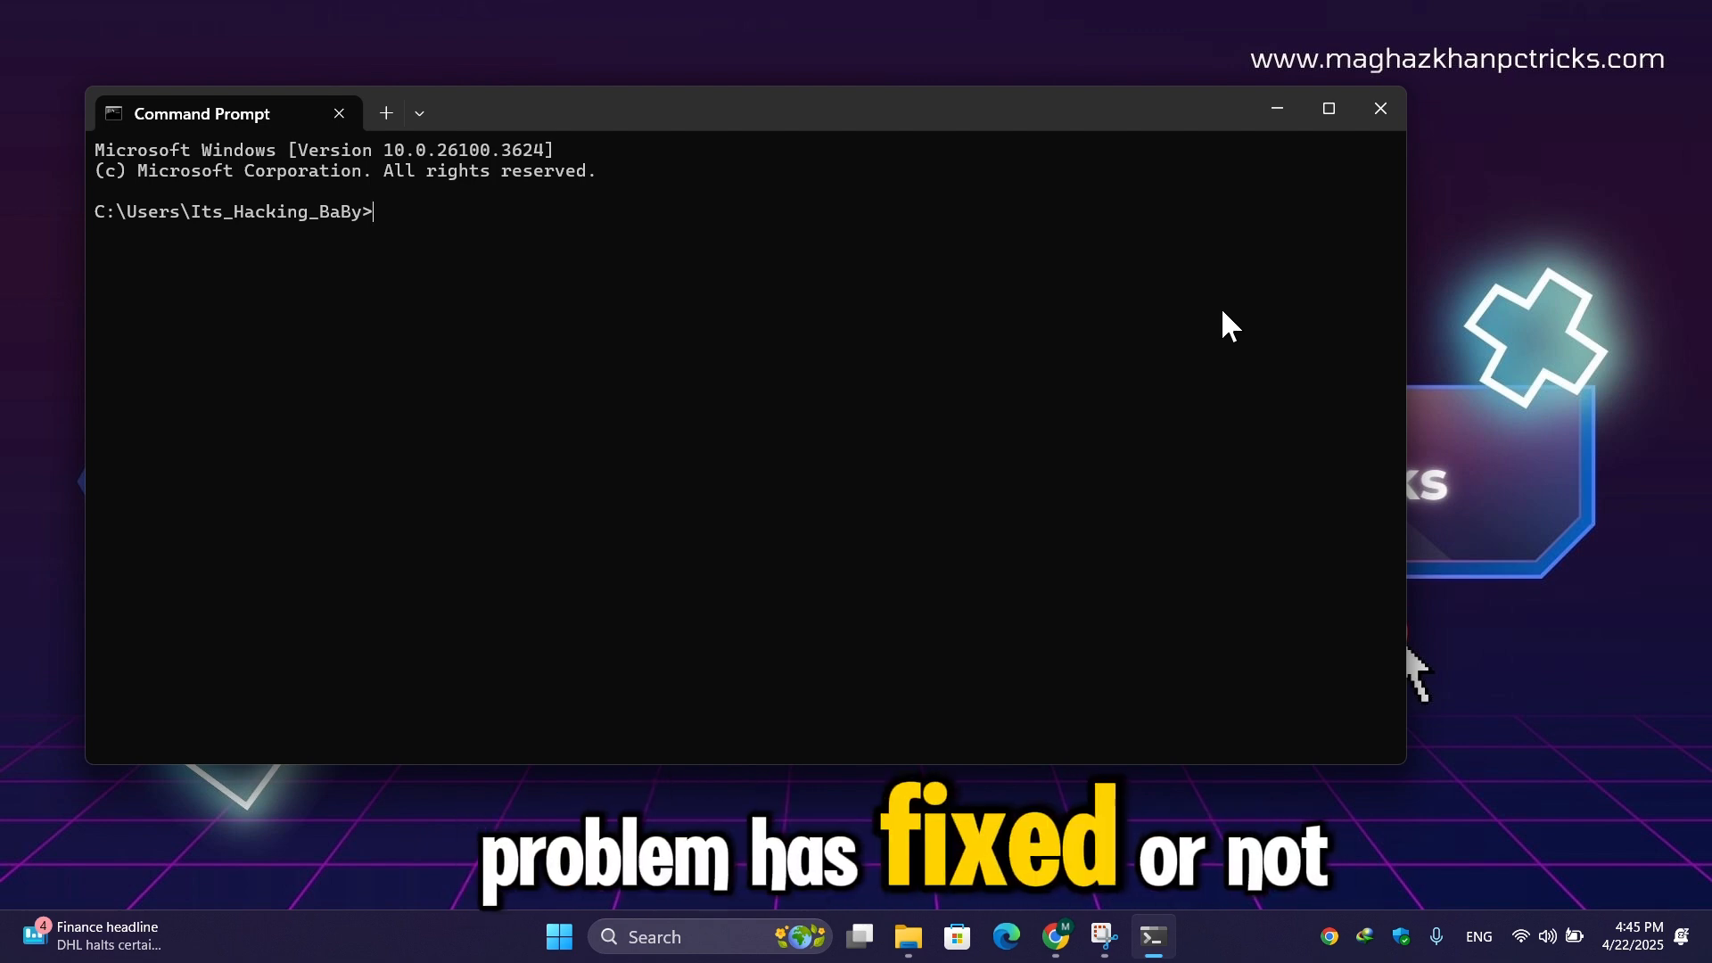
type("adb devi")
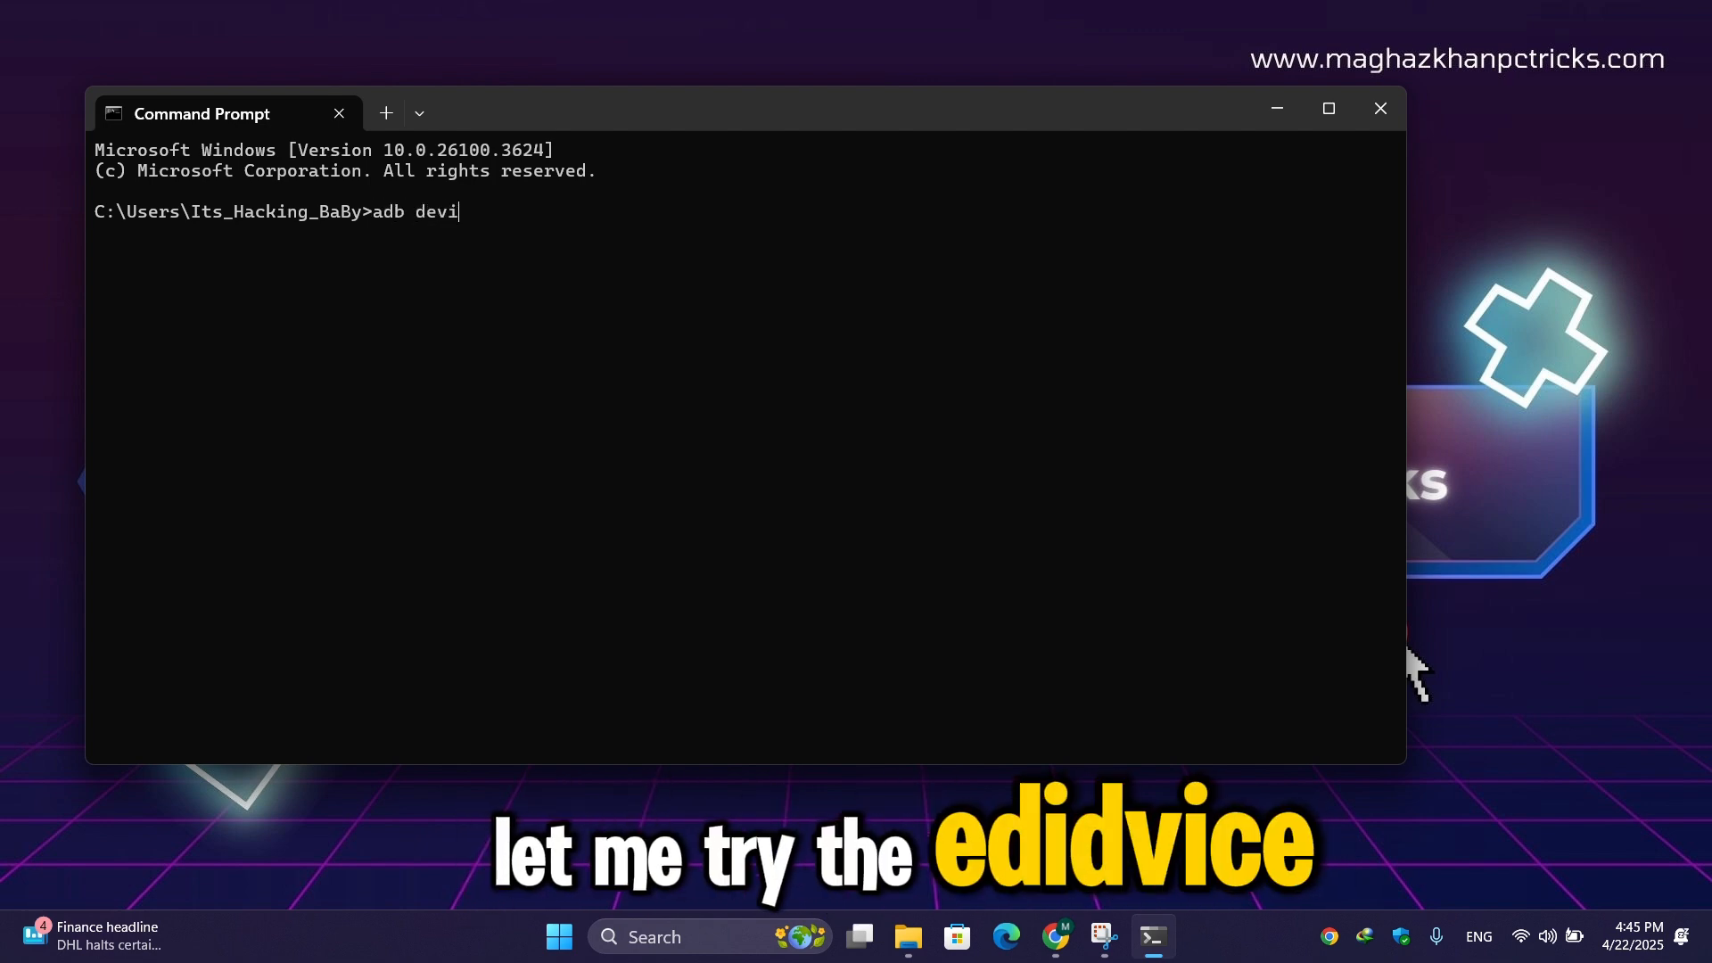
type("c")
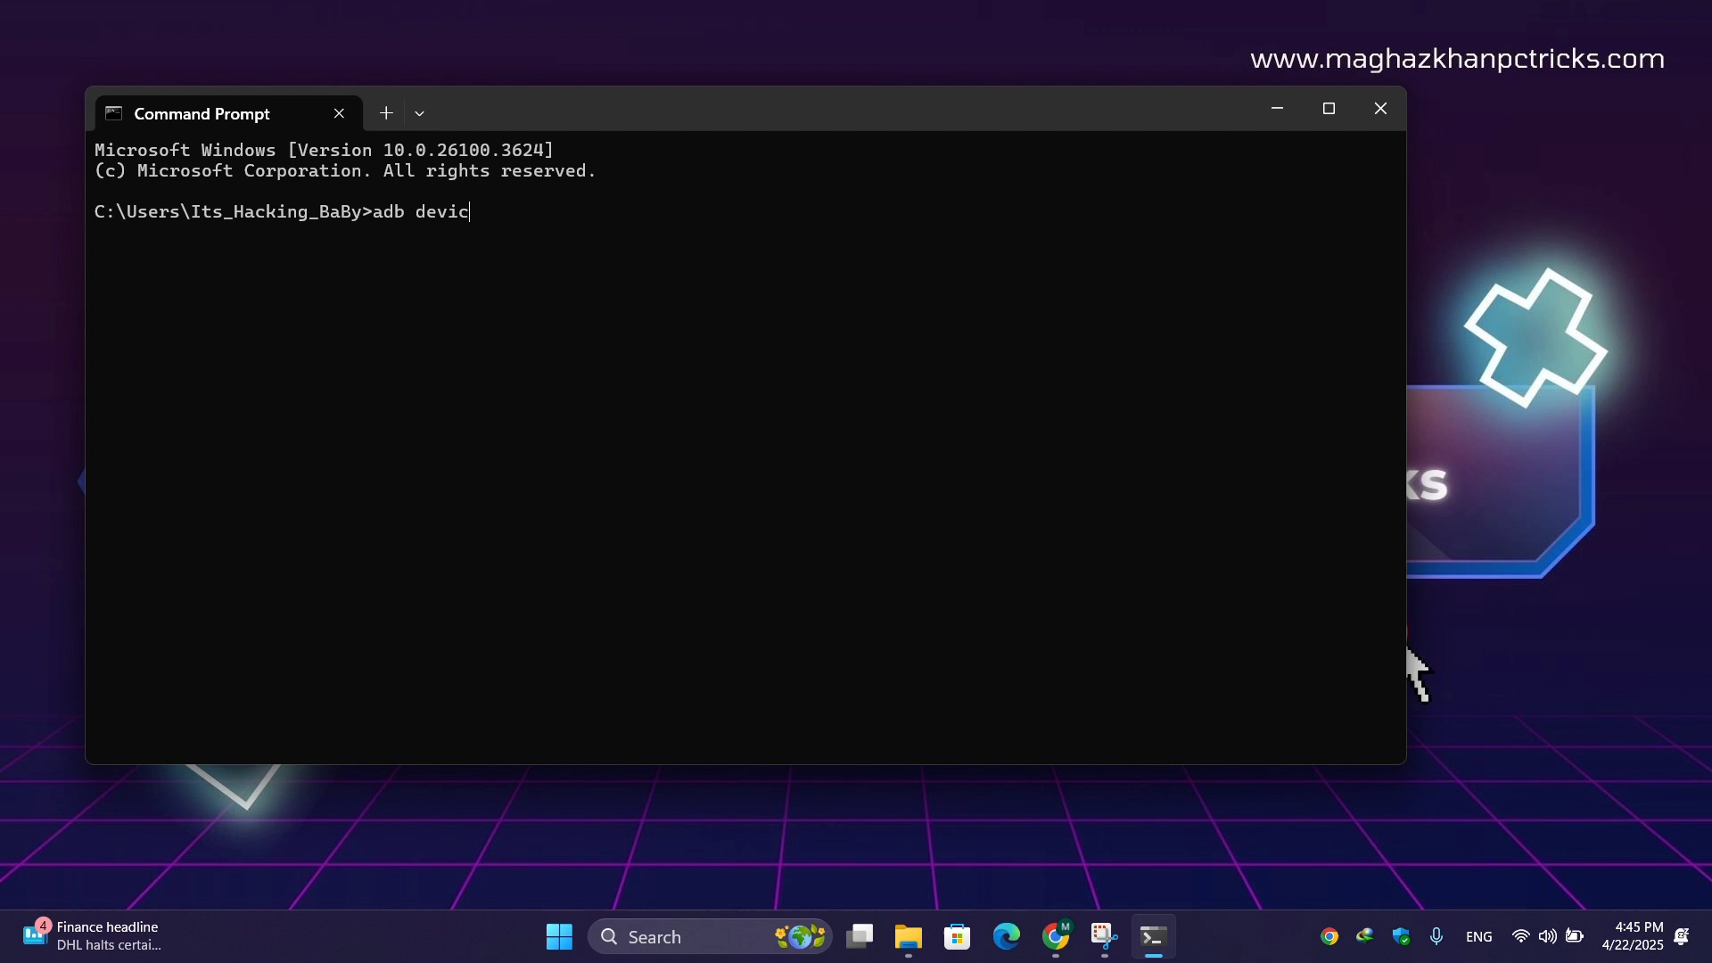
key("Return")
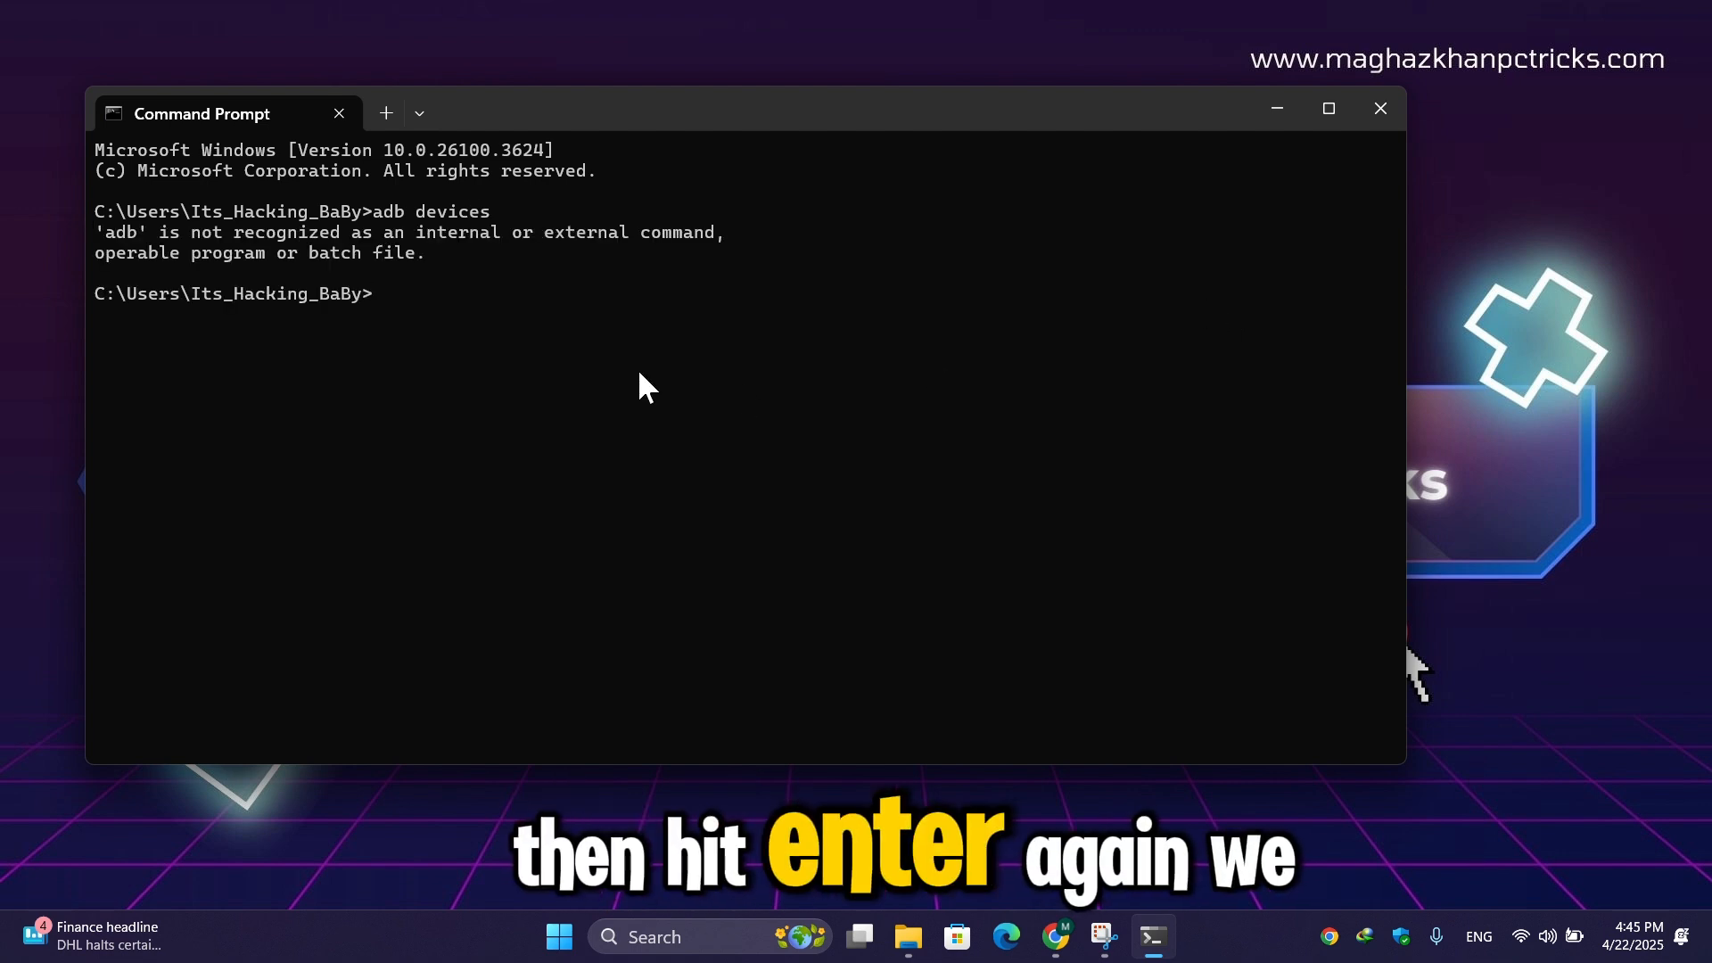
mouse_move(1328, 109)
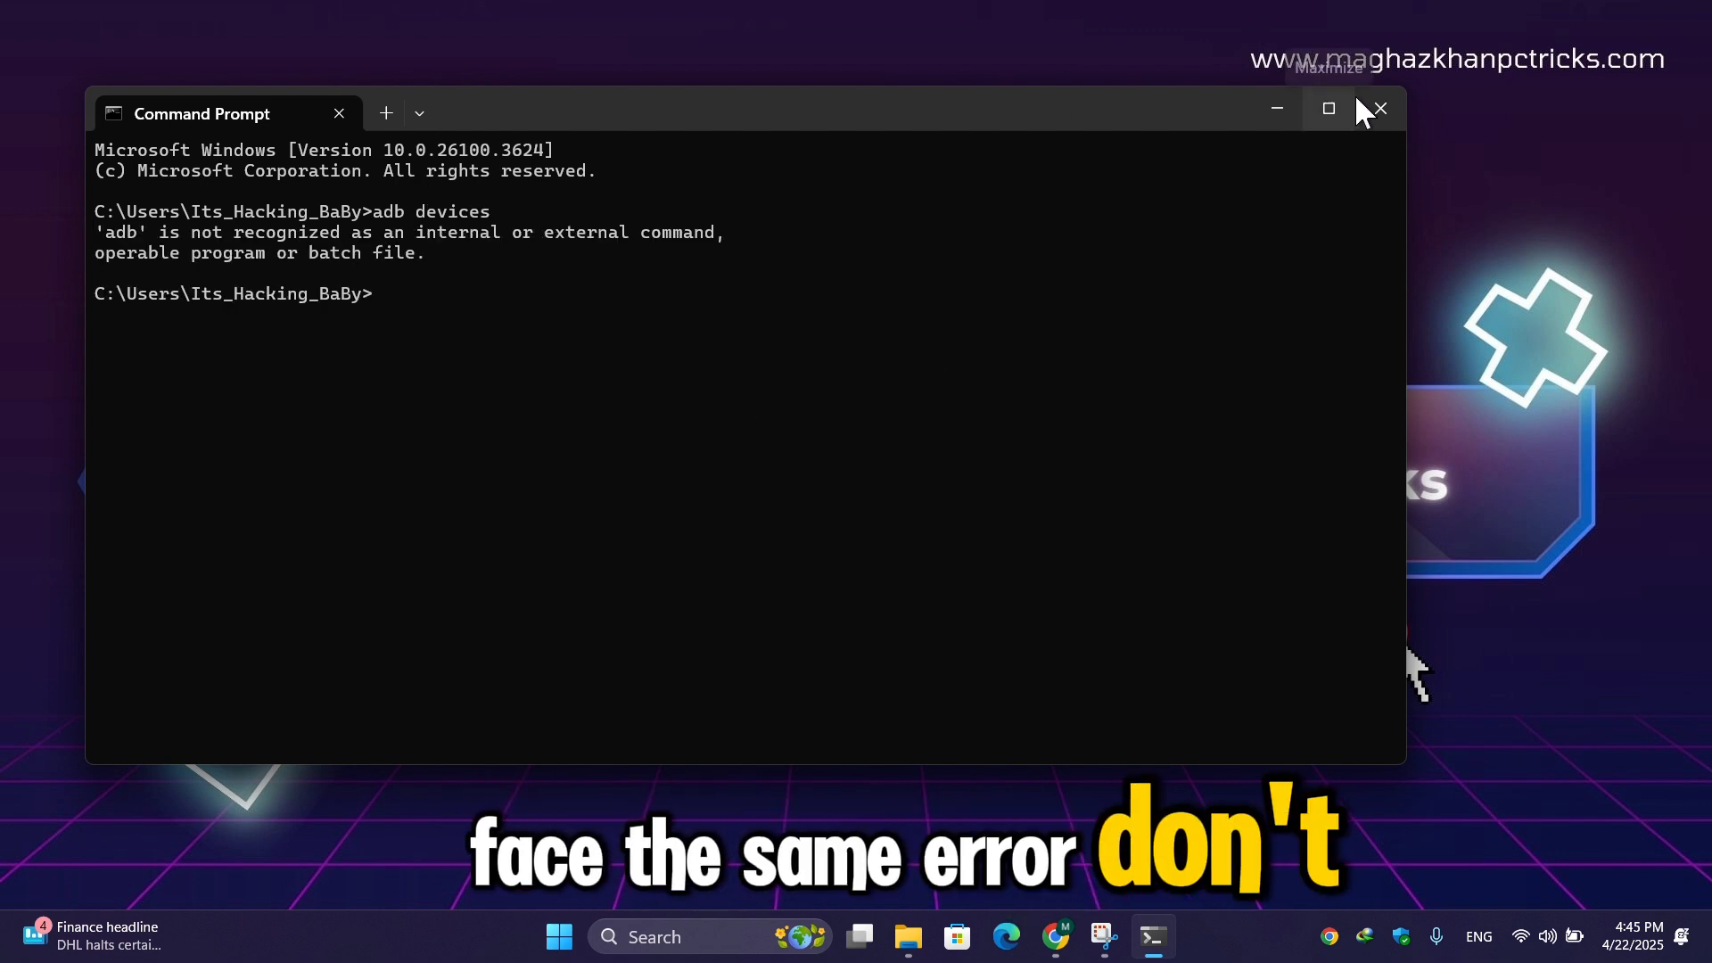
mouse_move(1379, 109)
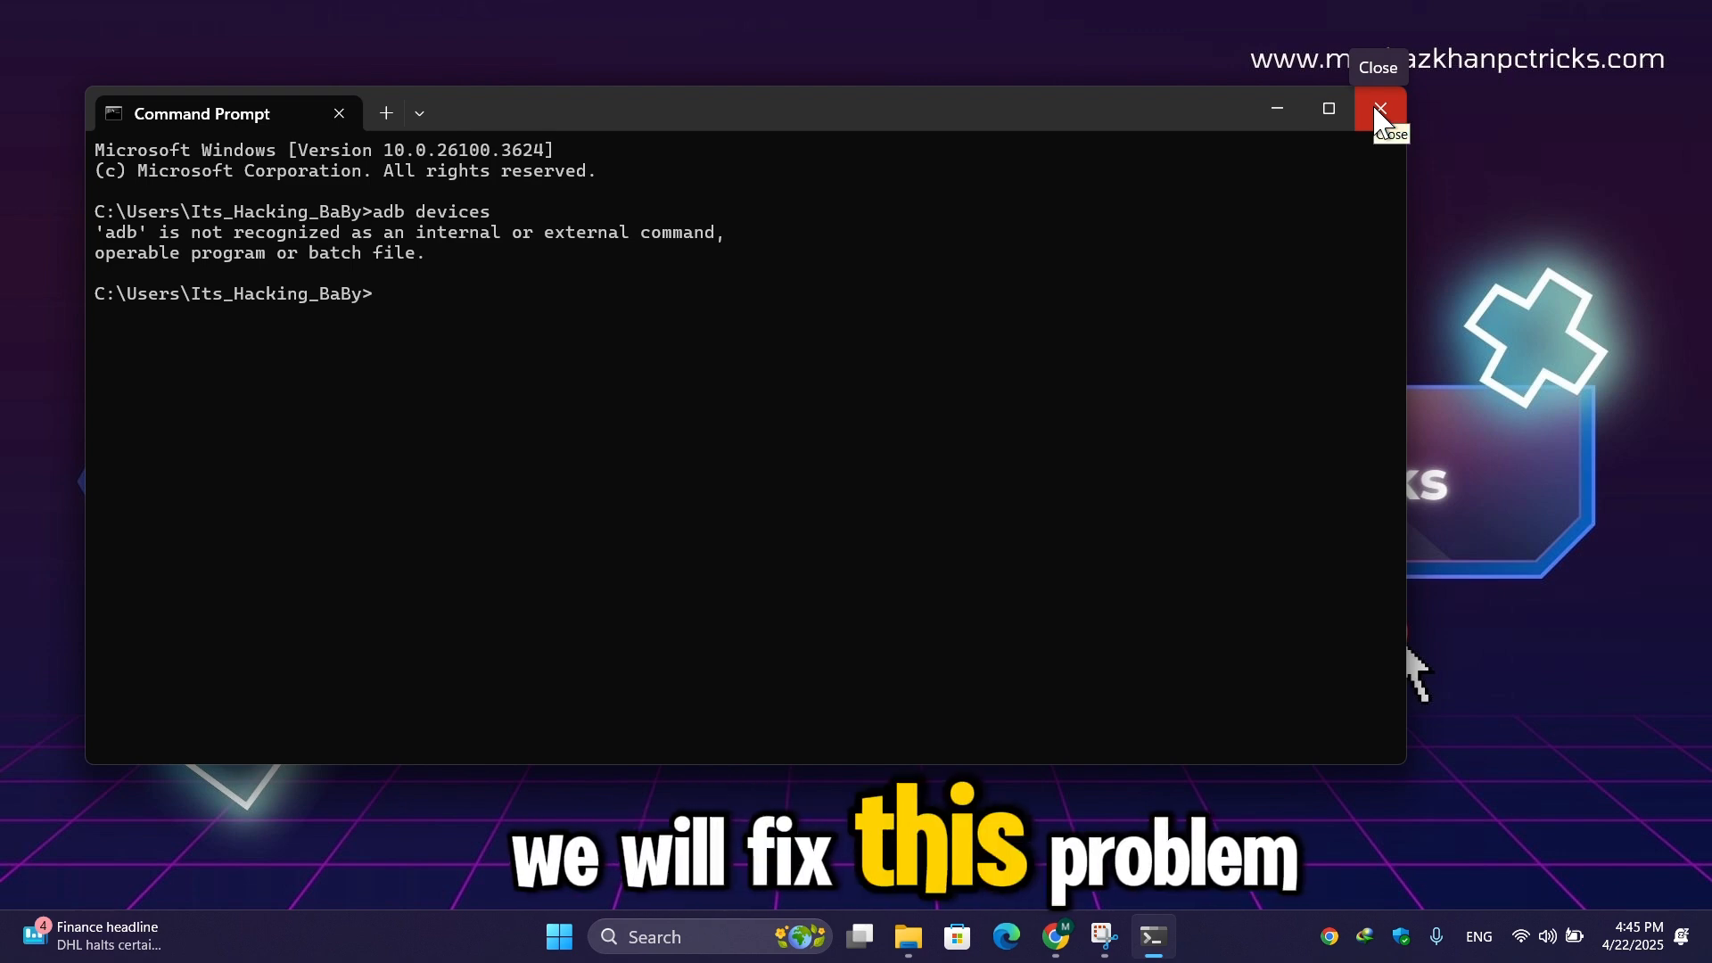
left_click(1379, 108)
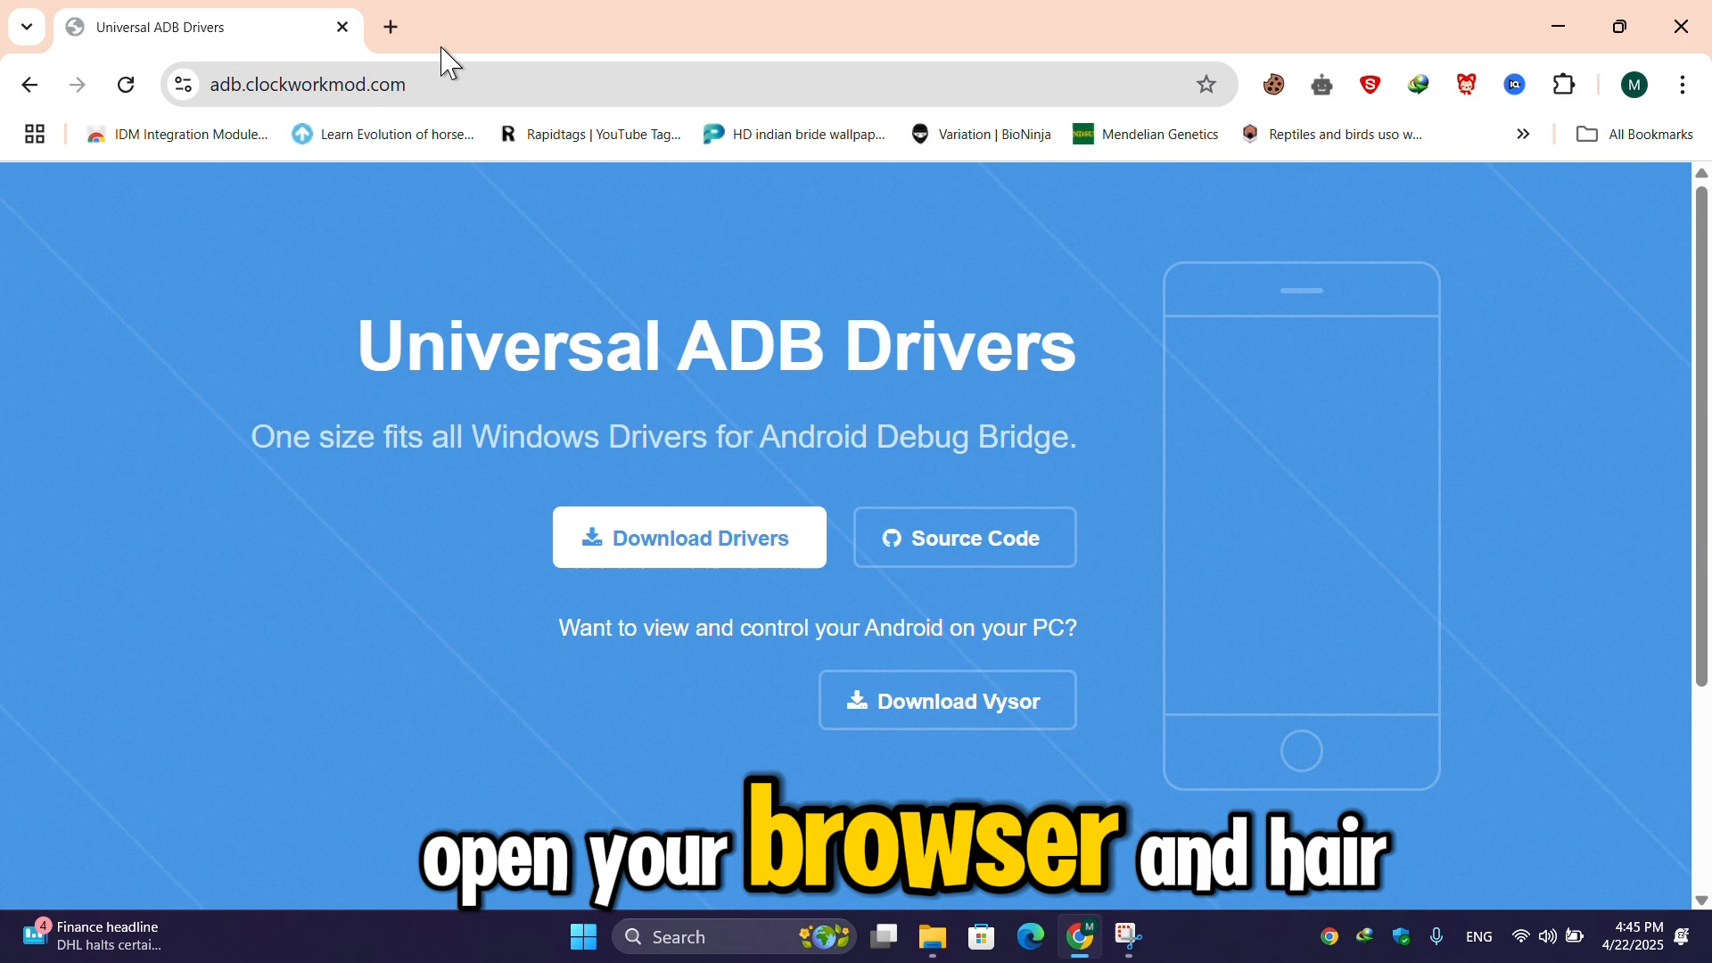
Request SDK Platform-Tools for Windows from the release notes page, cancelling the duplicate download
type("SDK Platform Tools")
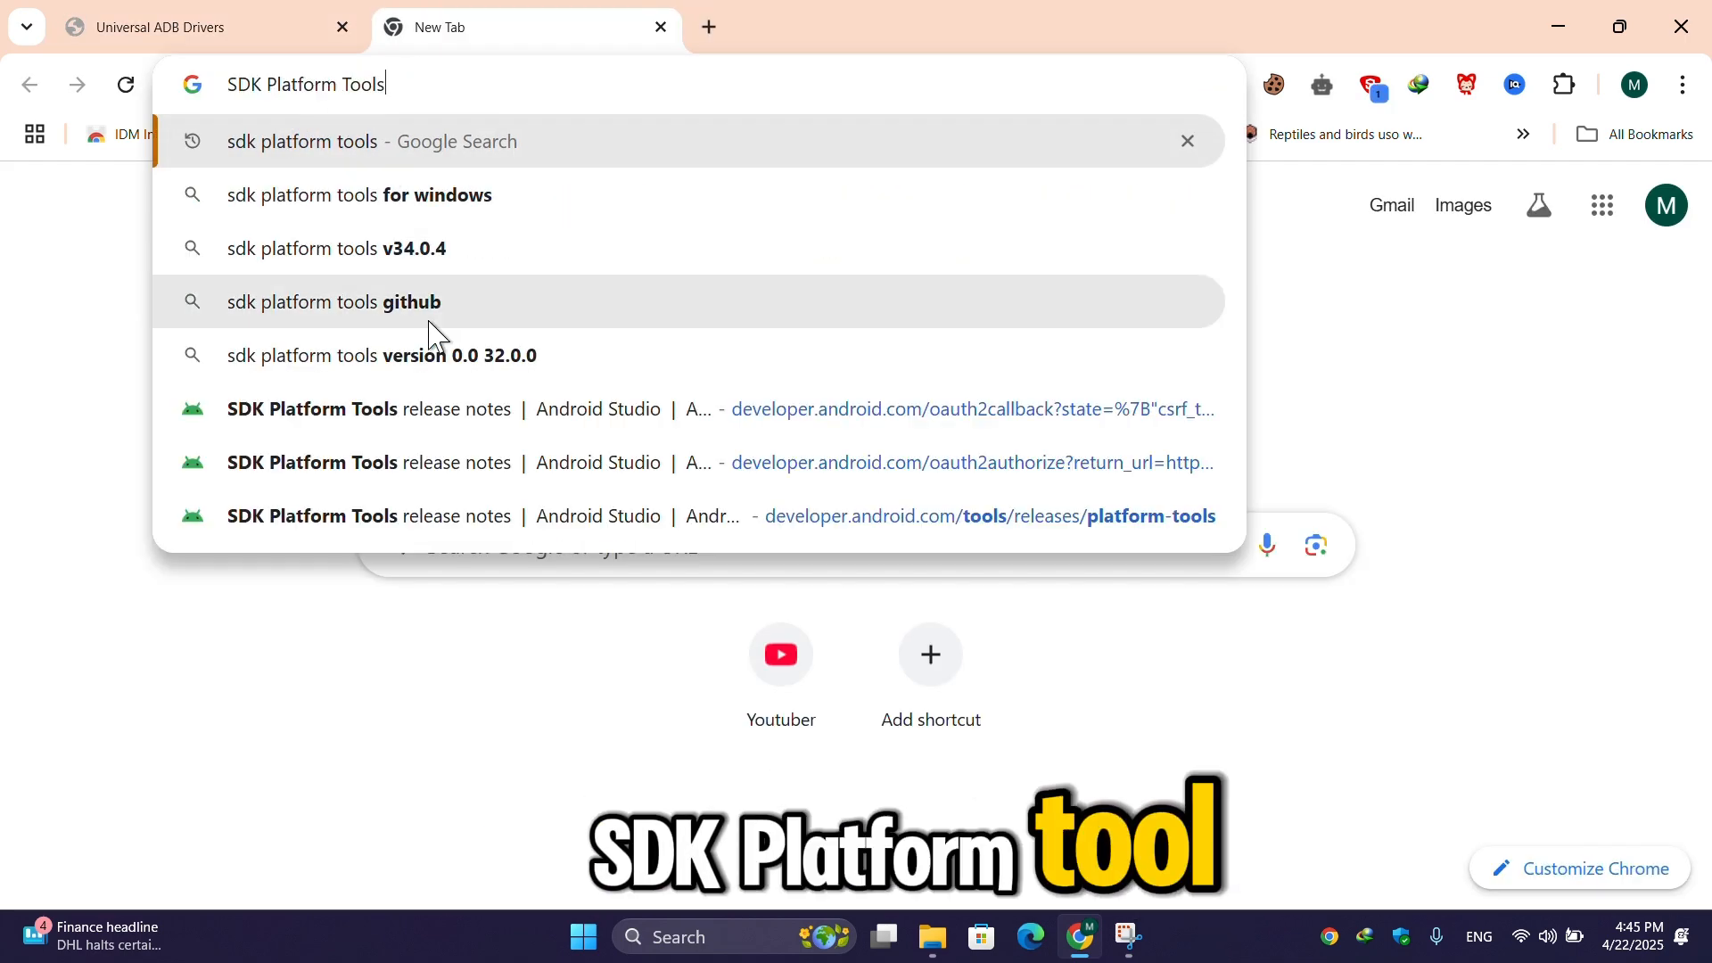
key("Return")
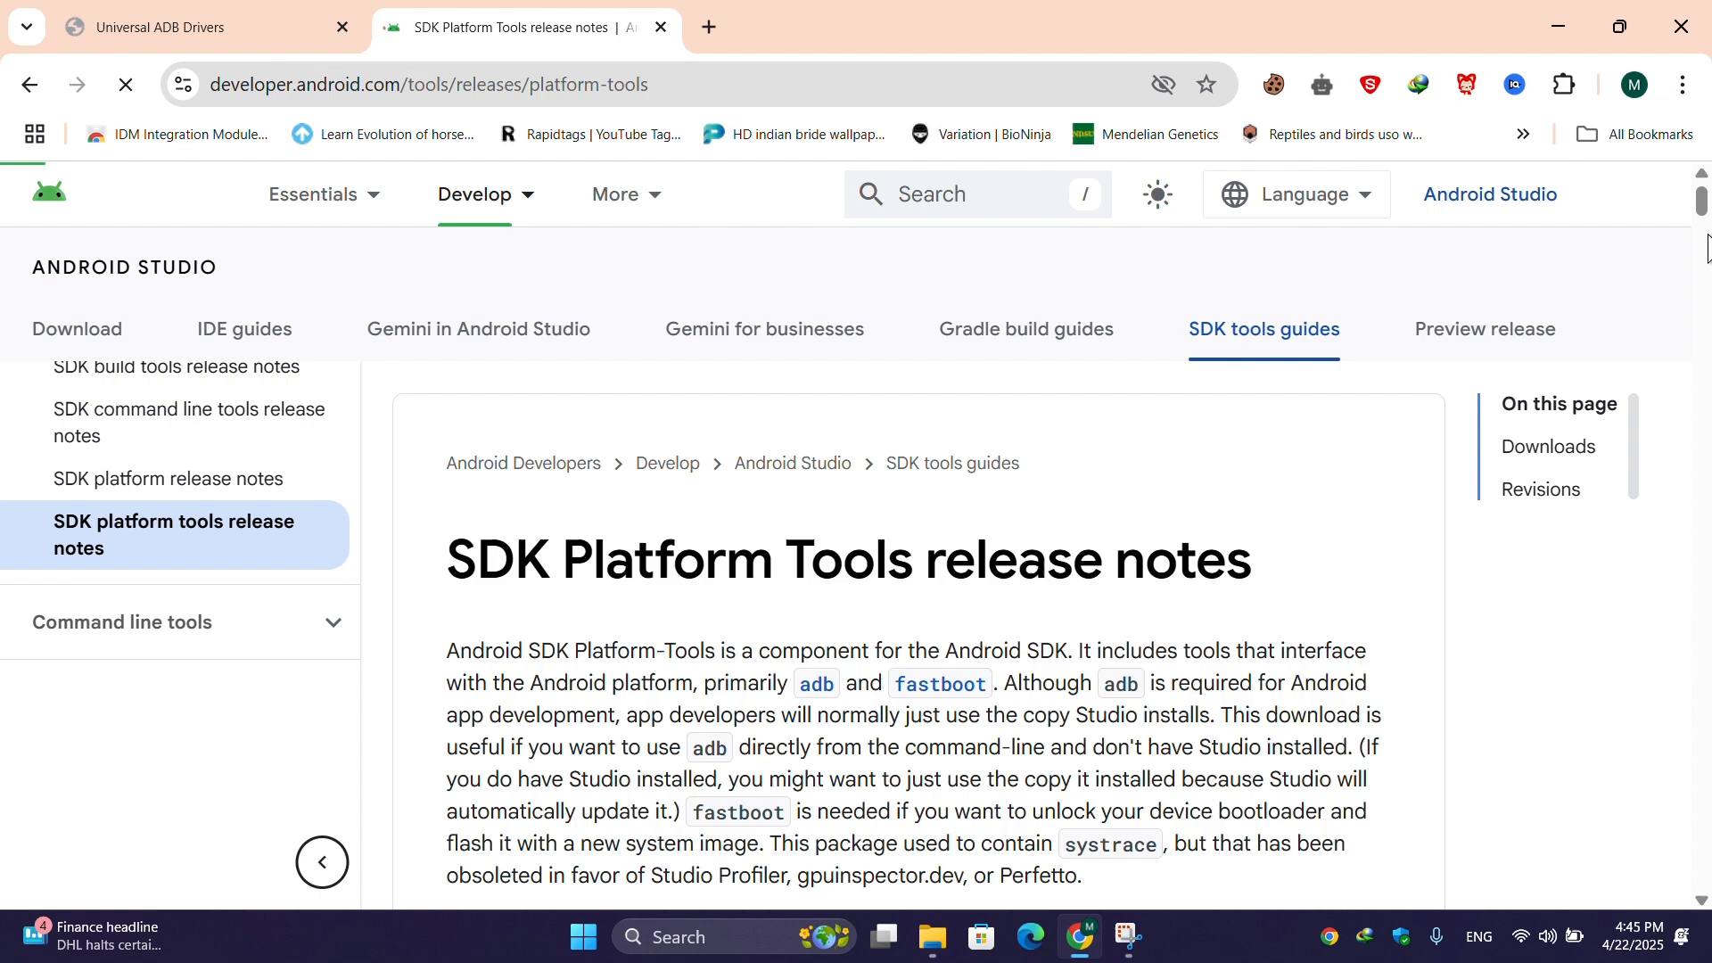
scroll("down", 3)
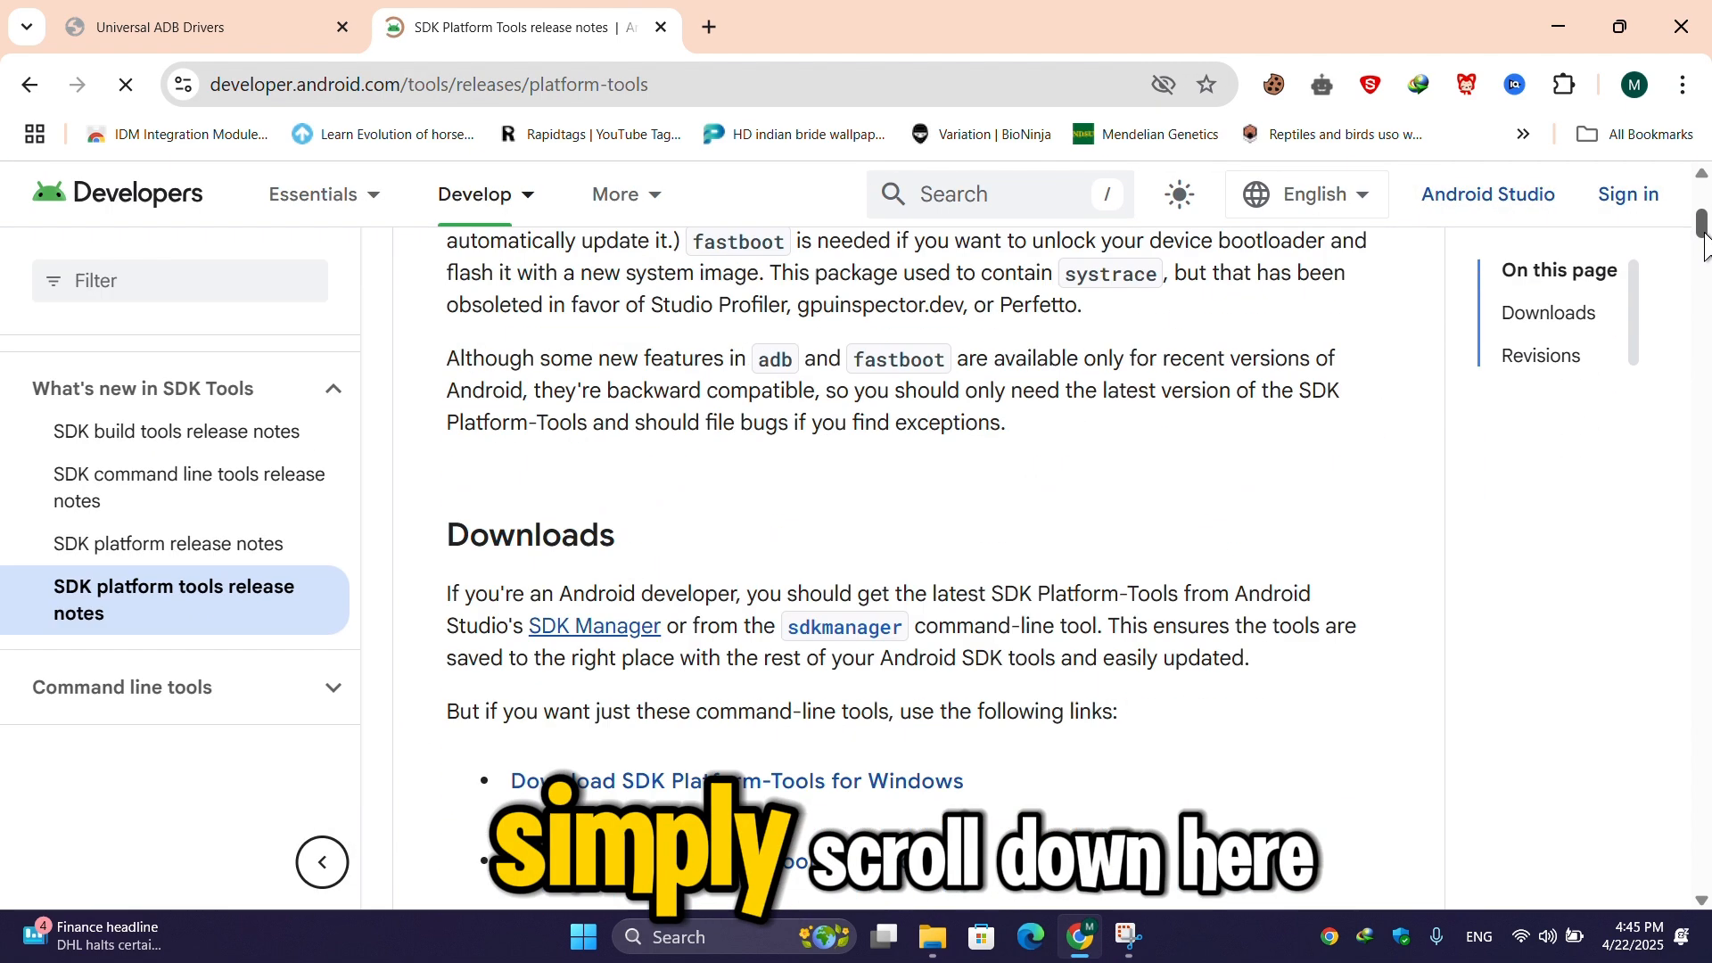
scroll("down", 3)
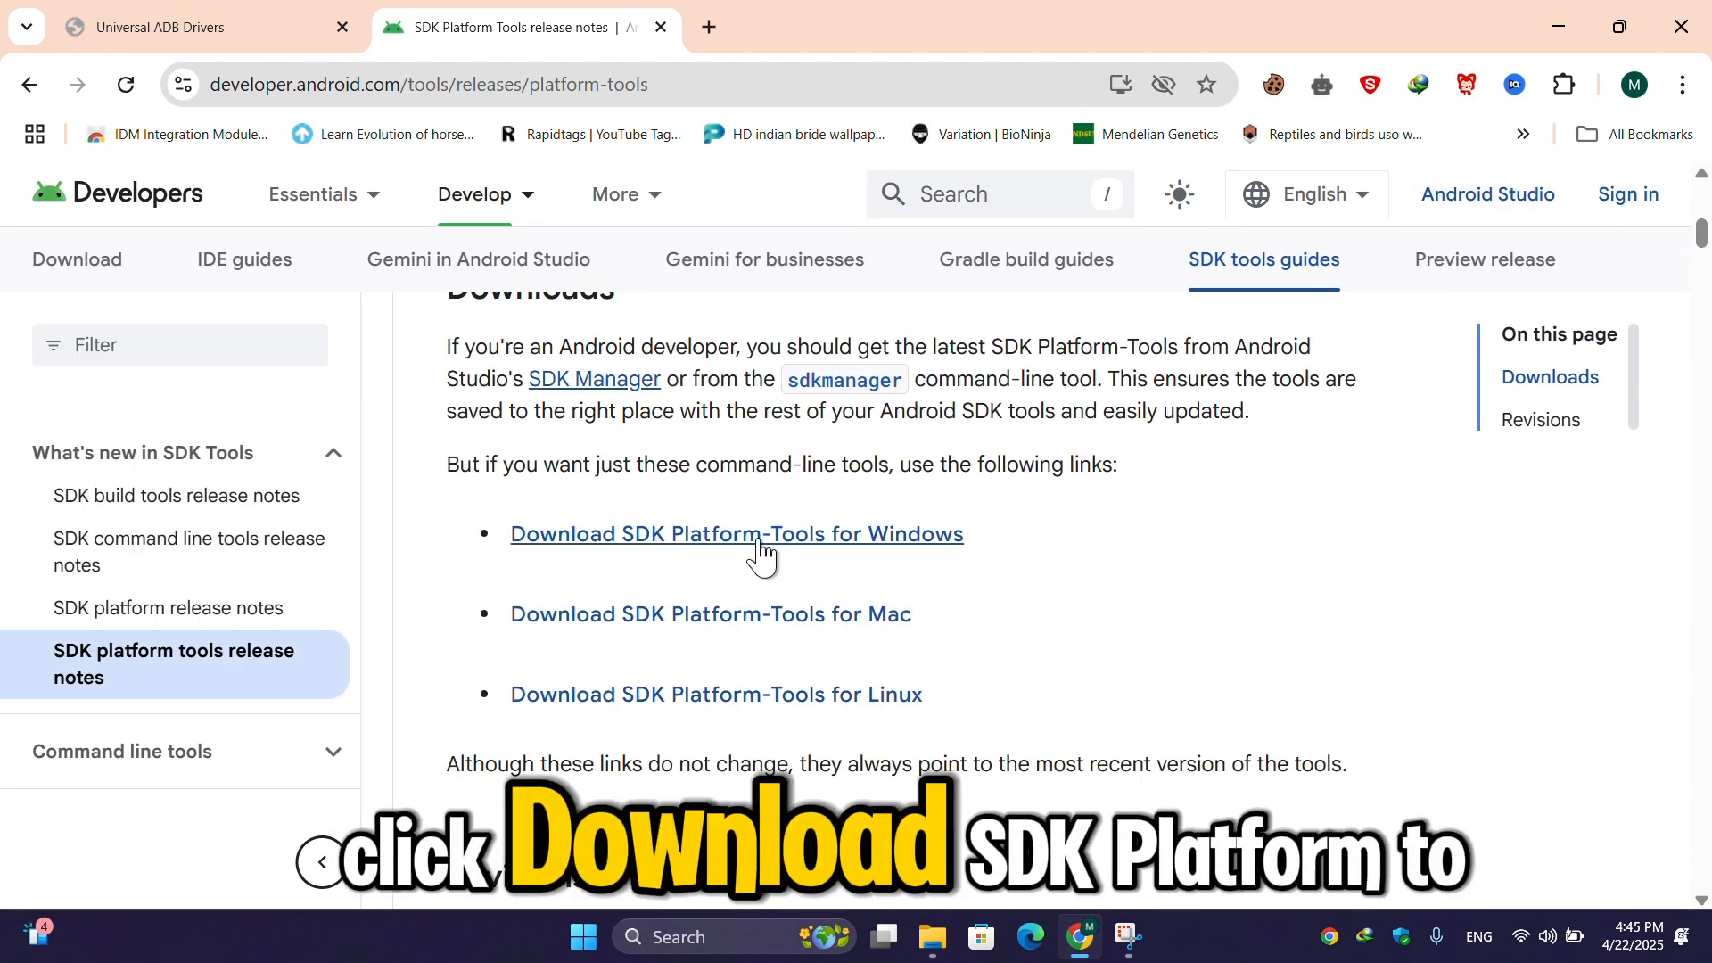
left_click(735, 534)
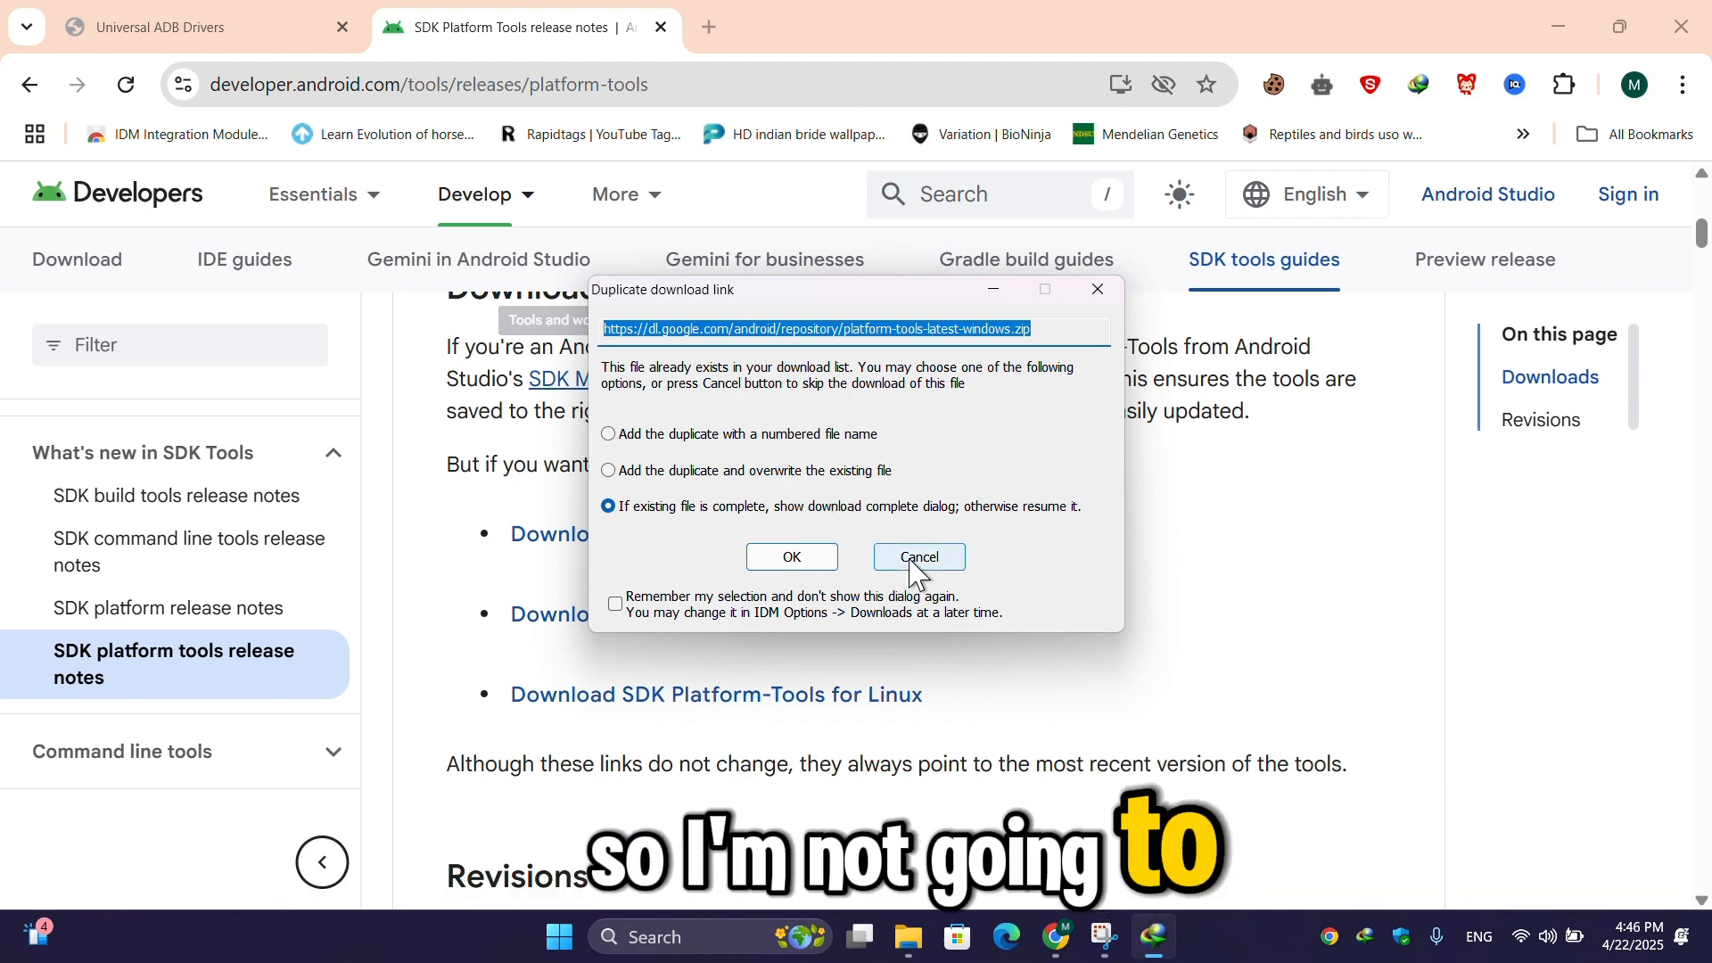
left_click(919, 557)
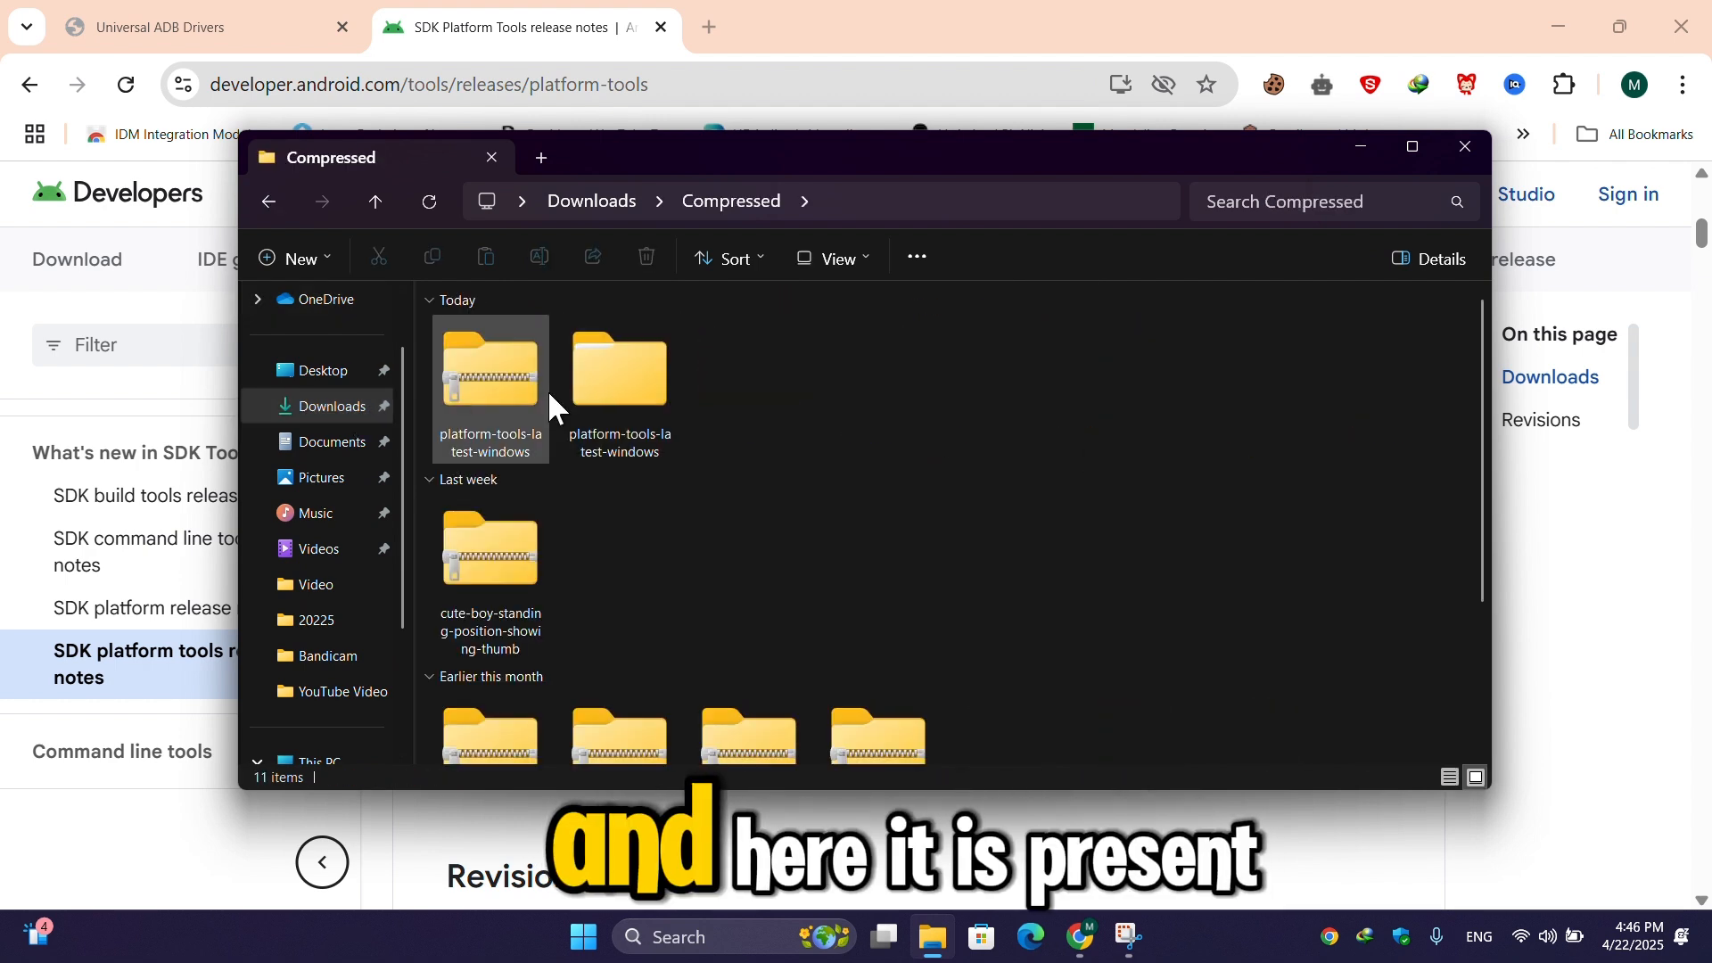
Open Downloads > Compressed > platform-tools and select and copy all 14 files
right_click(489, 376)
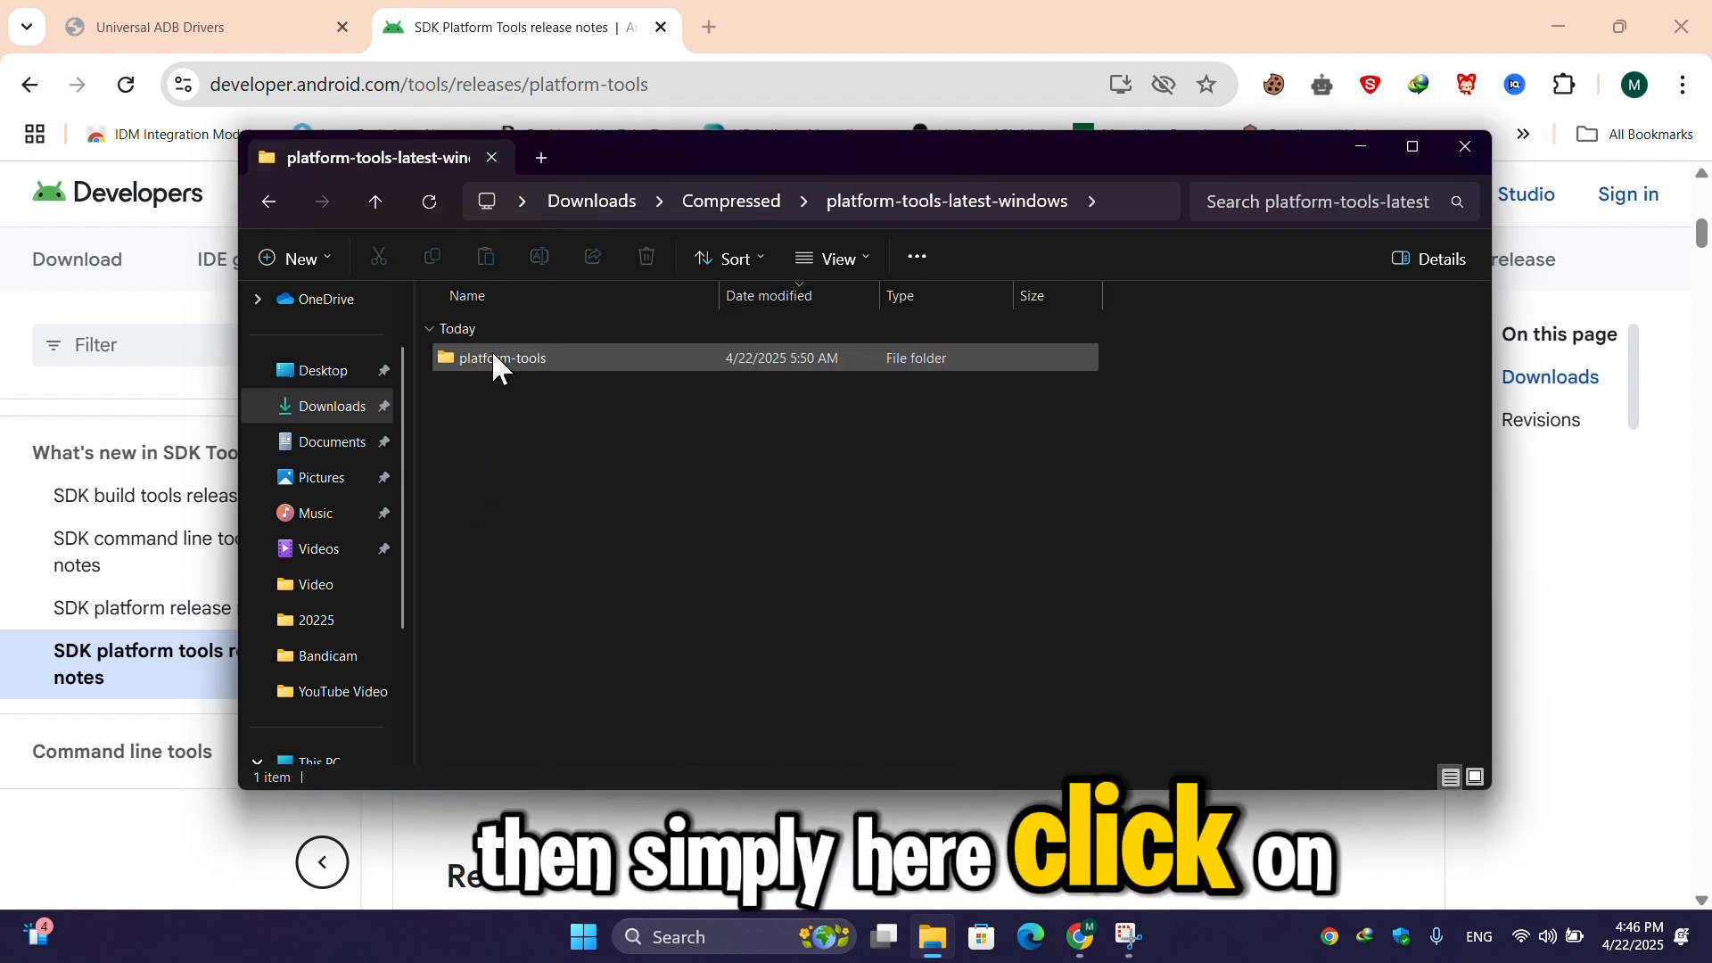
double_click(503, 358)
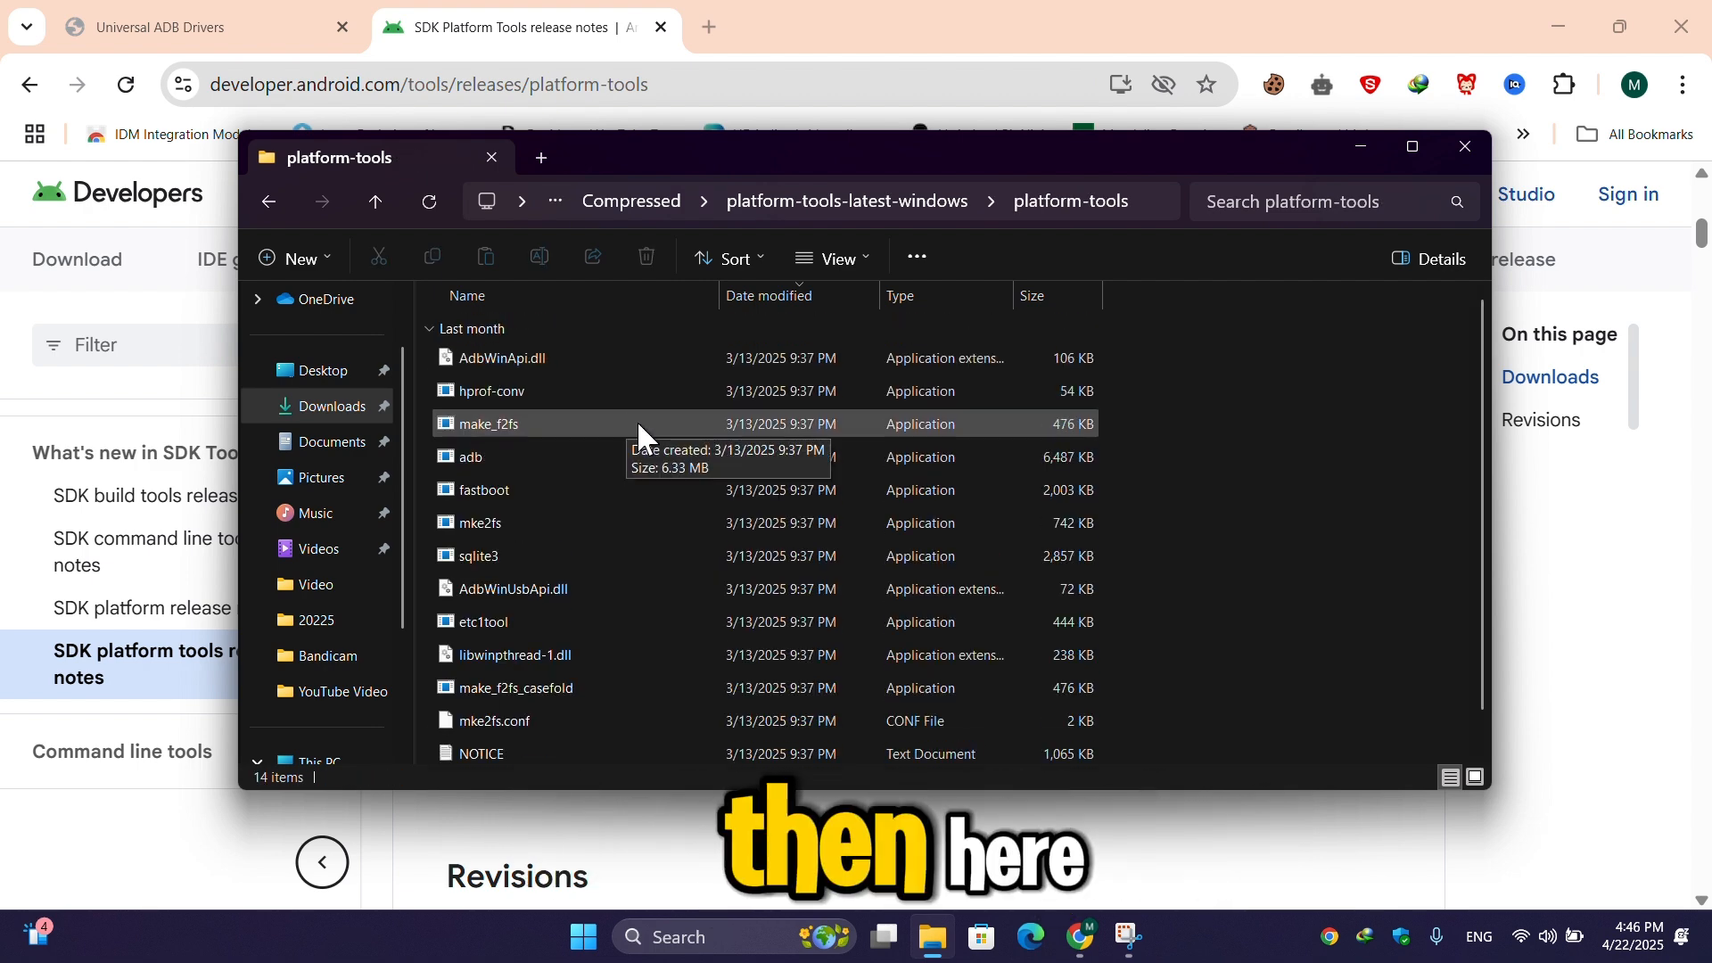
key("ctrl+a")
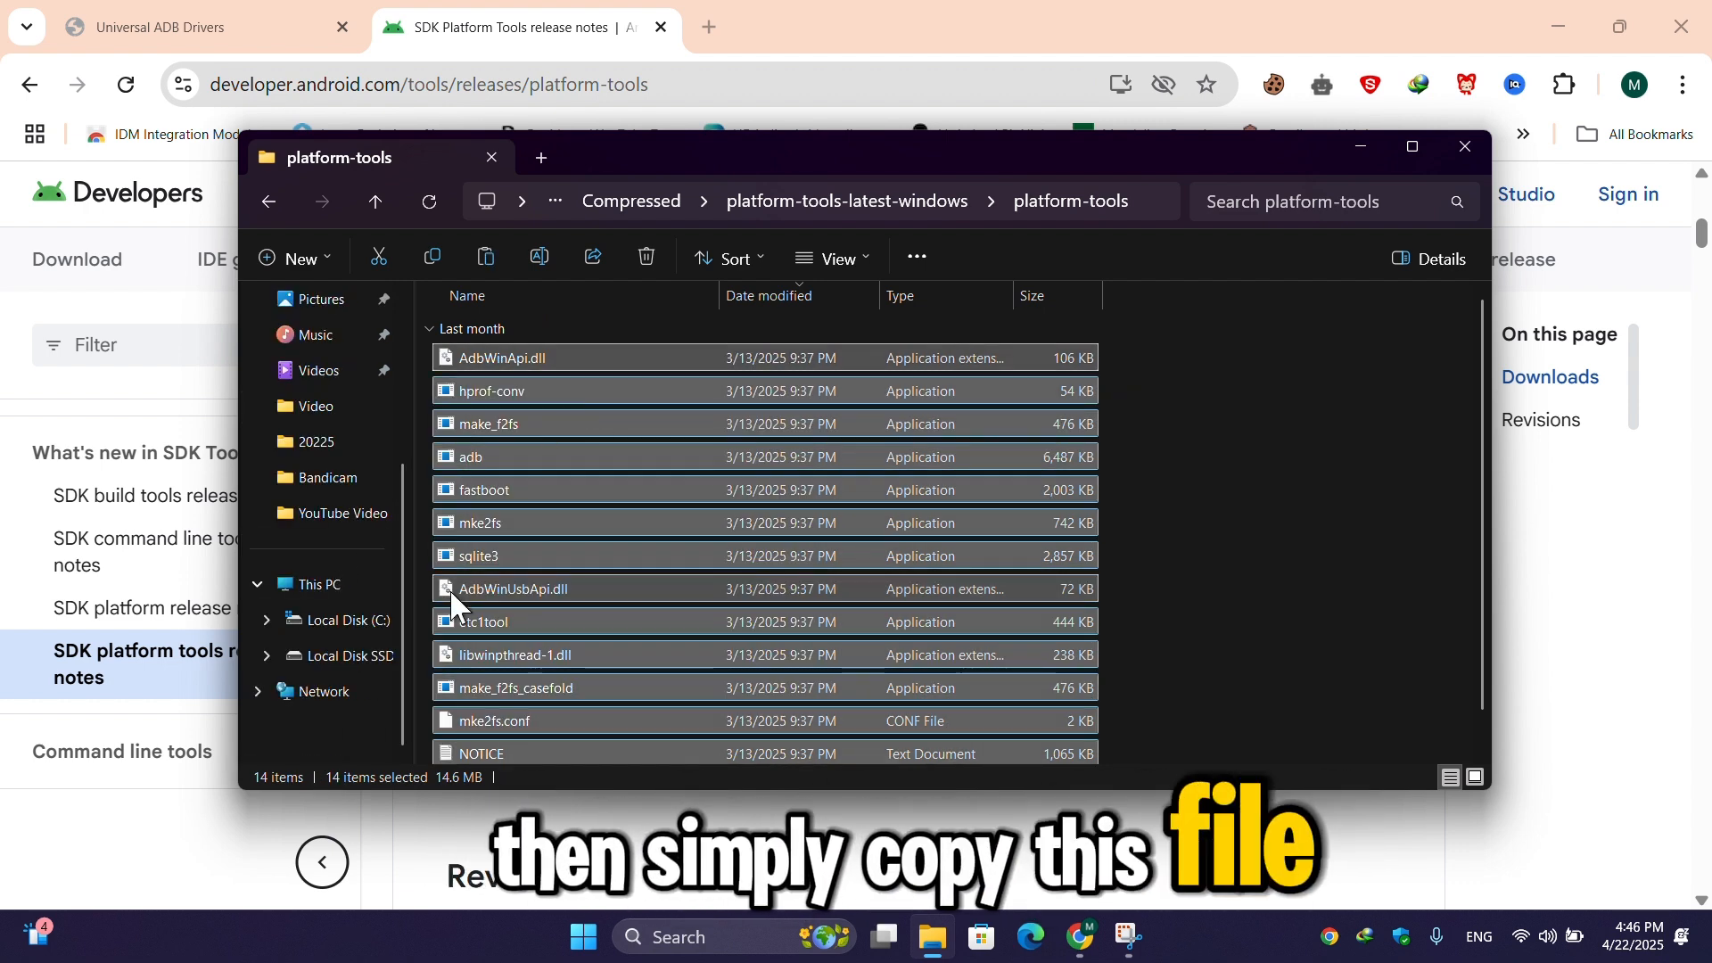
left_click(315, 584)
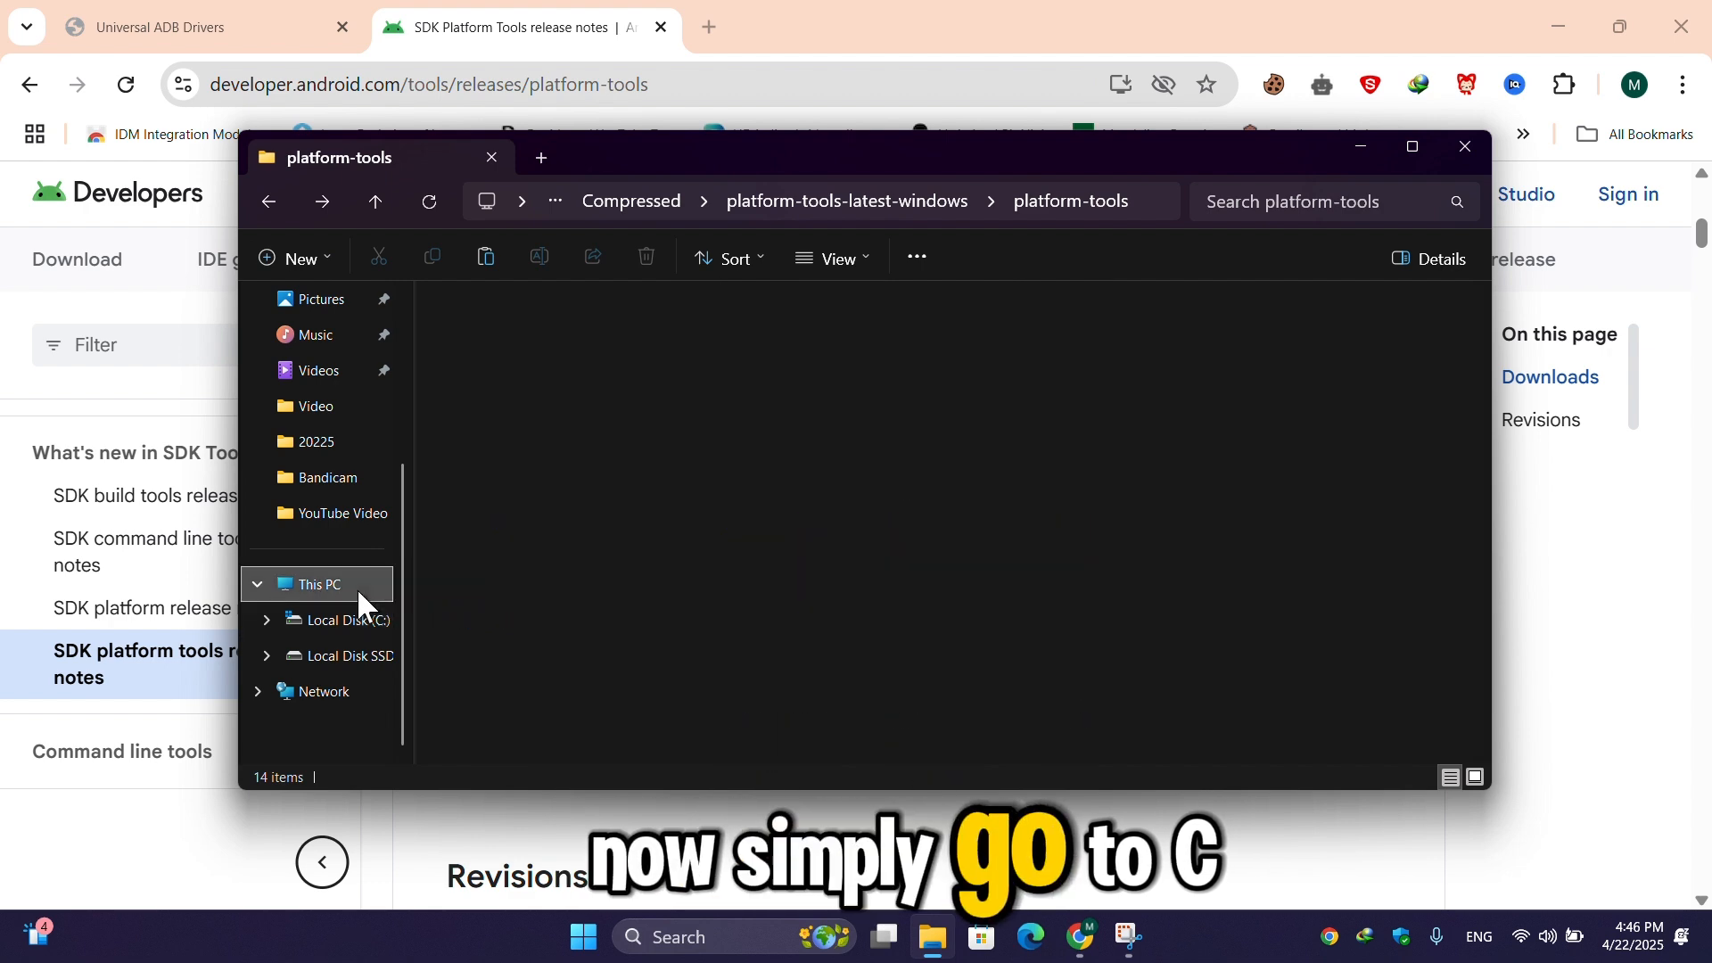
Create and open a '.android' folder under C:\Users\<user>
left_click(337, 619)
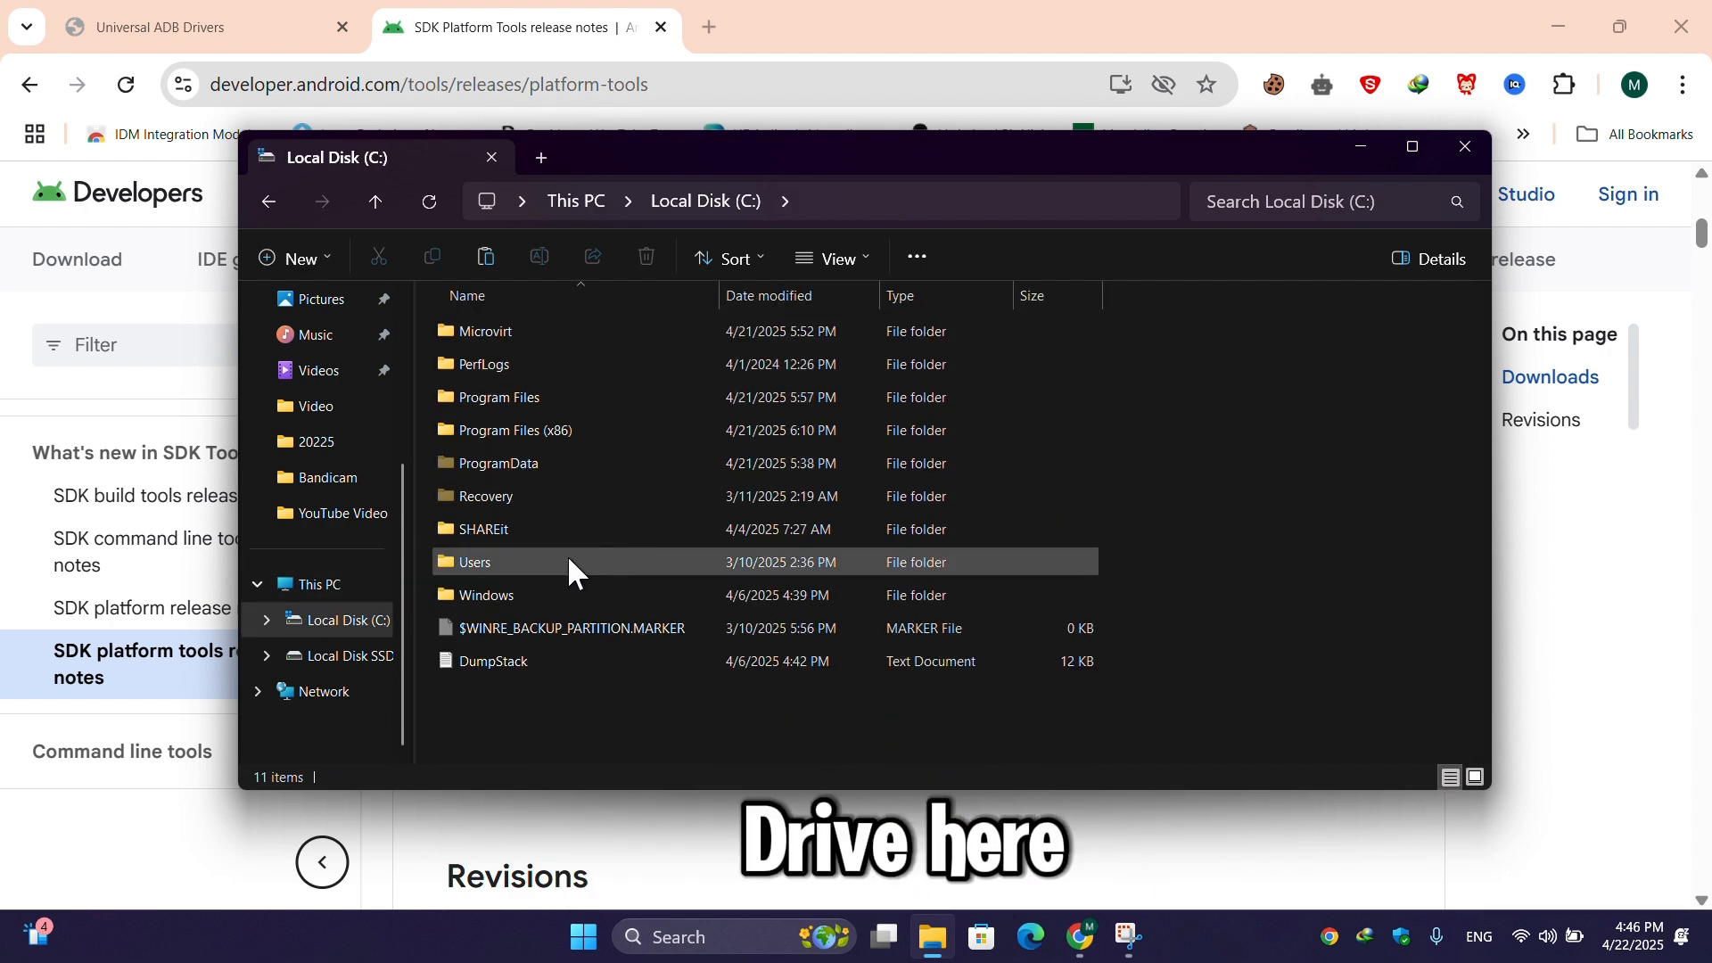
double_click(474, 561)
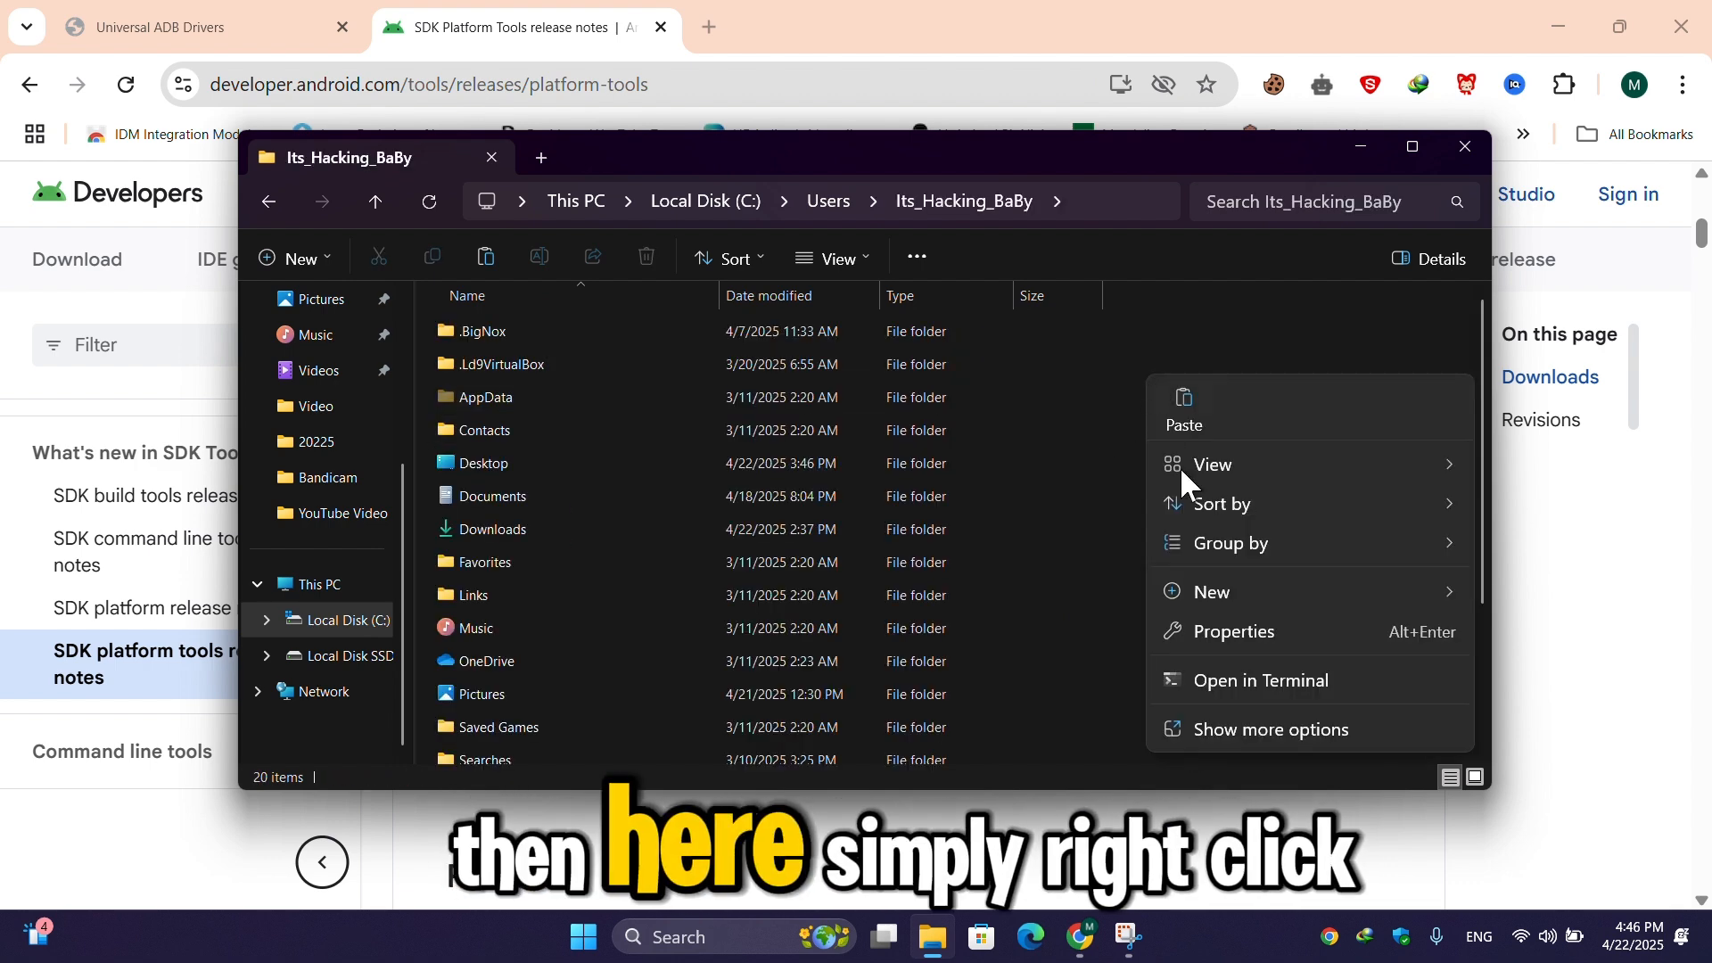
left_click(1209, 590)
type(".")
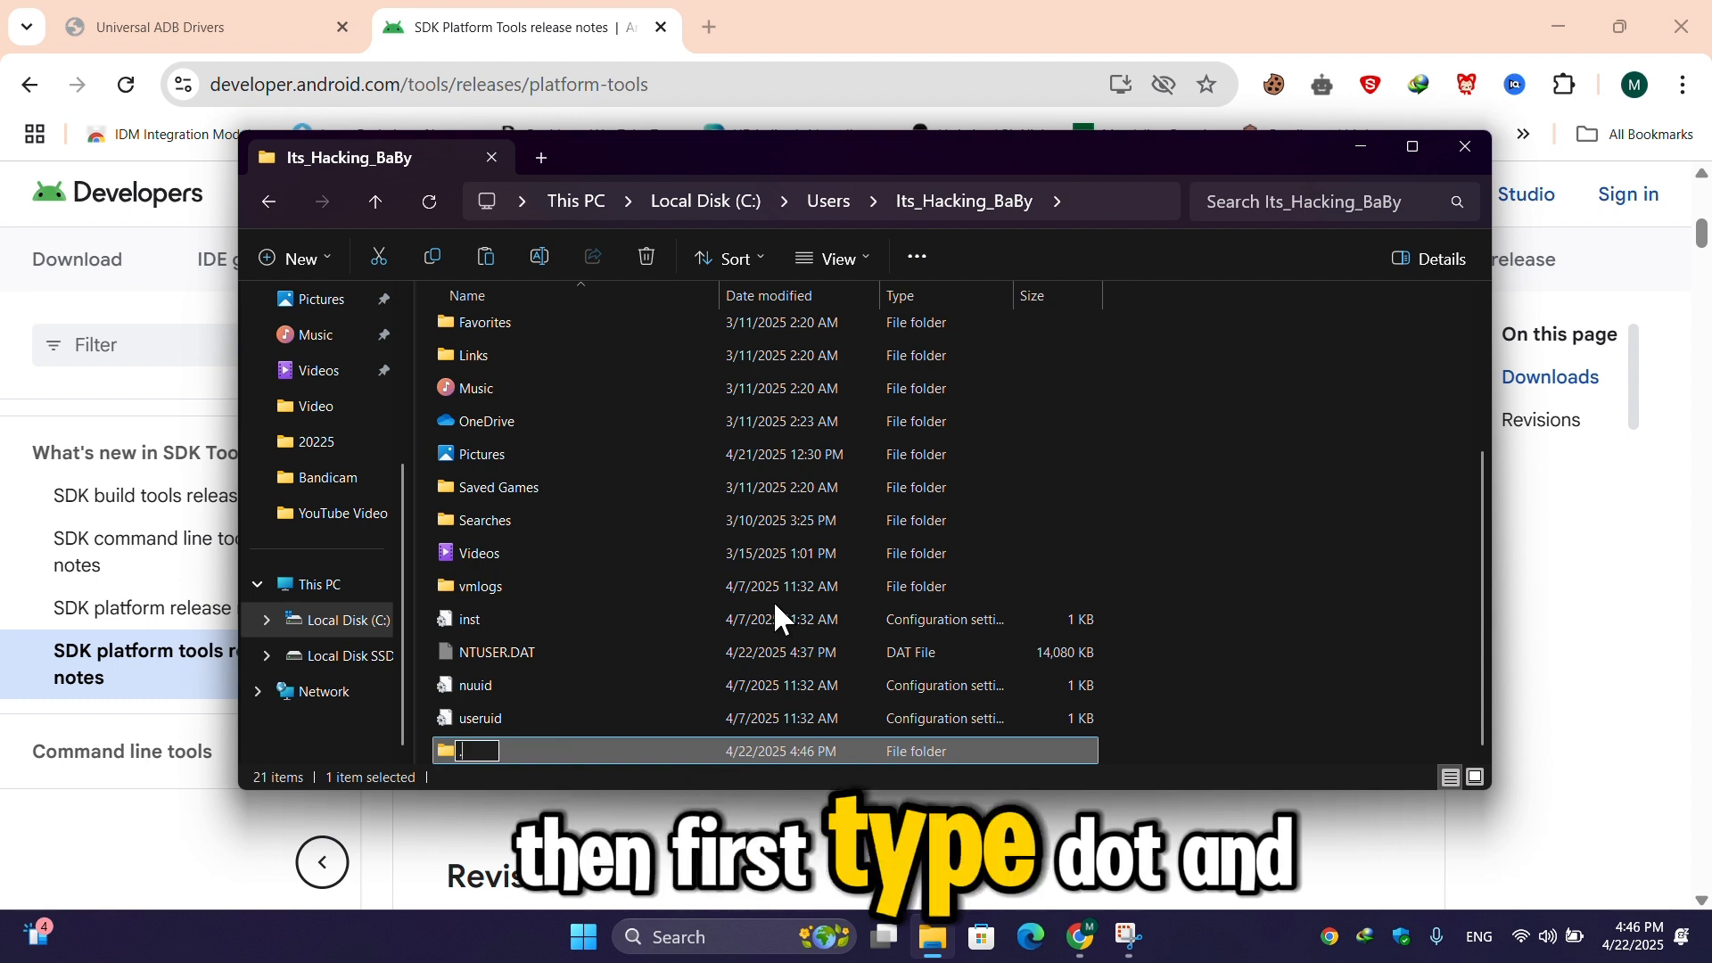
type("android")
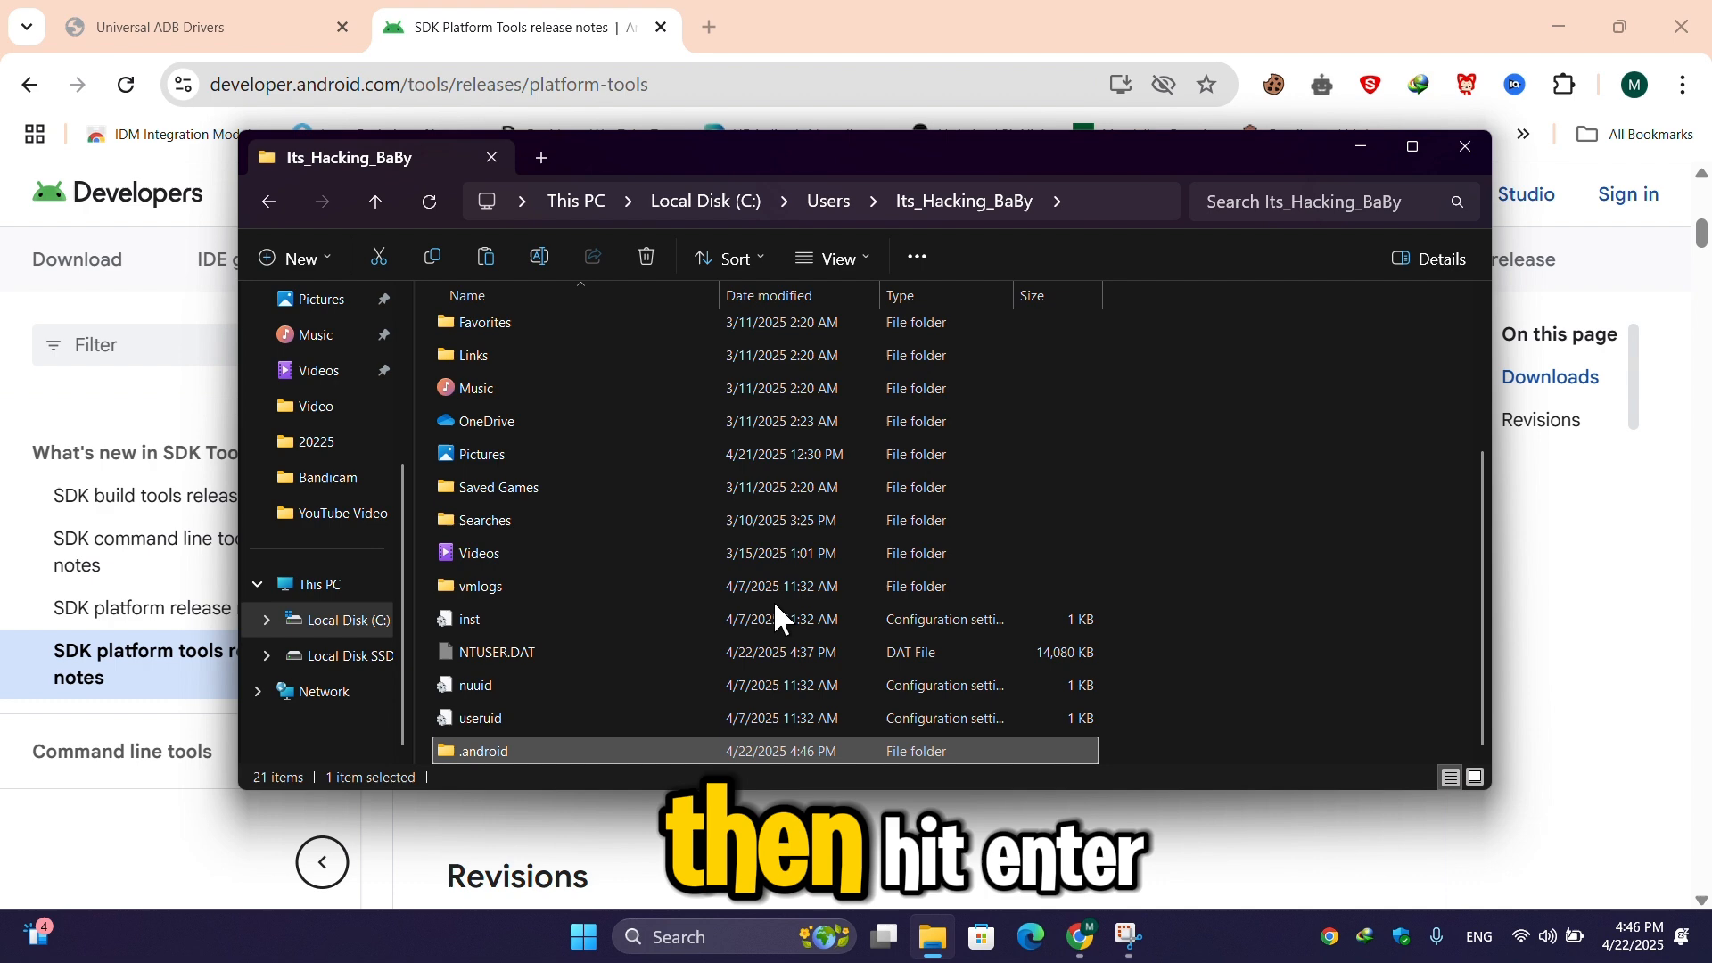
double_click(482, 750)
type("cm")
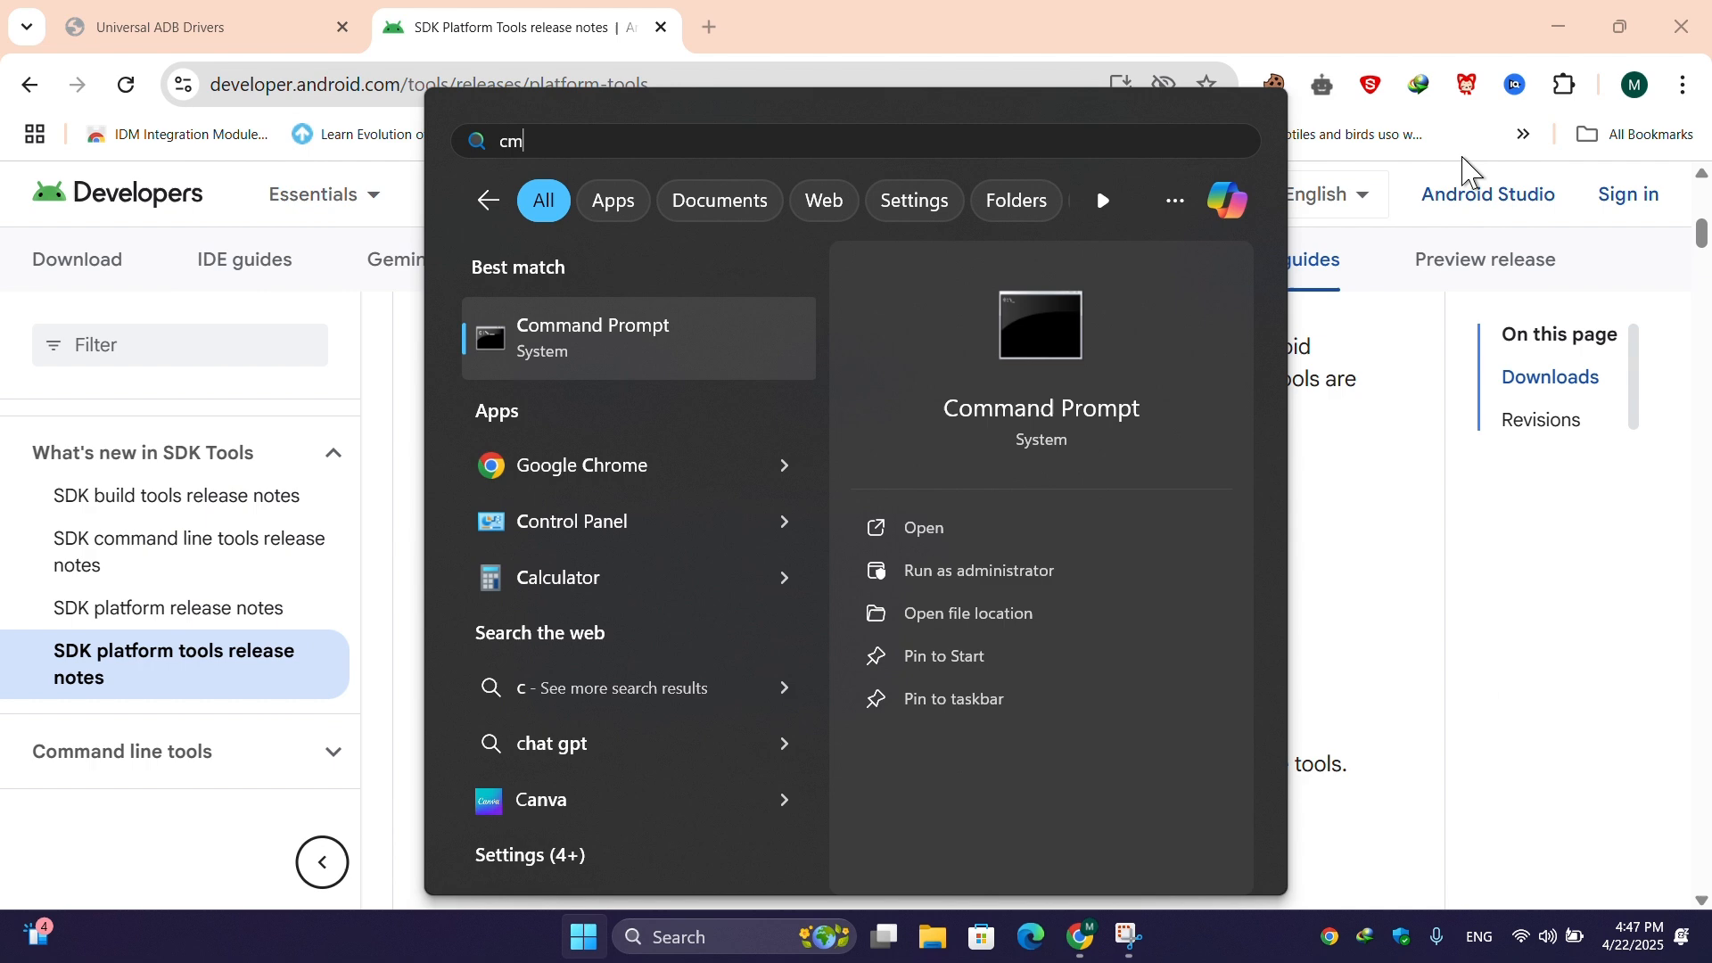
Run 'adb devices' in Command Prompt, now printing an empty attached-devices list
type("d")
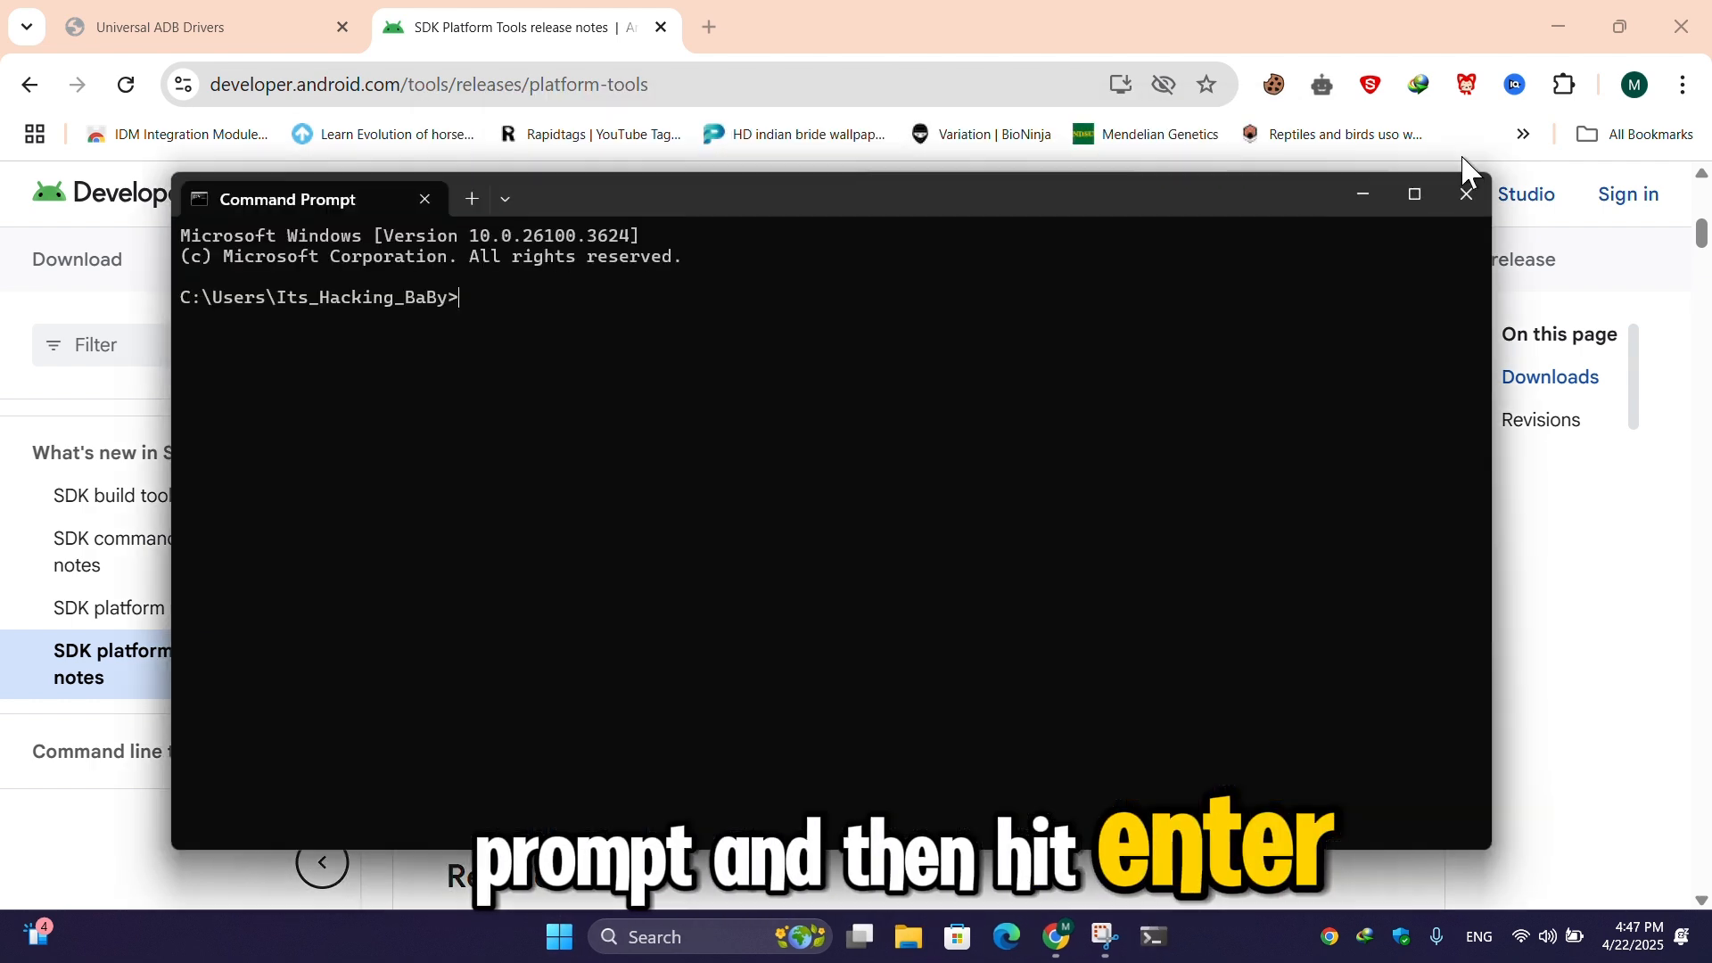
type("adb")
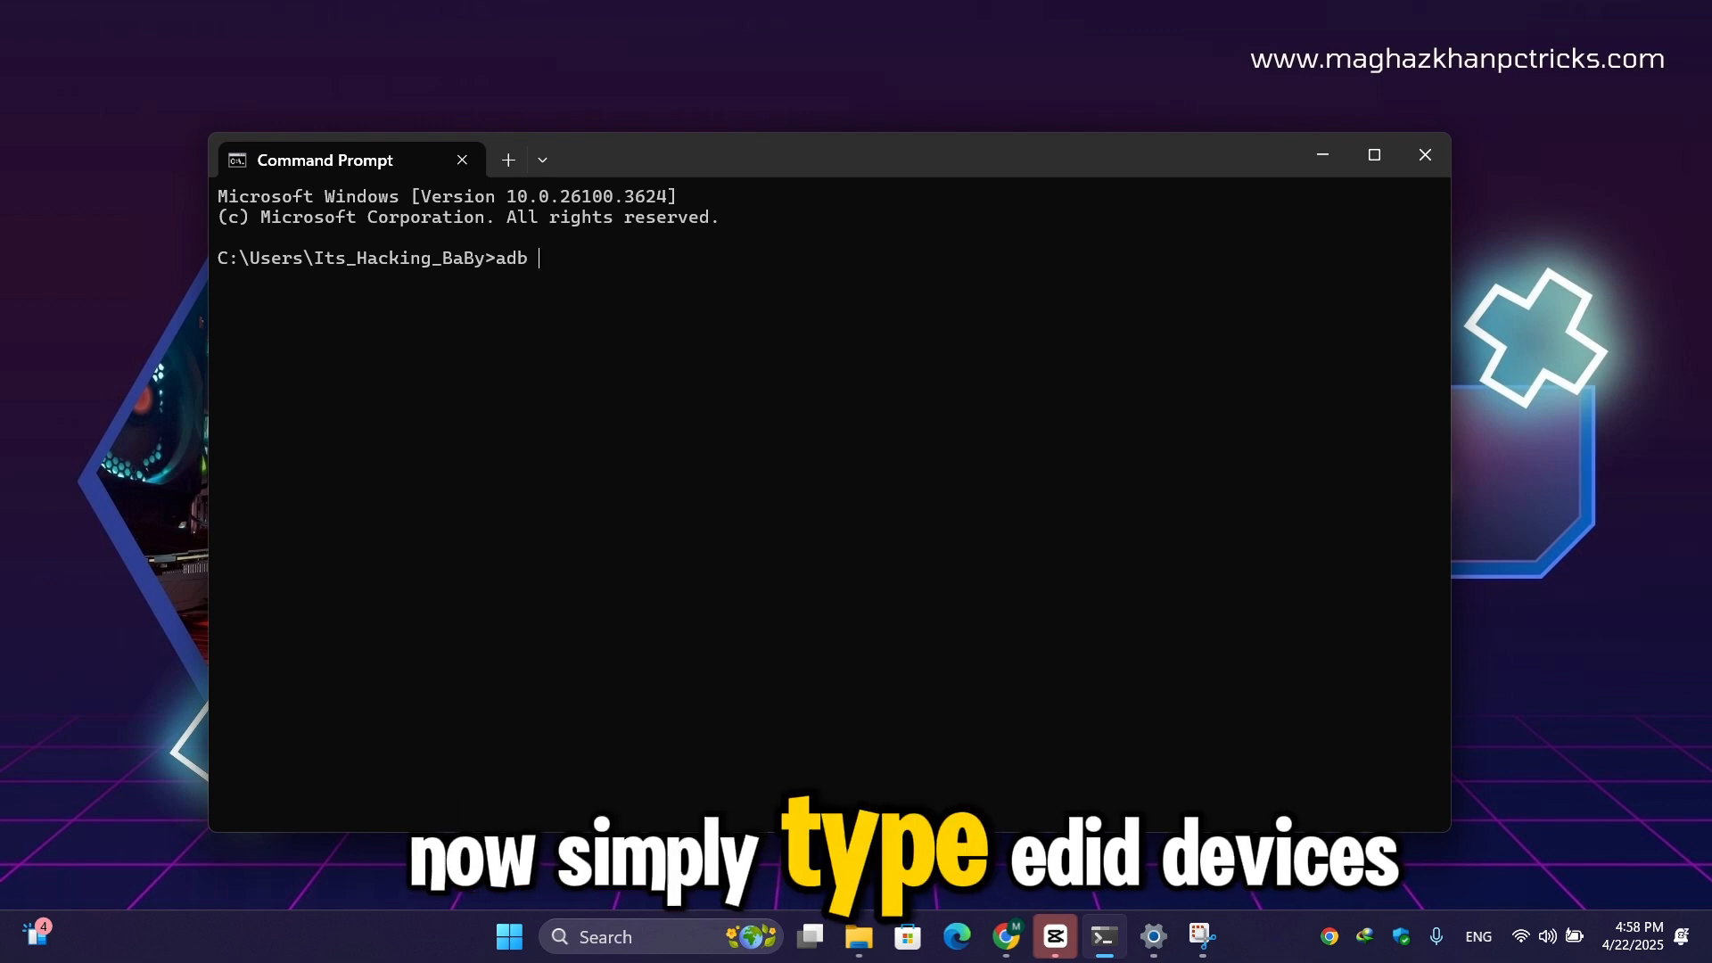
type("devi")
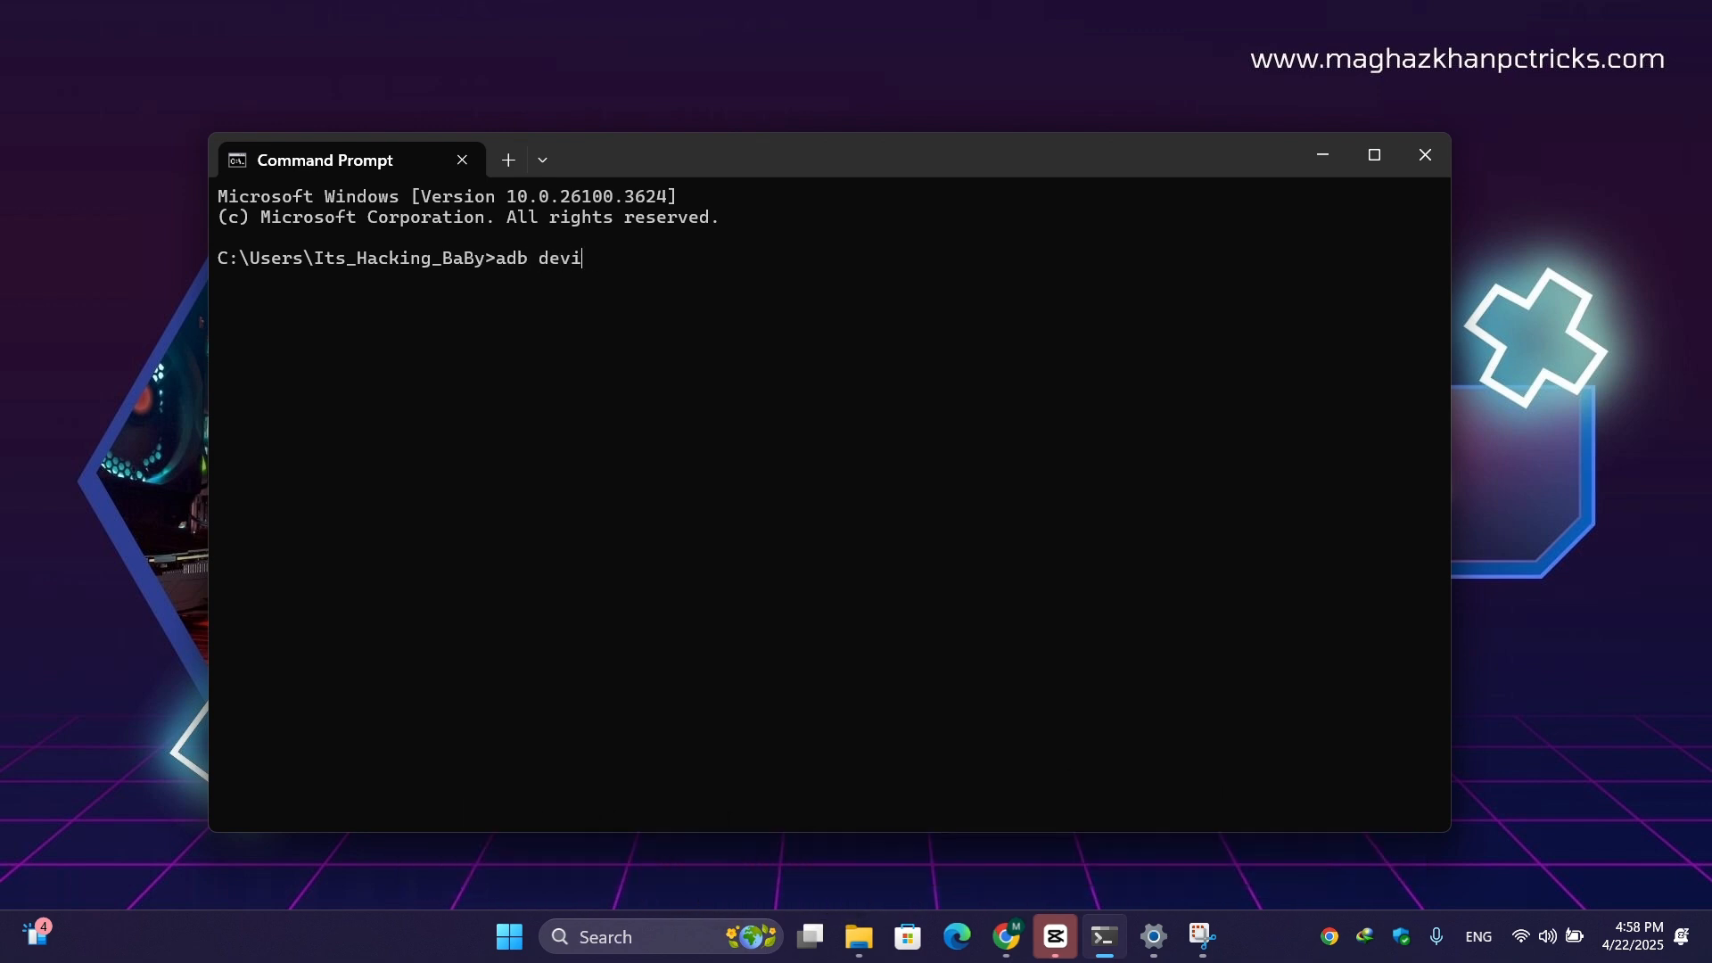
key("Return")
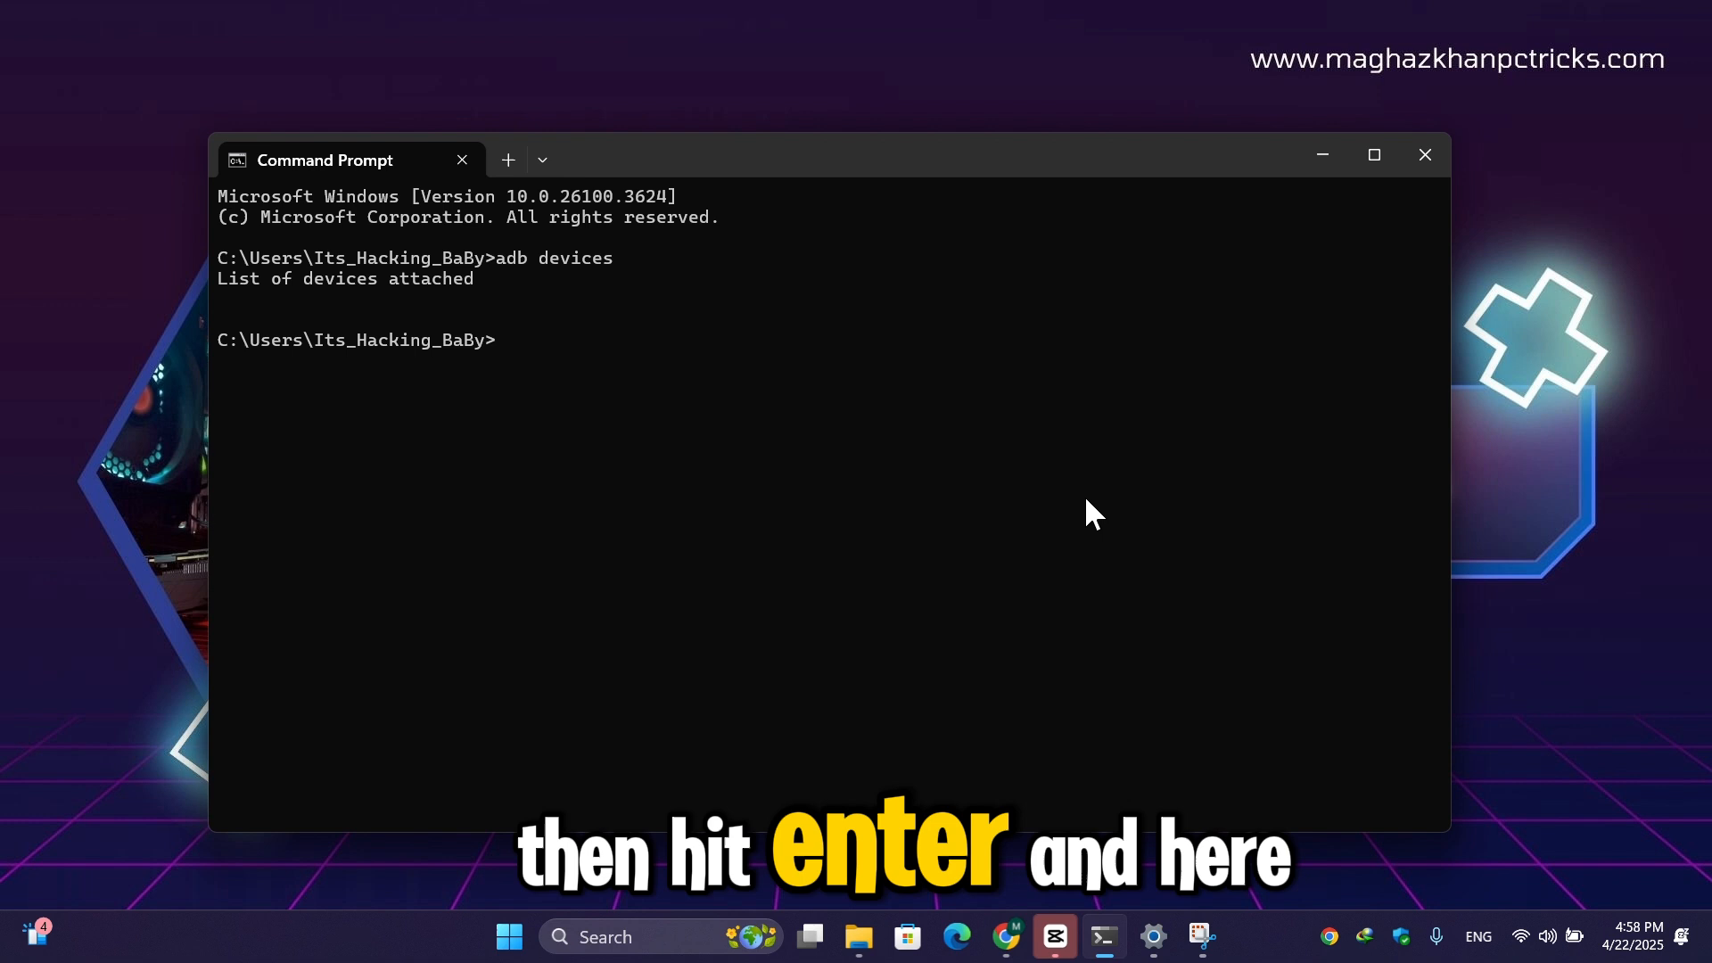